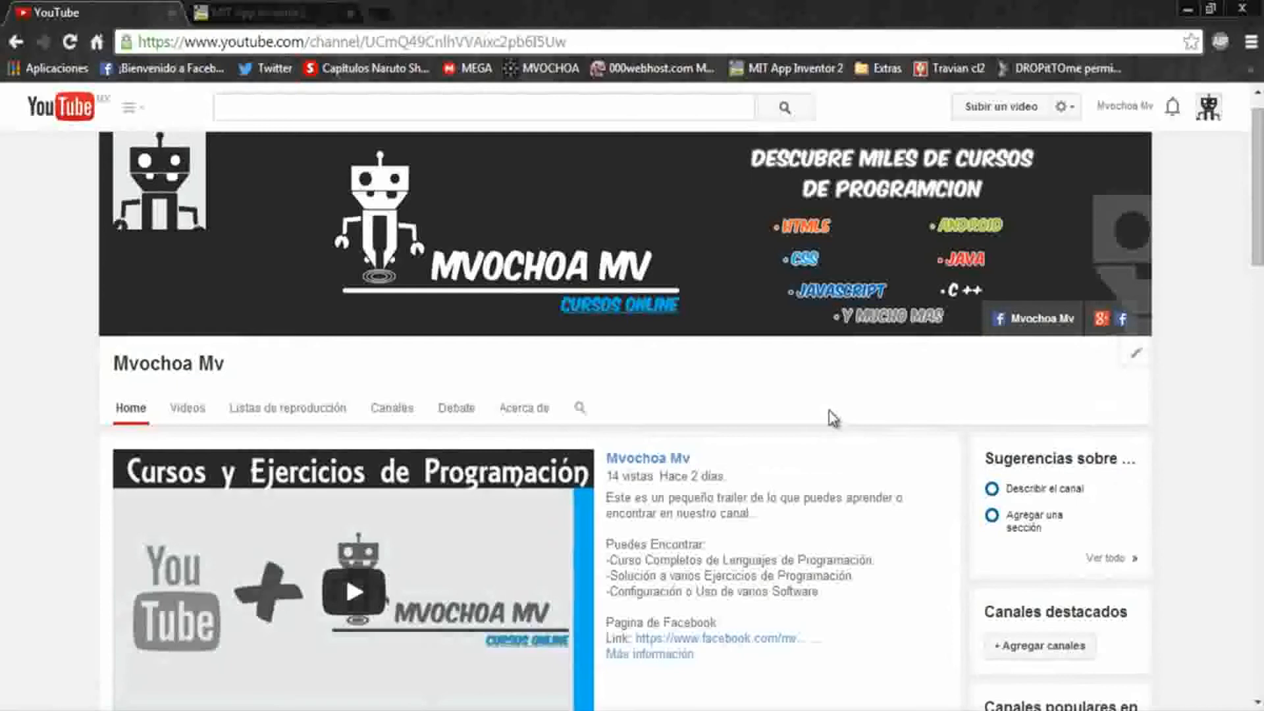
mouse_move(683, 368)
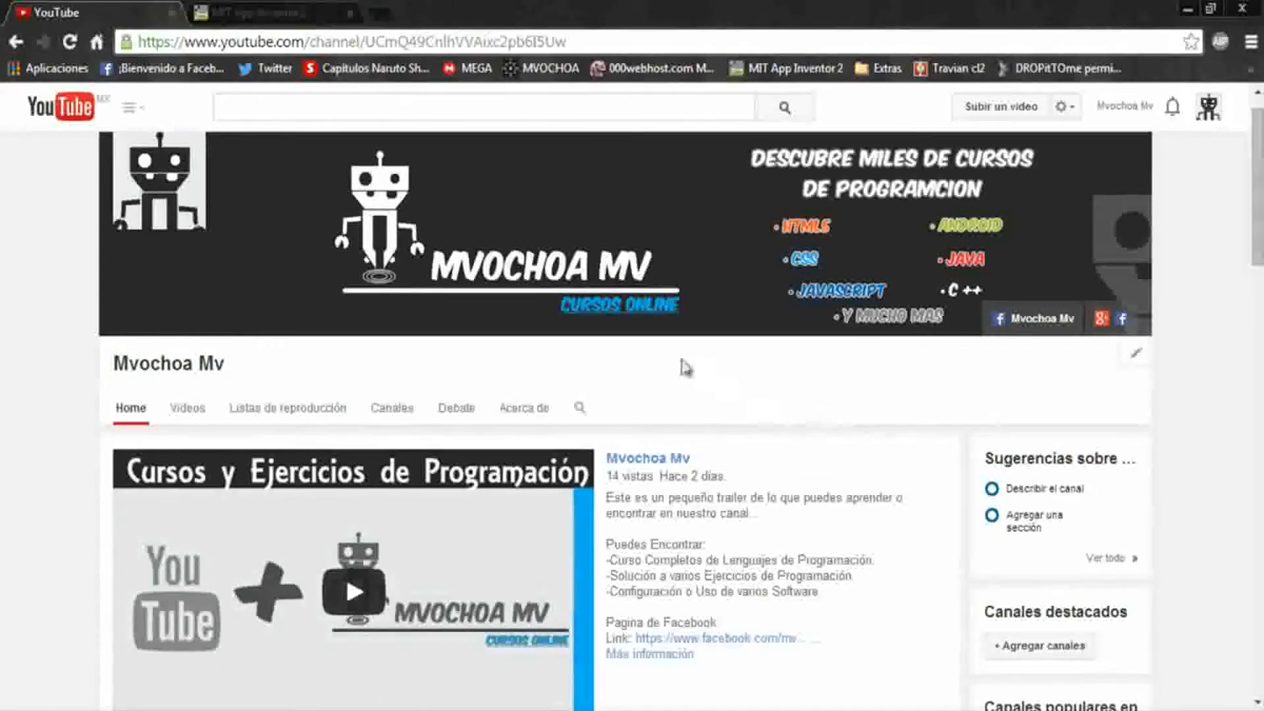
mouse_move(568, 395)
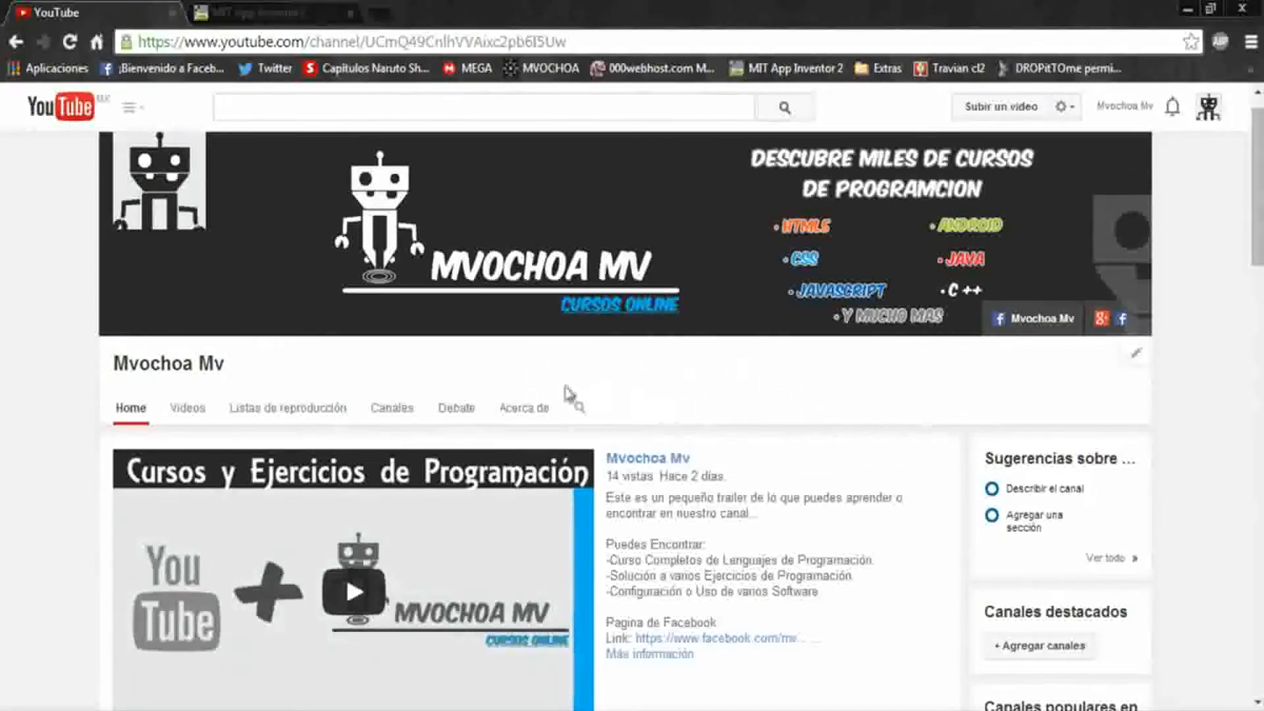
mouse_move(169, 383)
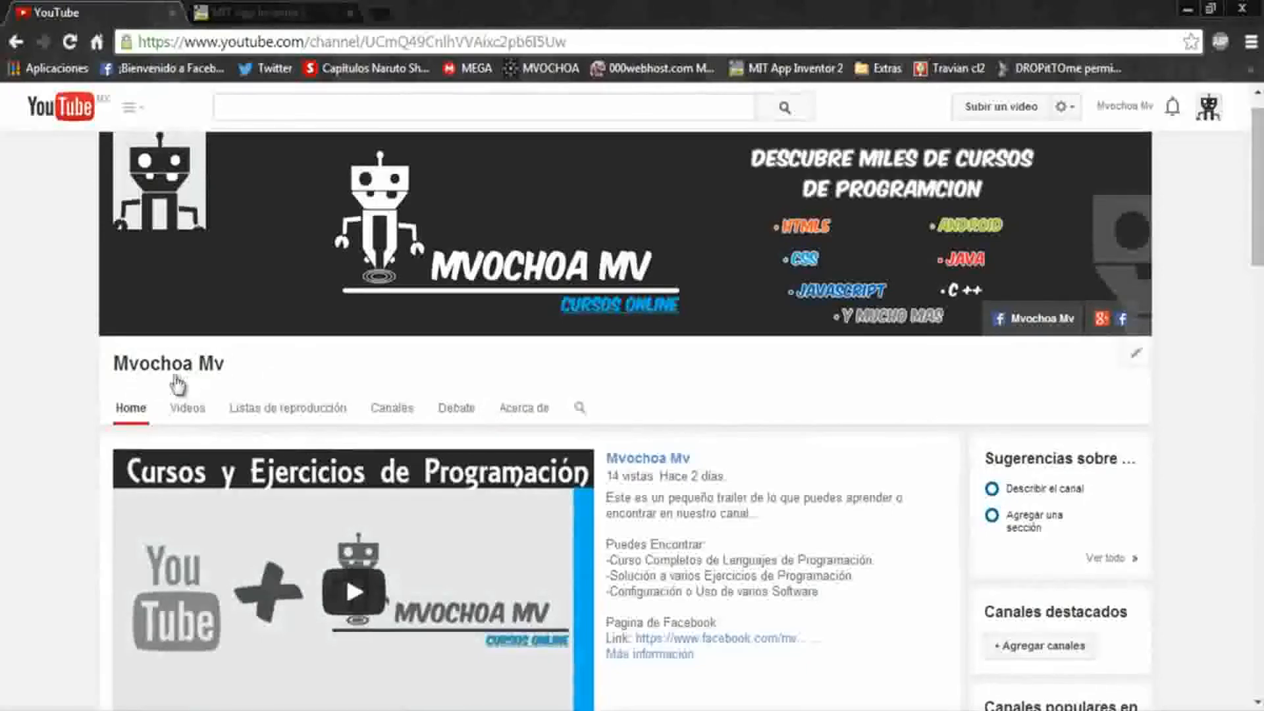
mouse_move(36, 320)
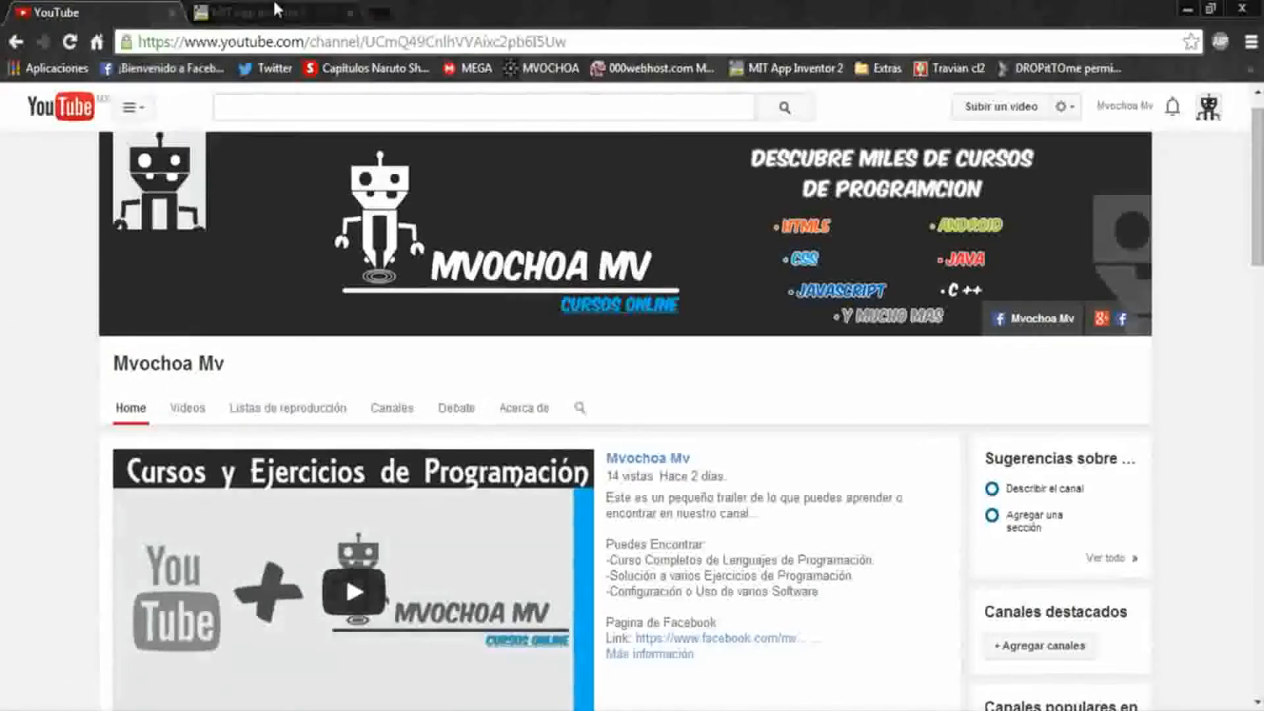
Step: Delete DatabaseList's File1 component, add a fresh File component, and open the Blocks editor
left_click(266, 13)
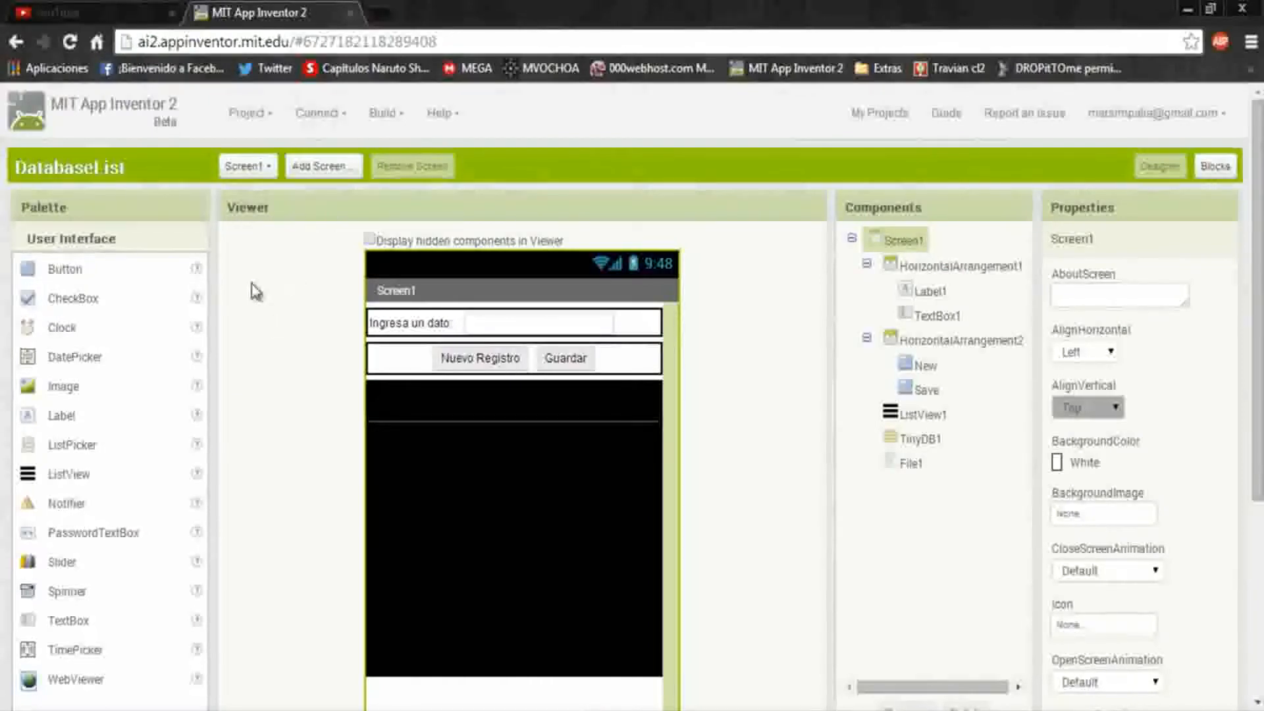
mouse_move(267, 300)
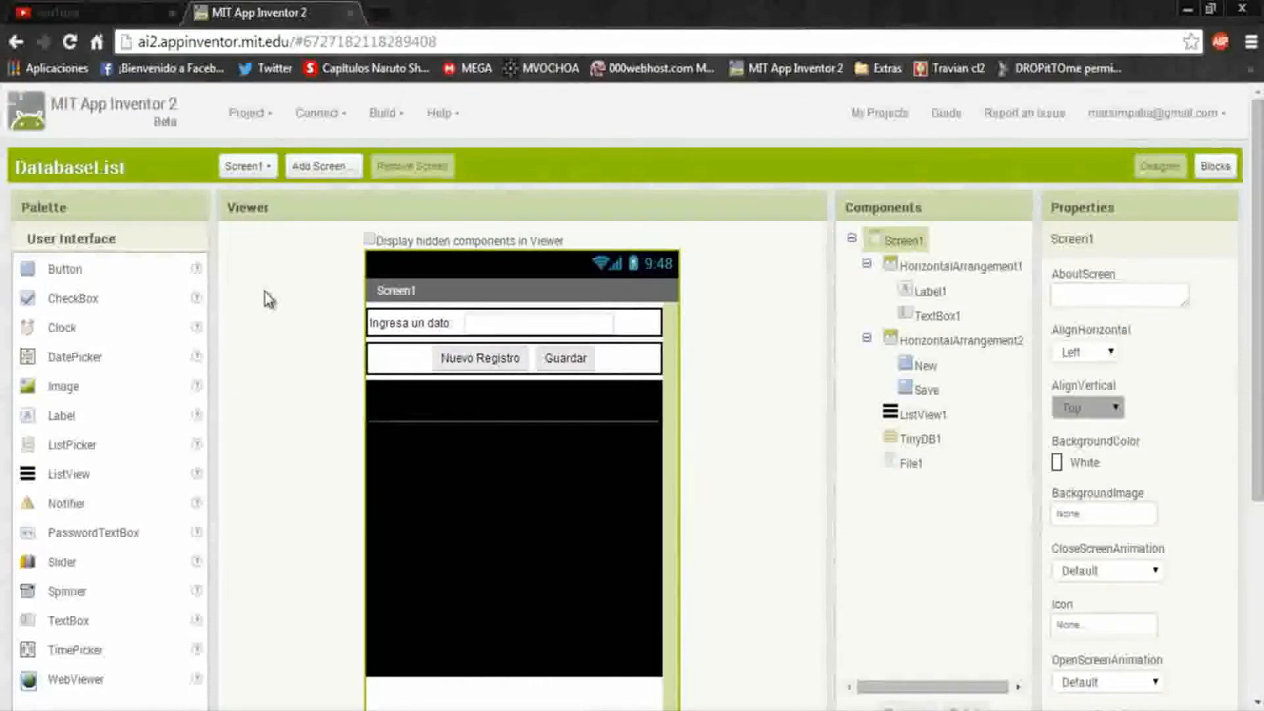
mouse_move(301, 393)
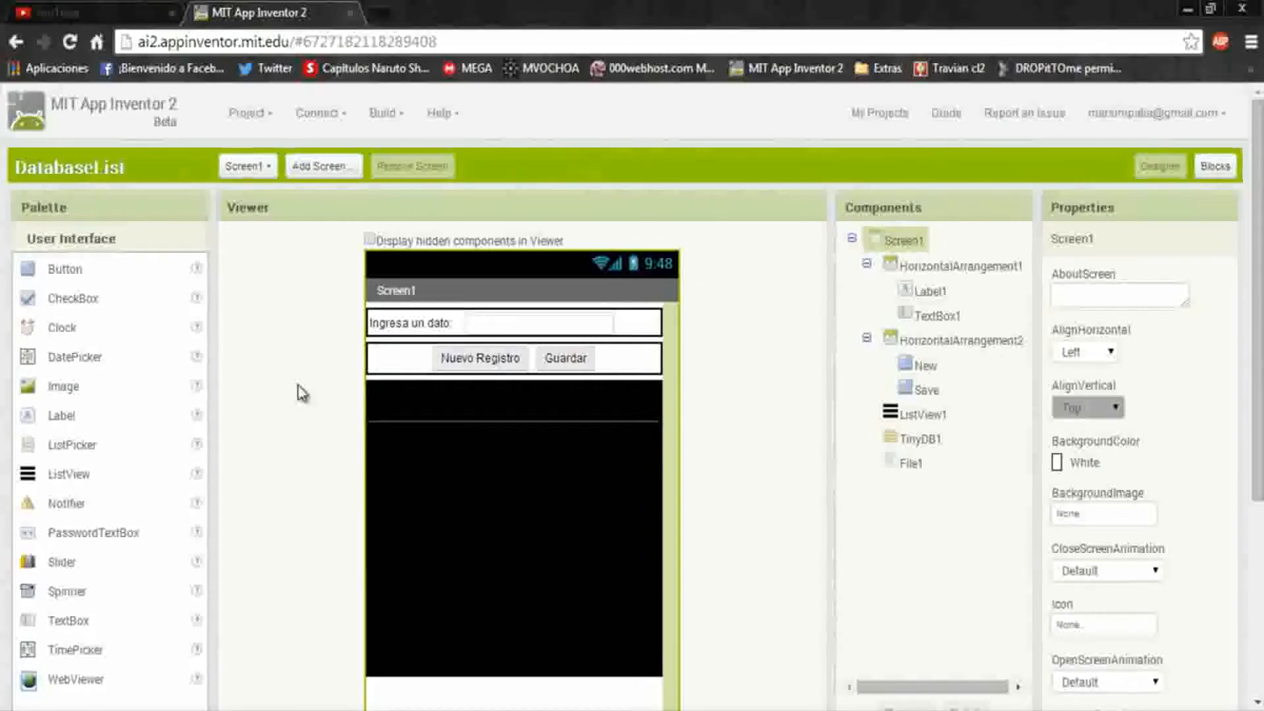
mouse_move(728, 414)
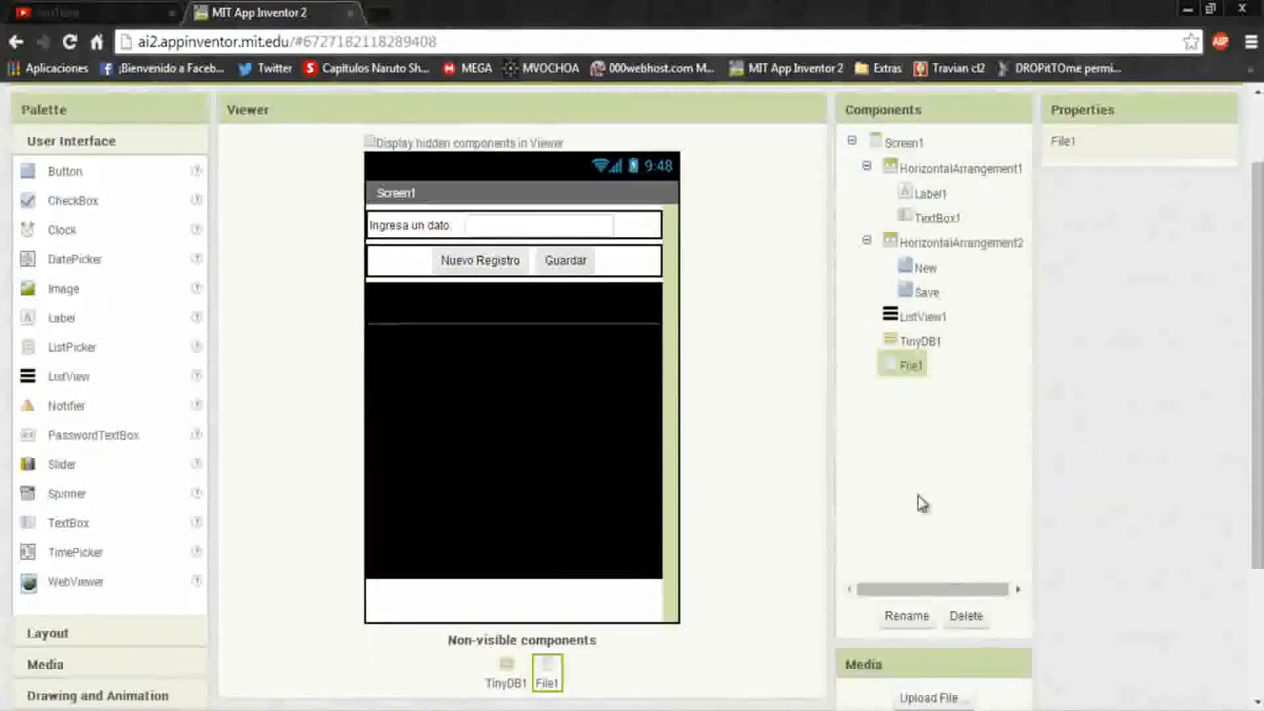
left_click(964, 614)
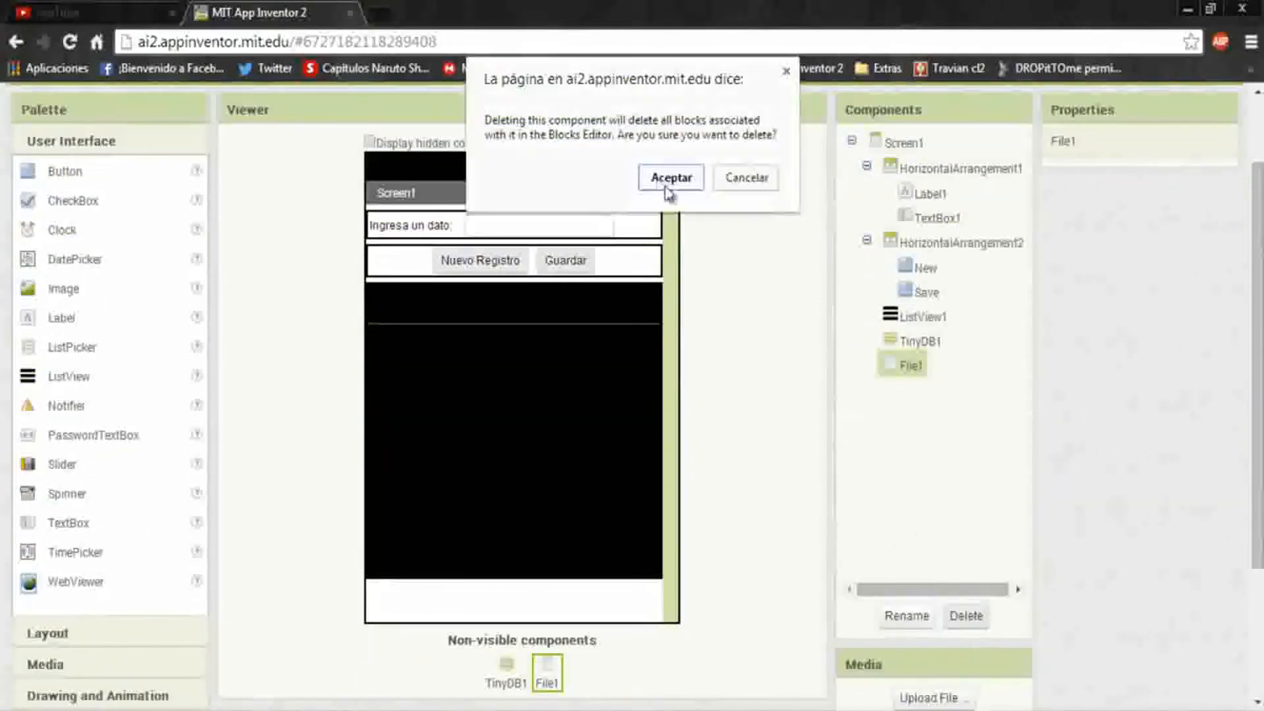
left_click(670, 177)
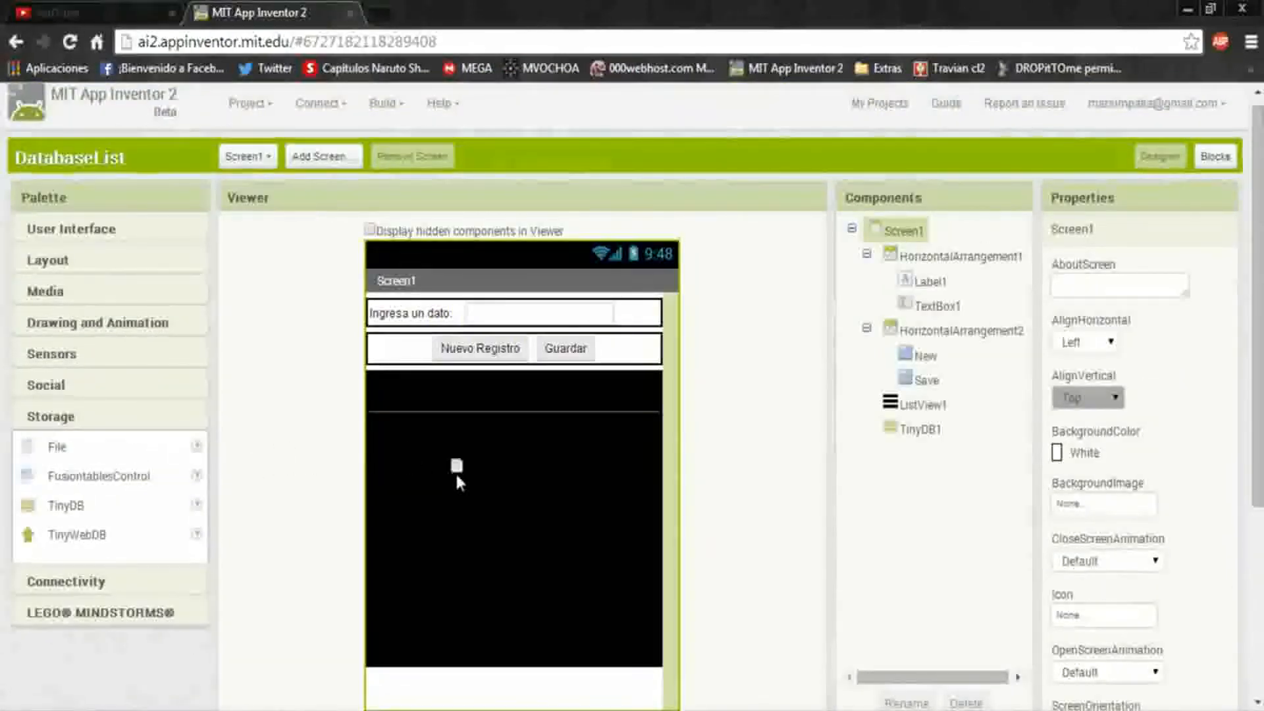
mouse_move(456, 466)
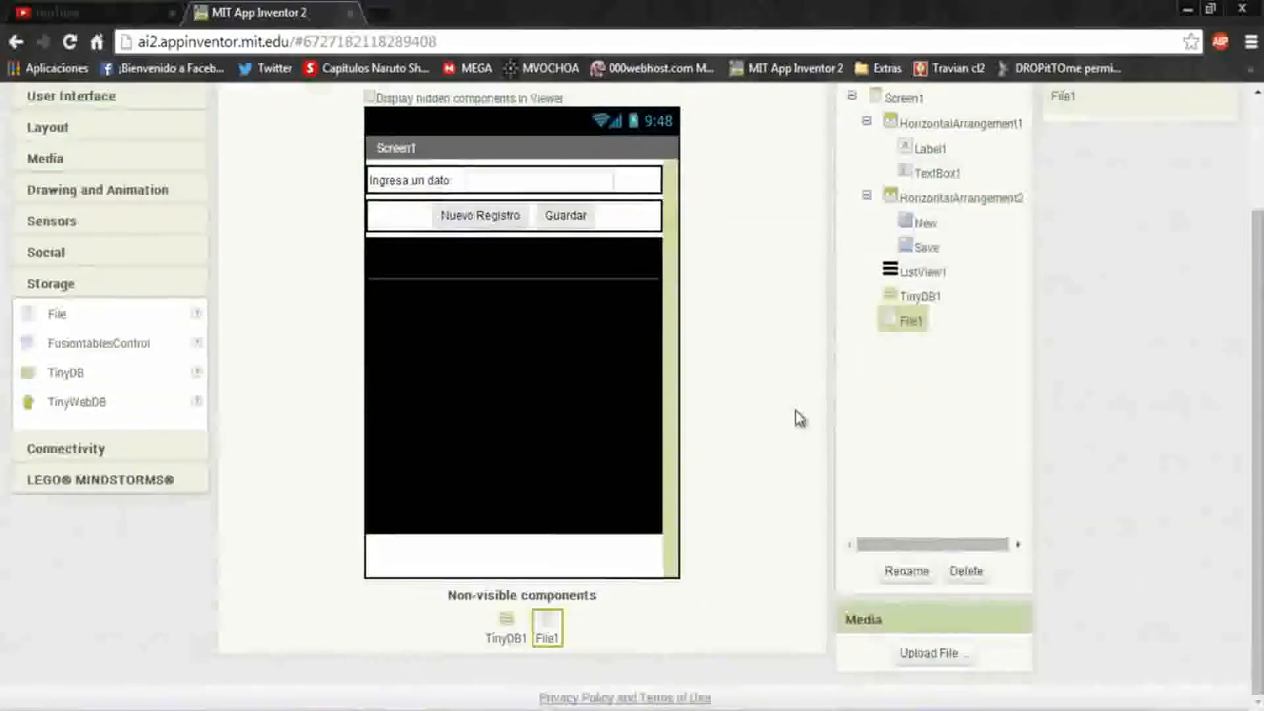
left_click(1216, 166)
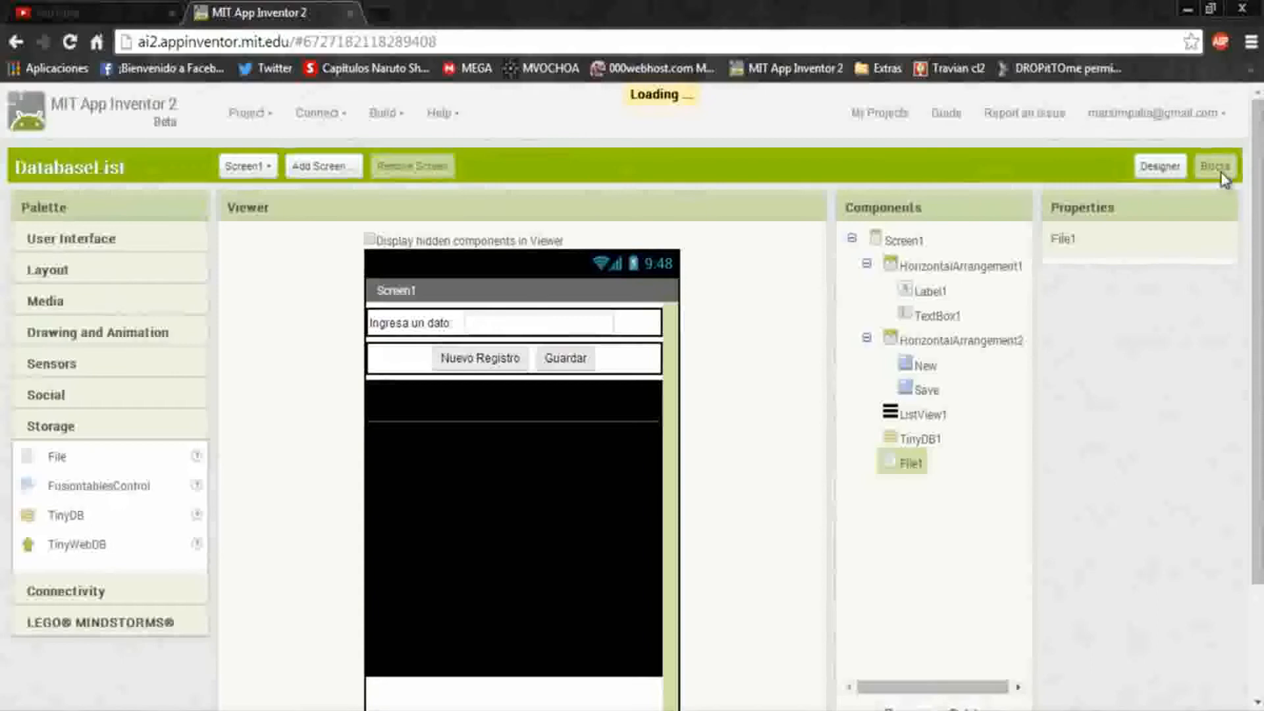
Step: Attach a call File1.AppendToFile block beneath set ListView1.Elements in the Save handler
left_click(1213, 165)
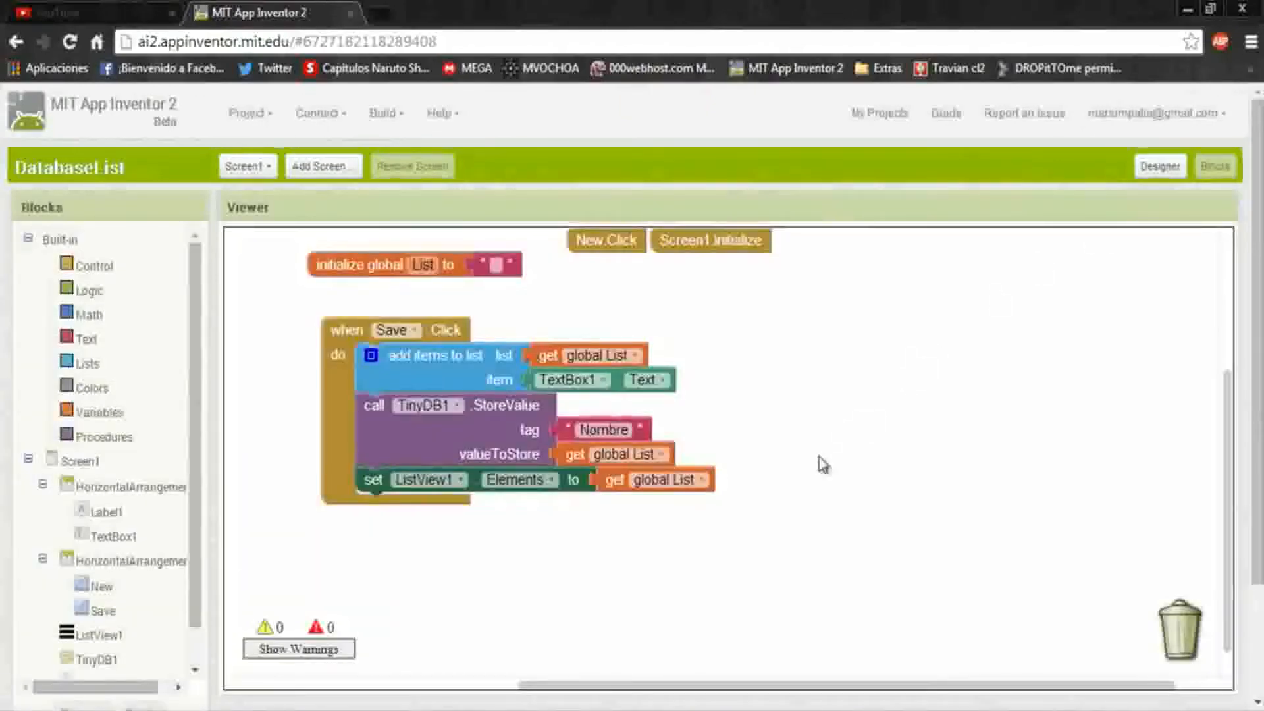
mouse_move(642, 265)
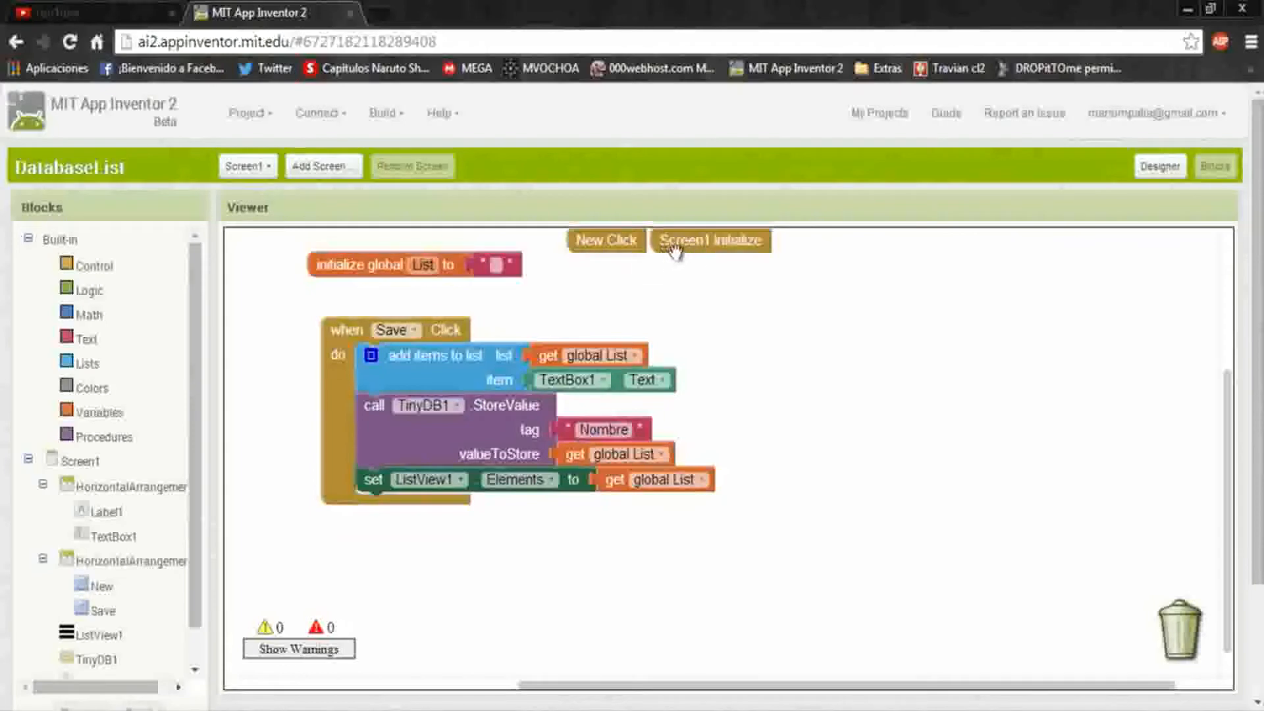
mouse_move(792, 342)
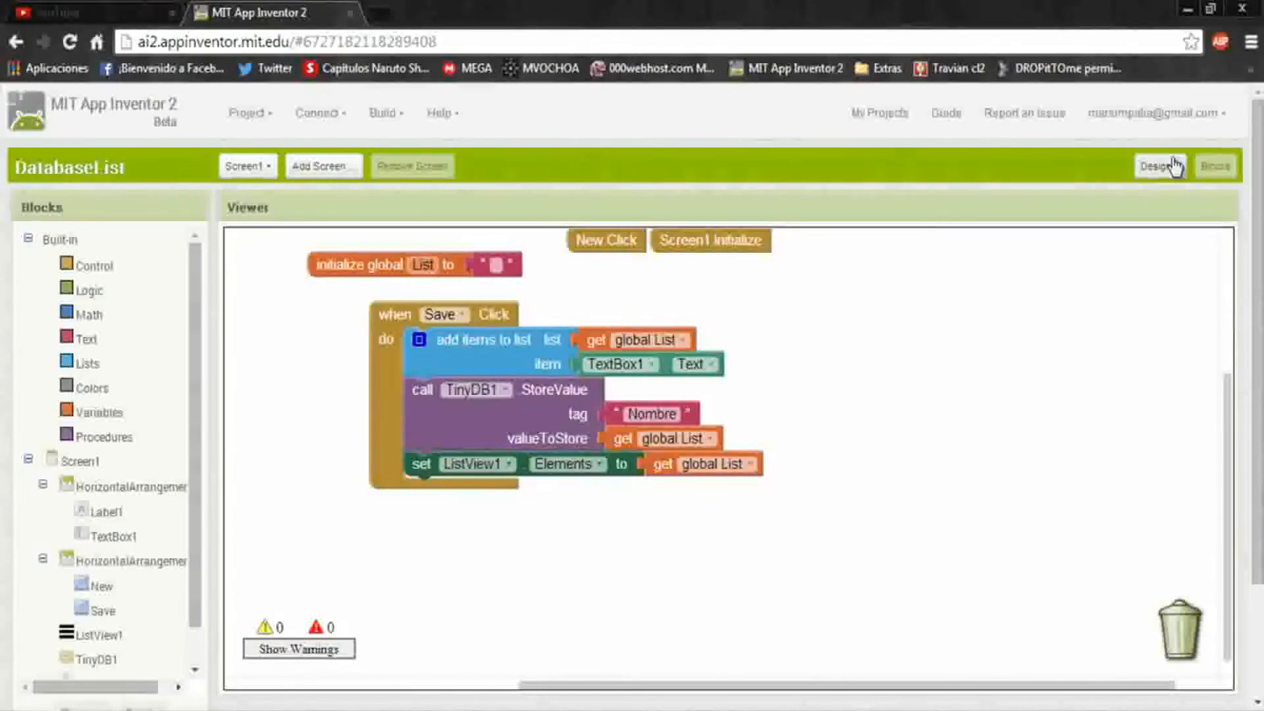
mouse_move(1127, 208)
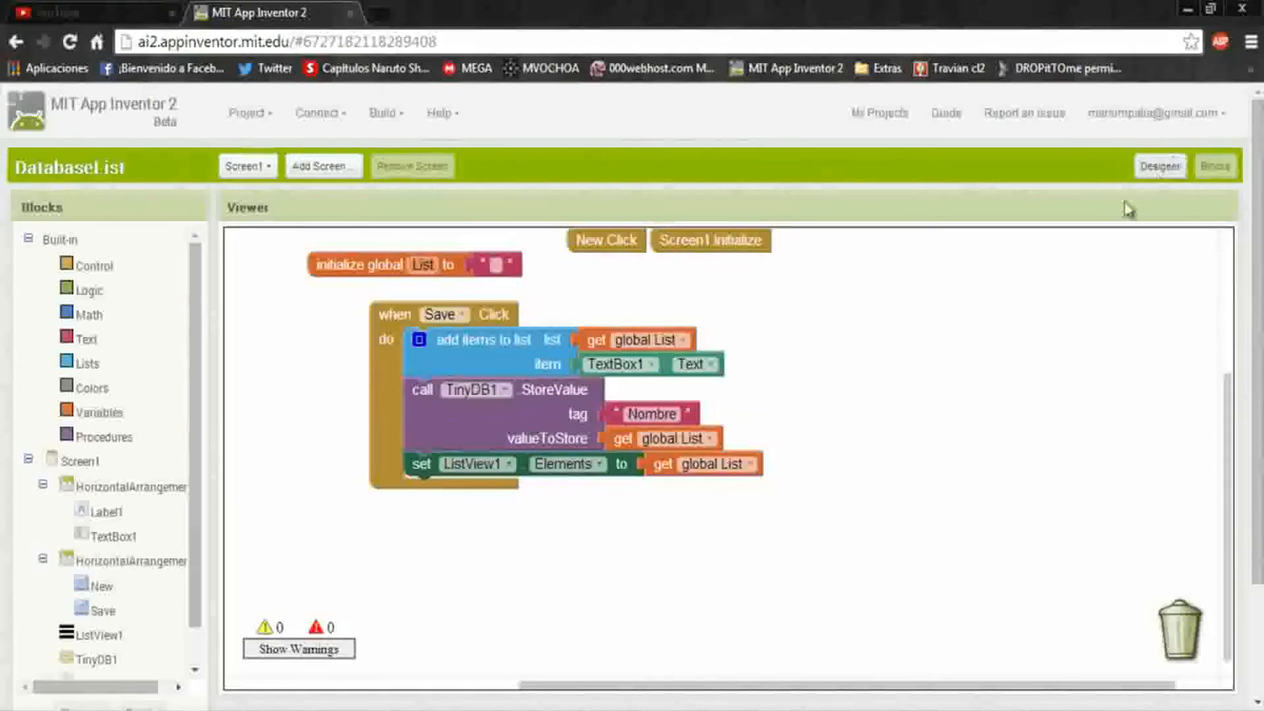
mouse_move(302, 329)
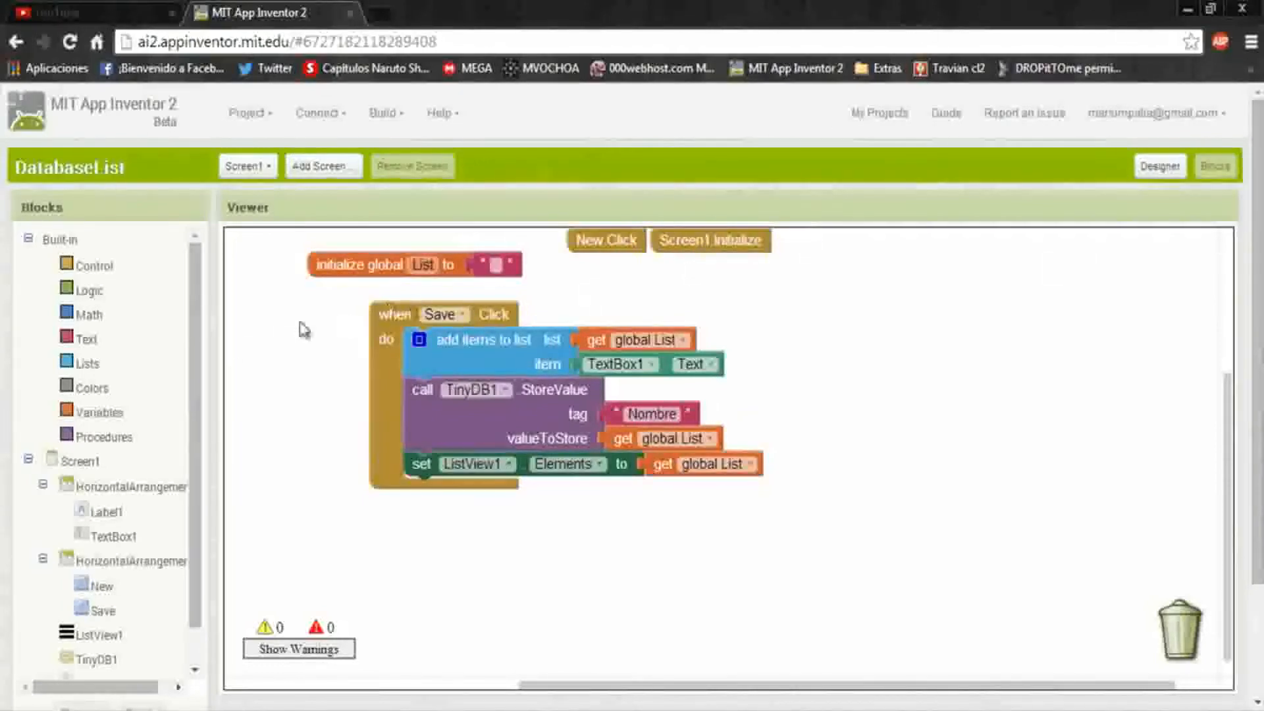
scroll("down", 3)
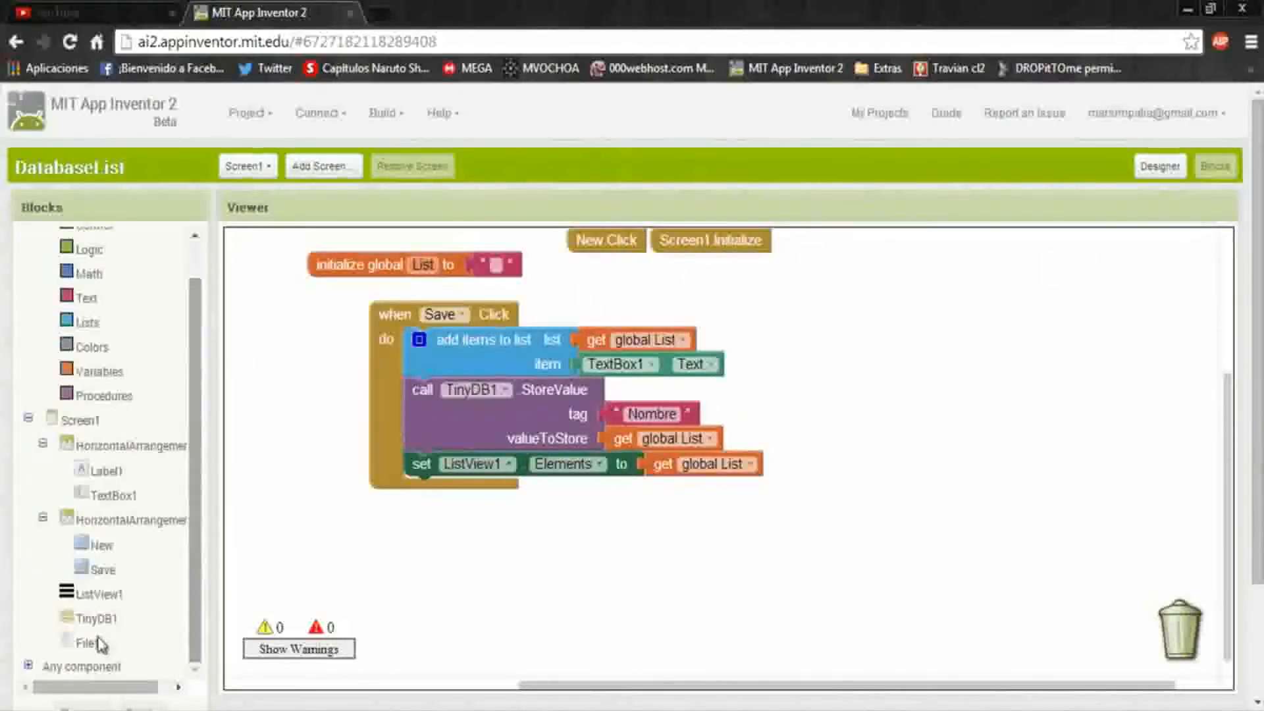
left_click(87, 641)
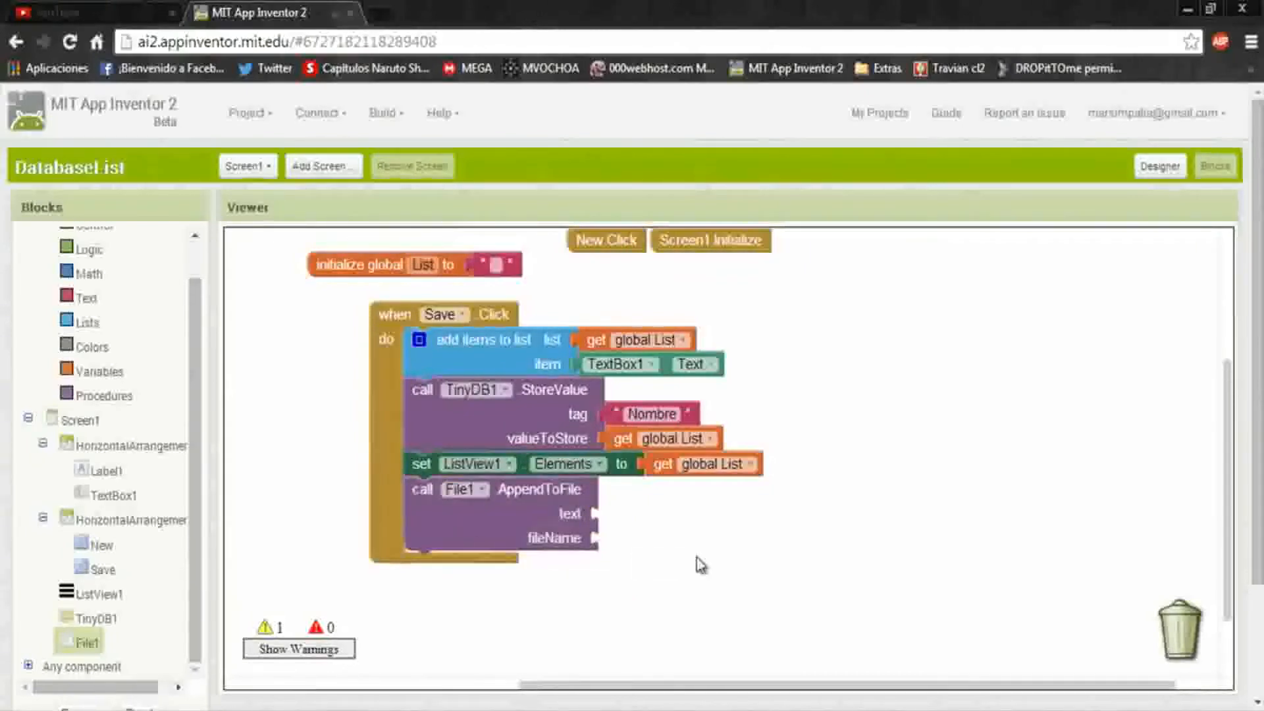
mouse_move(604, 524)
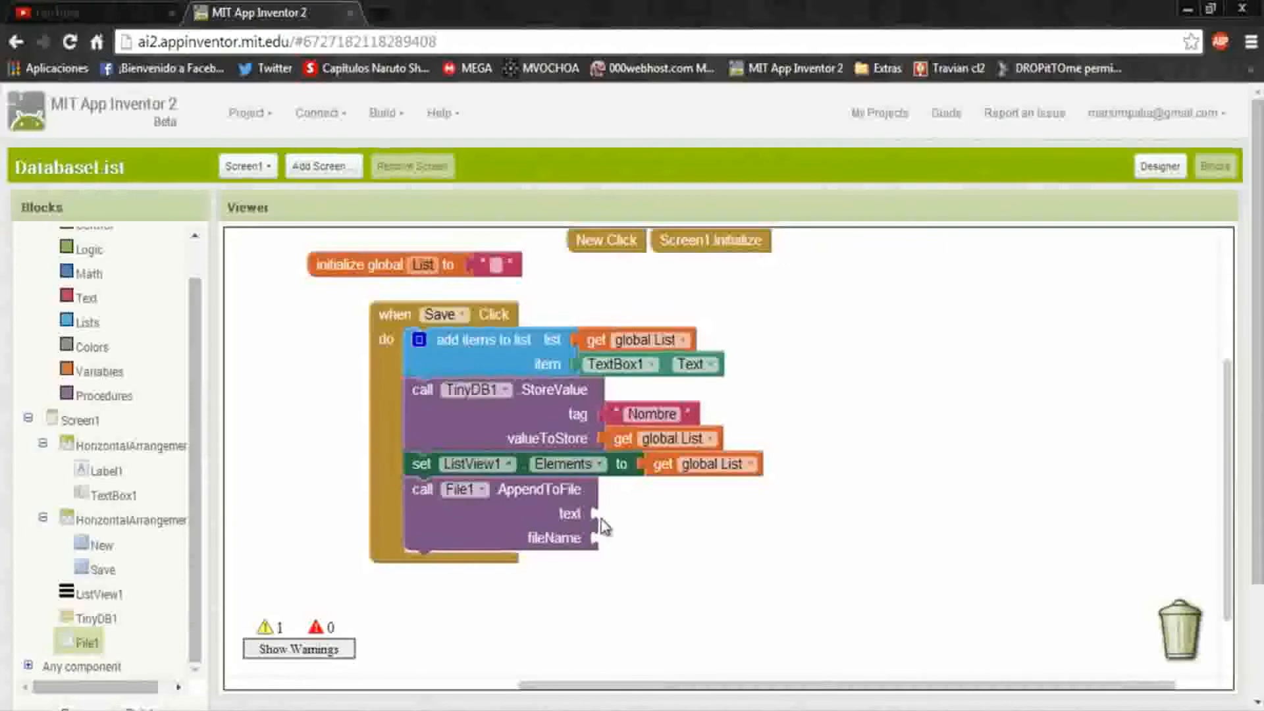
mouse_move(603, 554)
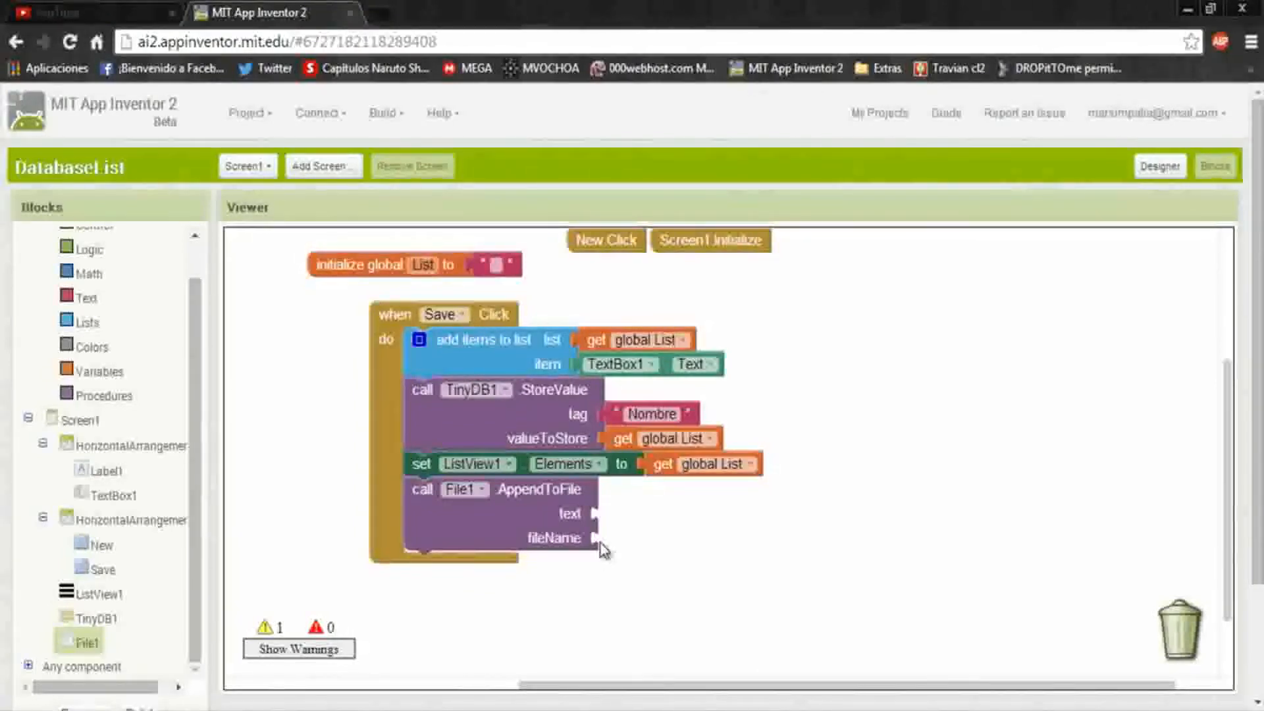
mouse_move(4, 269)
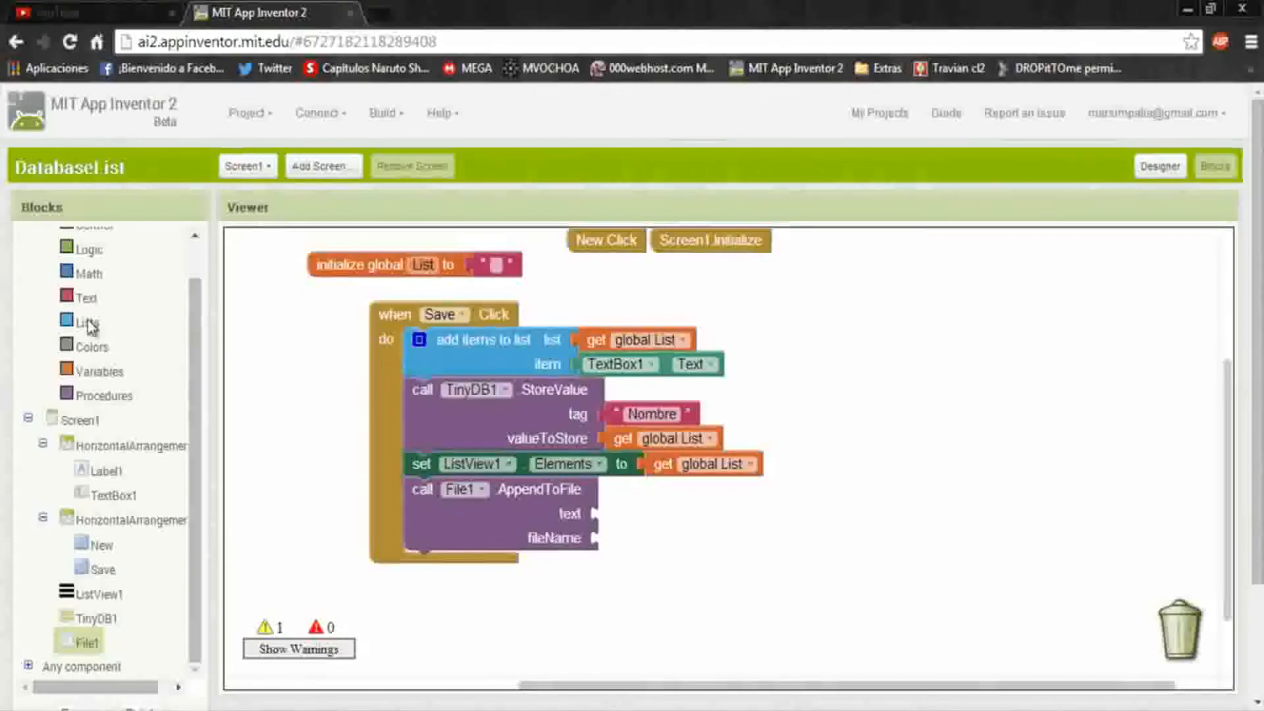
Step: Feed AppendToFile a make-a-list of '\n' and duplicated global List, plus a fileName text block
left_click(87, 320)
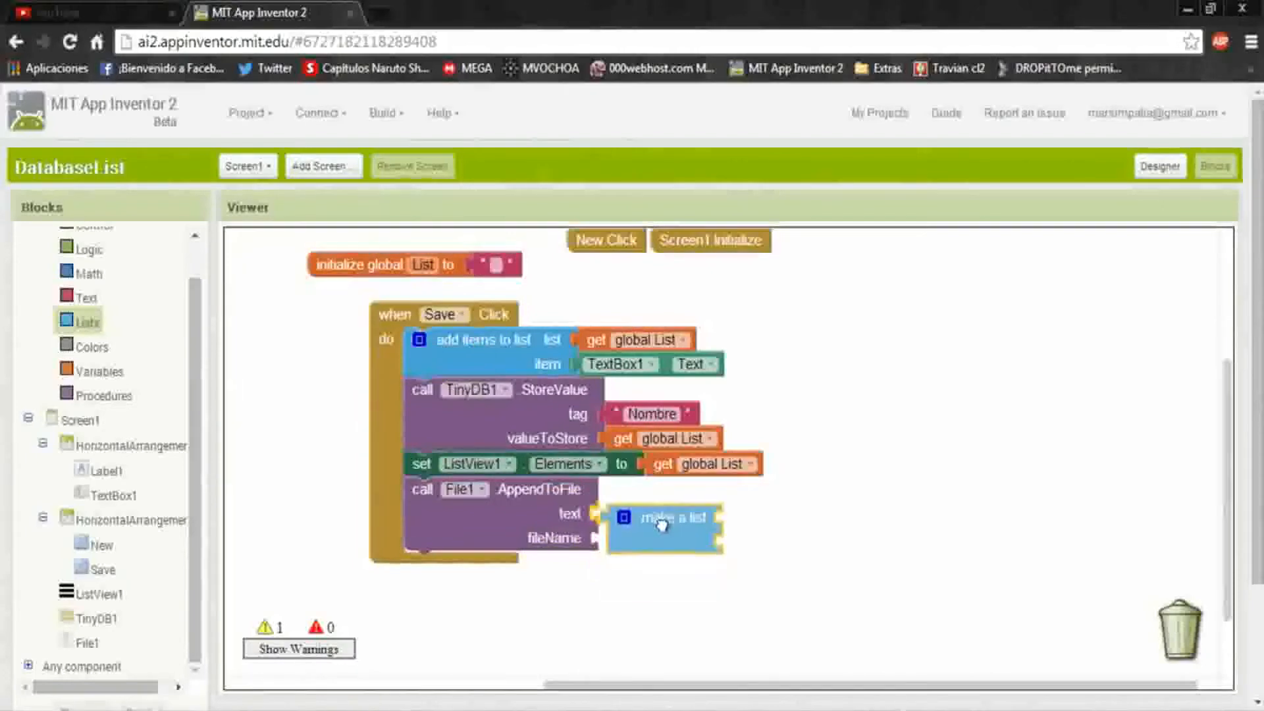
right_click(500, 265)
type("\\n")
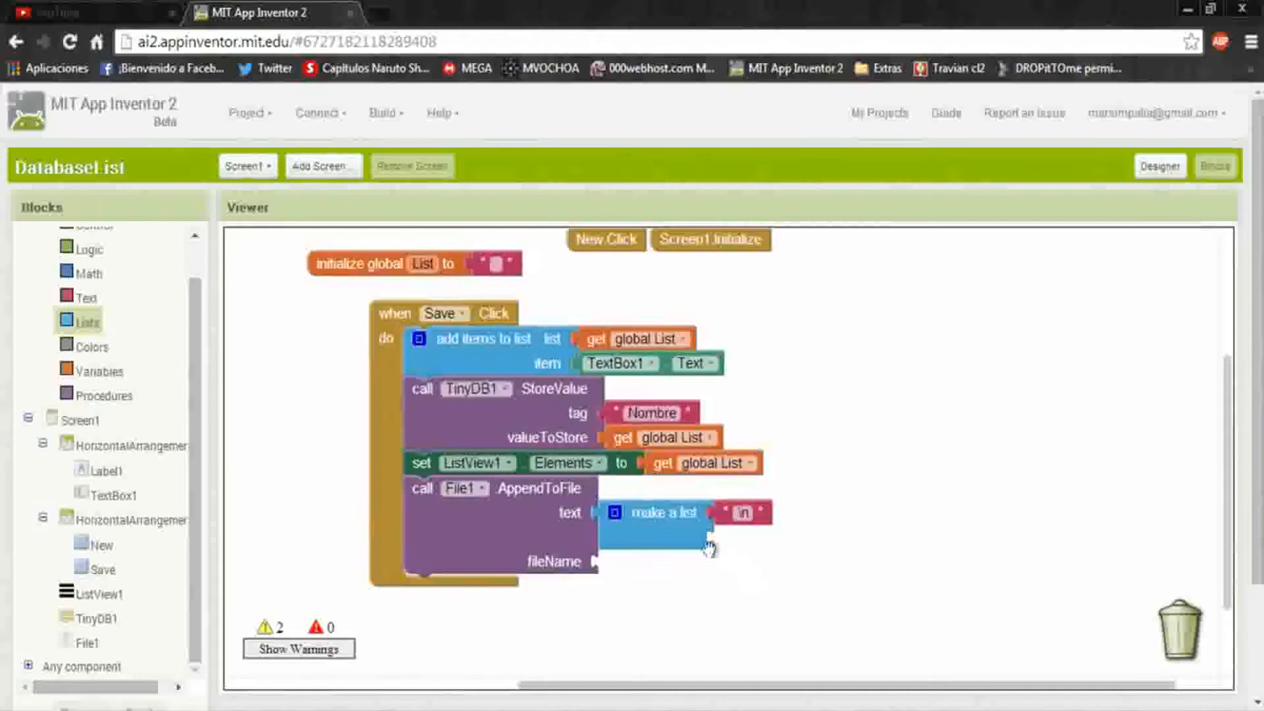
right_click(673, 463)
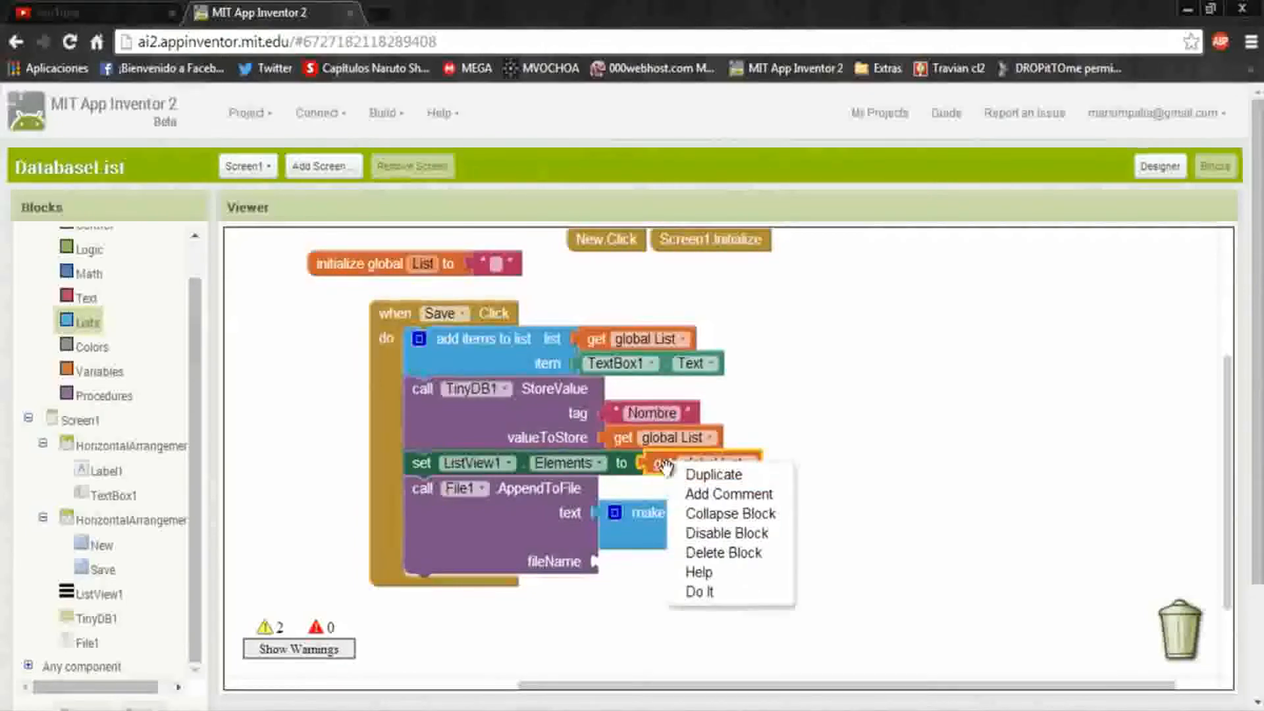
left_click(713, 474)
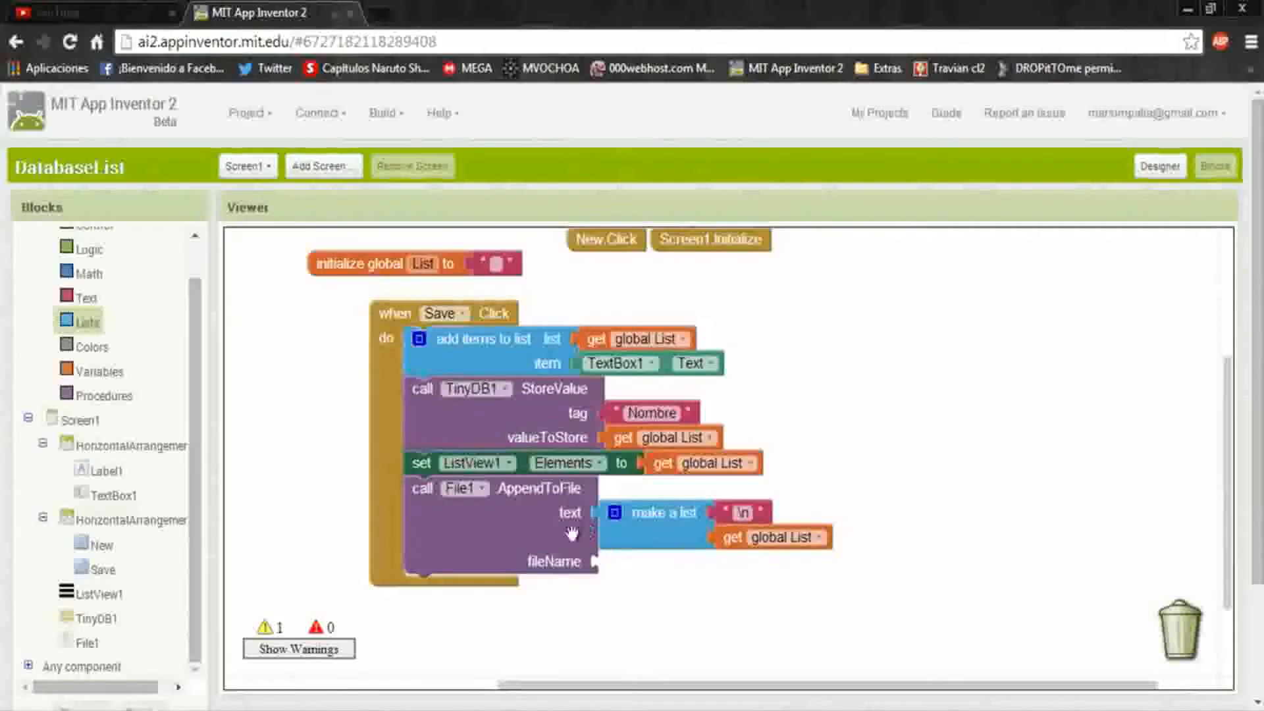
right_click(491, 262)
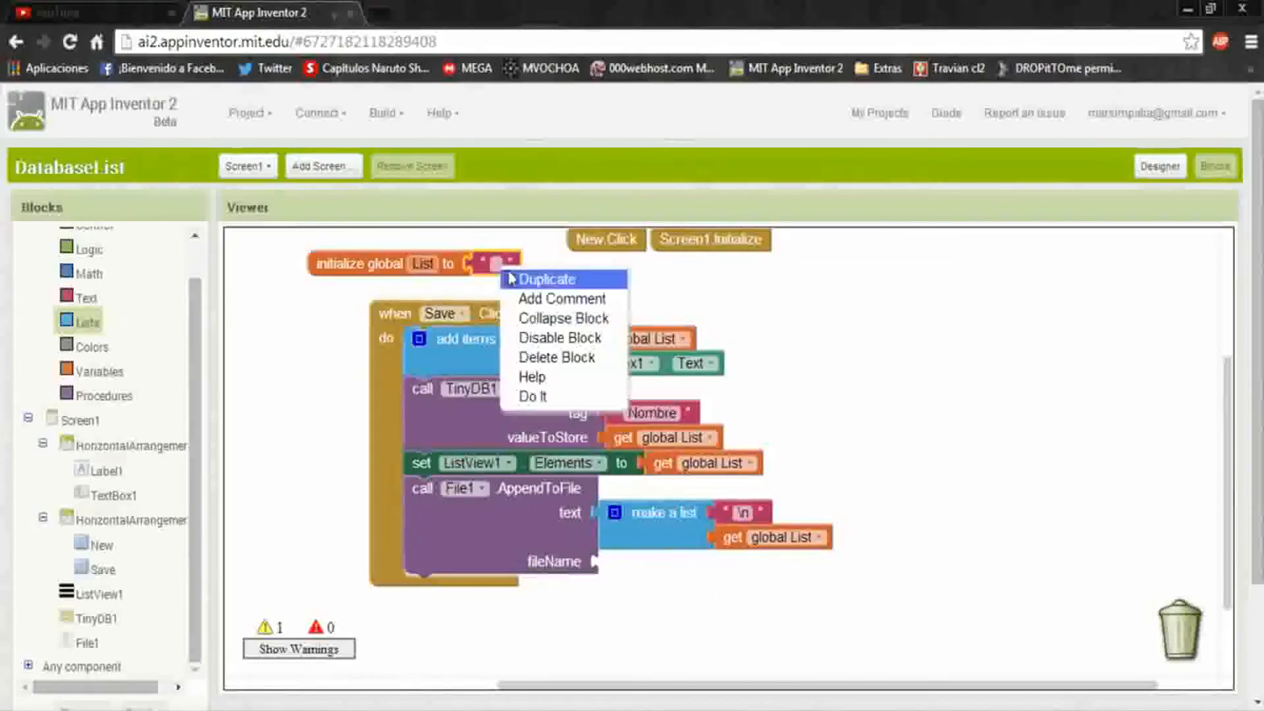
left_click(548, 278)
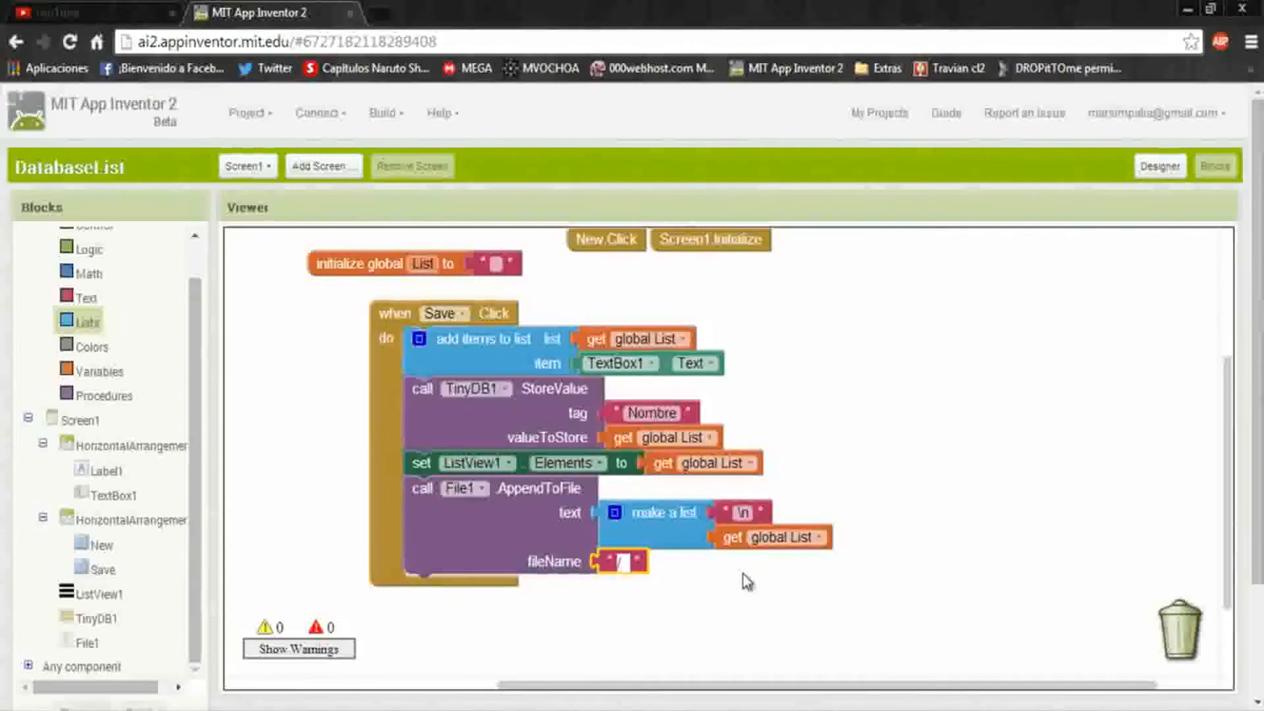
Step: Enter /Download/expot.txt as the AppendToFile file name
type("D")
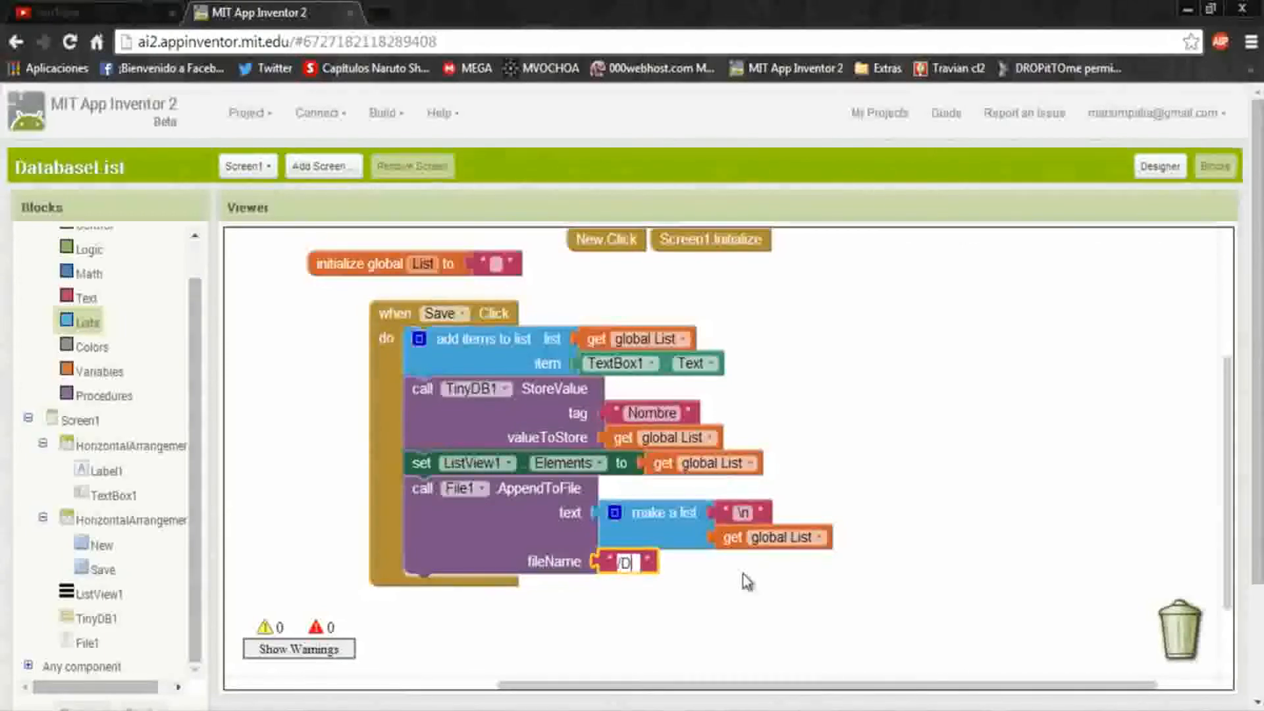
type("ow")
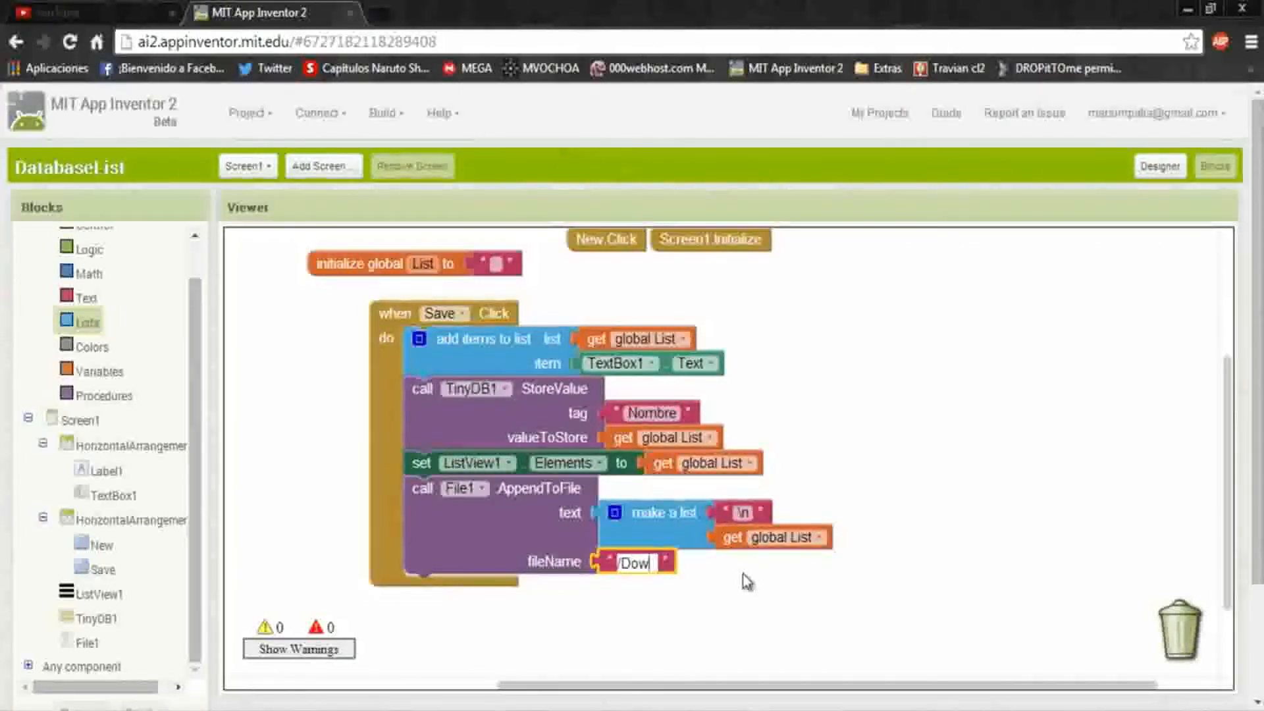
type("nload")
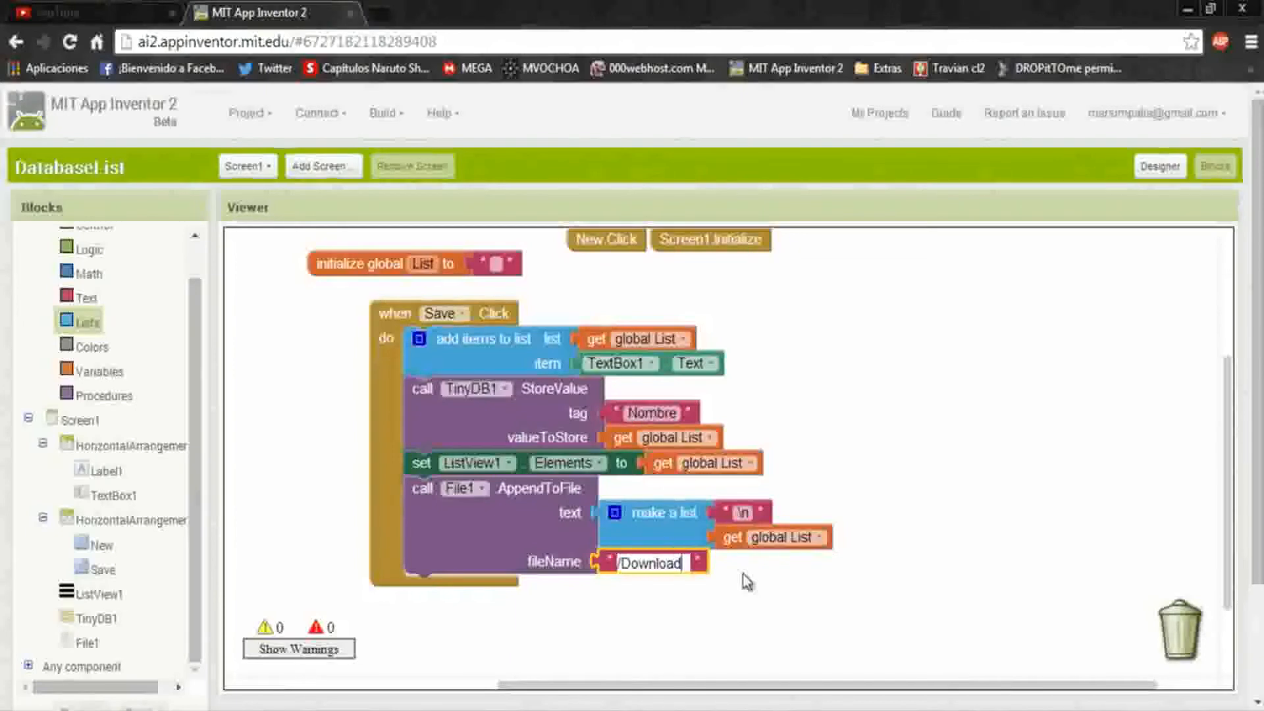
type("/")
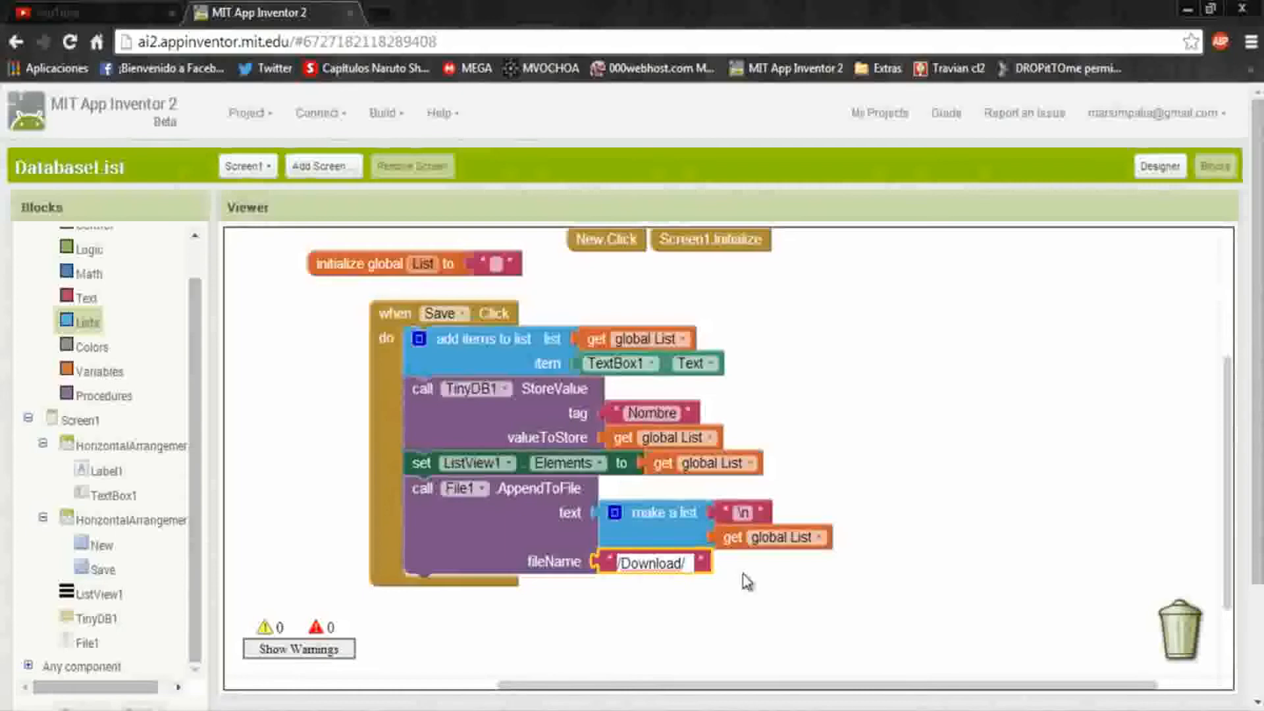
type("expot")
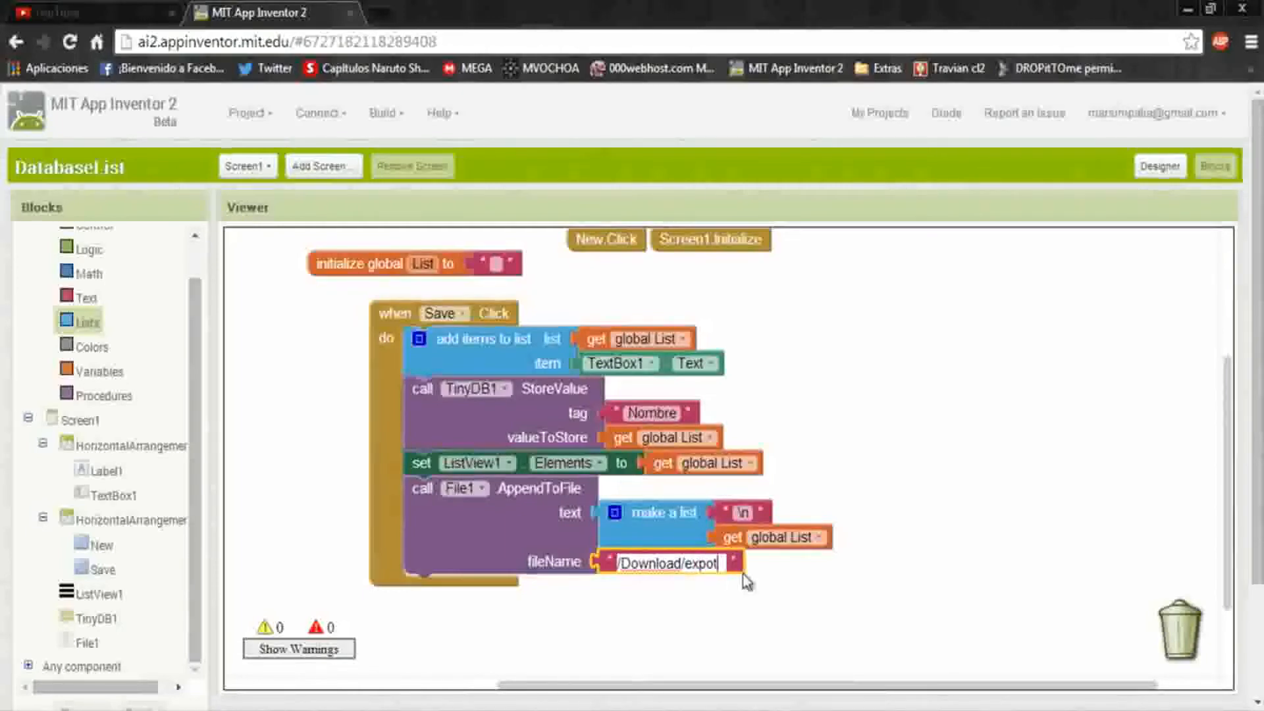
type("txt")
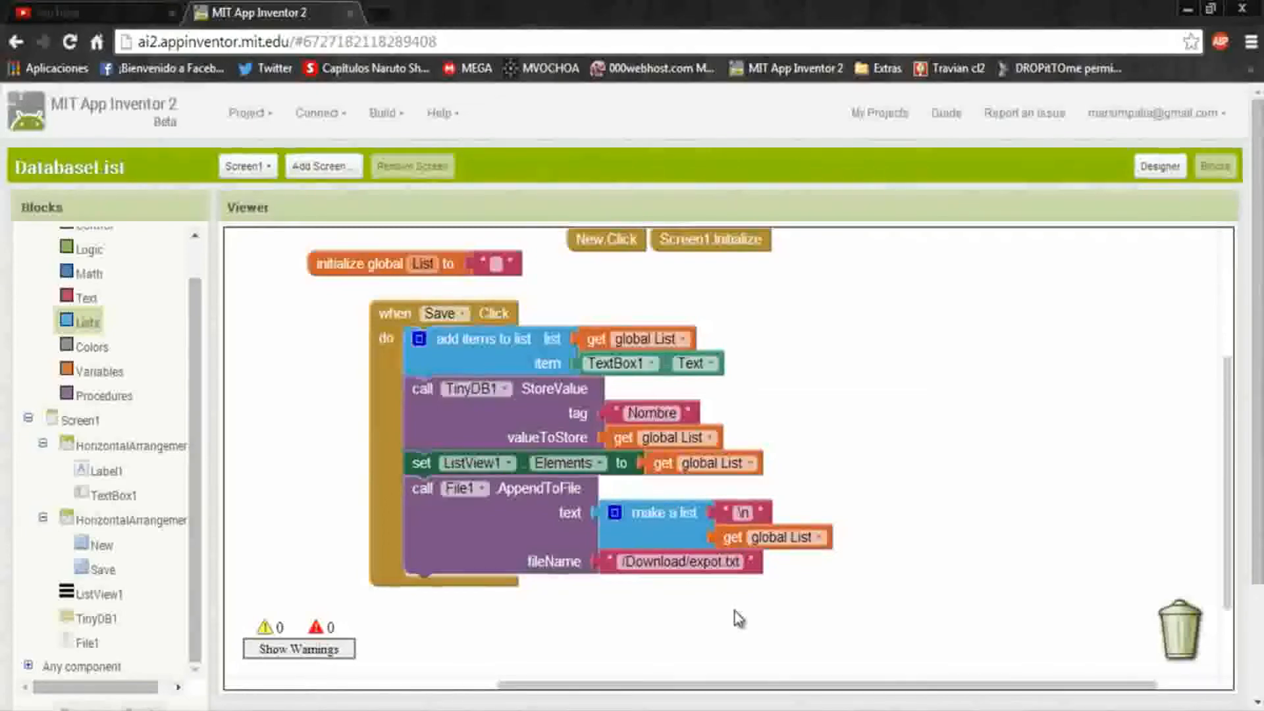
mouse_move(672, 586)
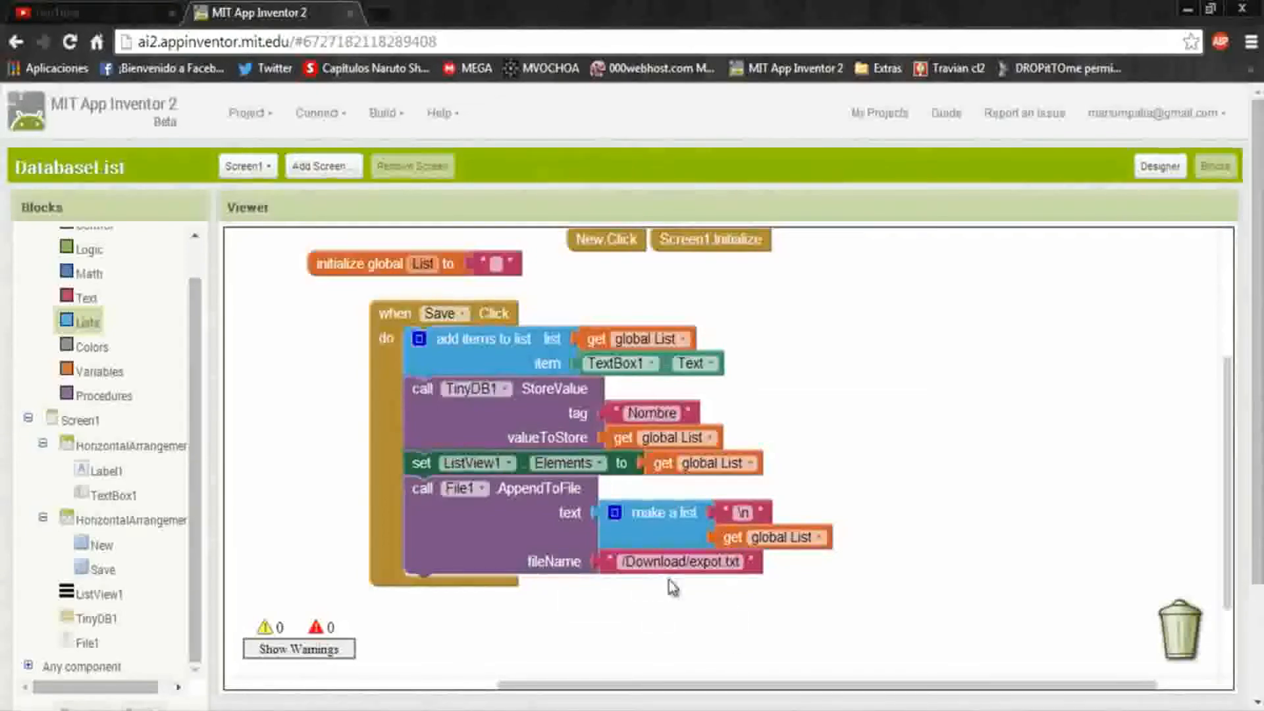
mouse_move(737, 589)
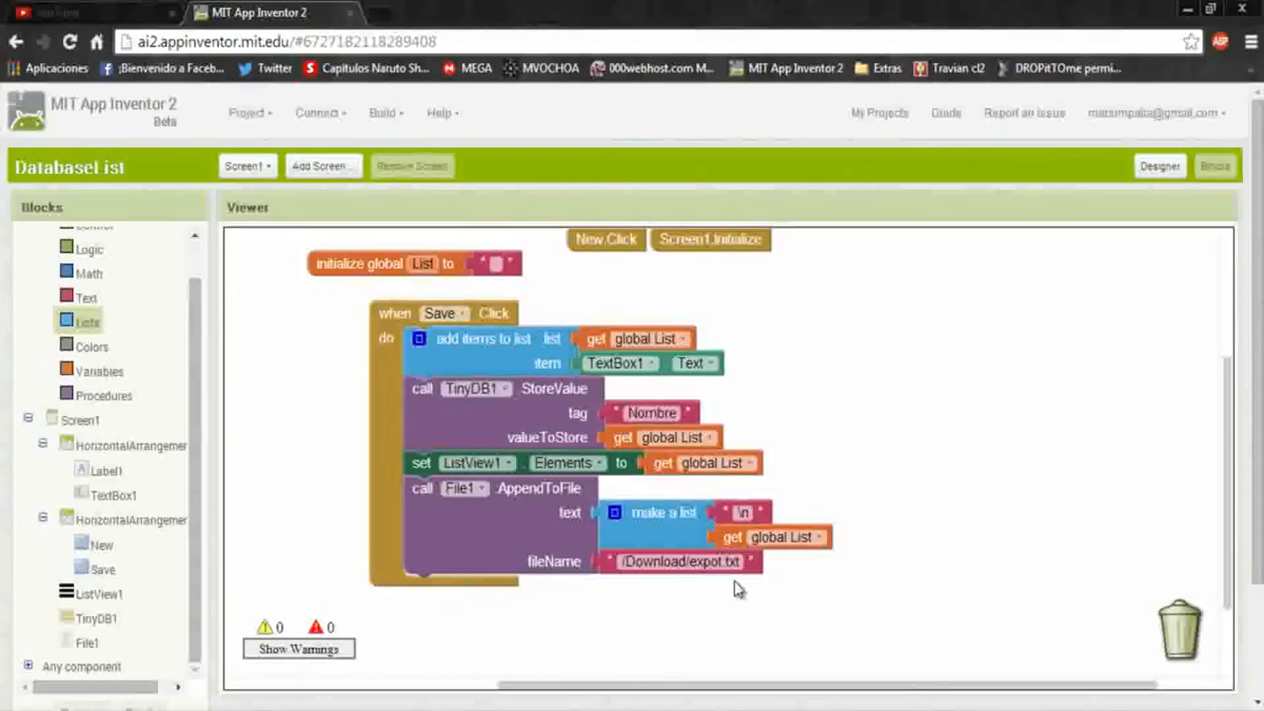
mouse_move(826, 474)
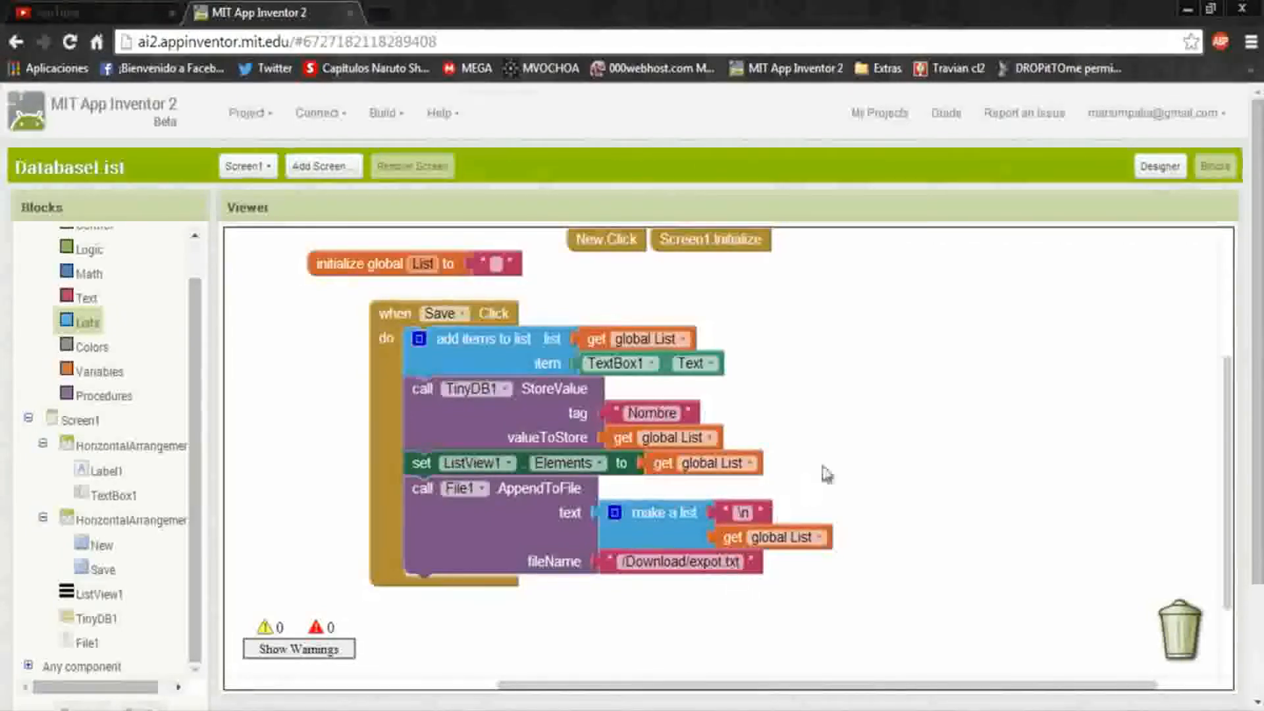
mouse_move(935, 322)
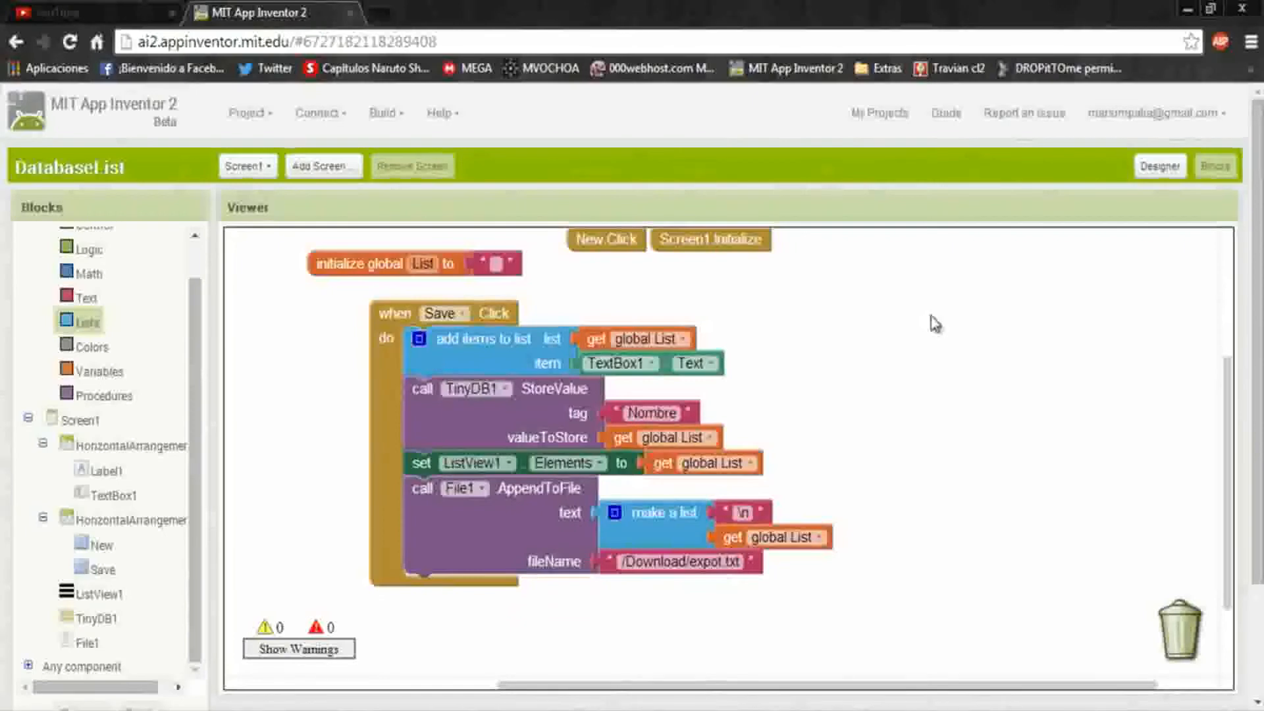
mouse_move(530, 424)
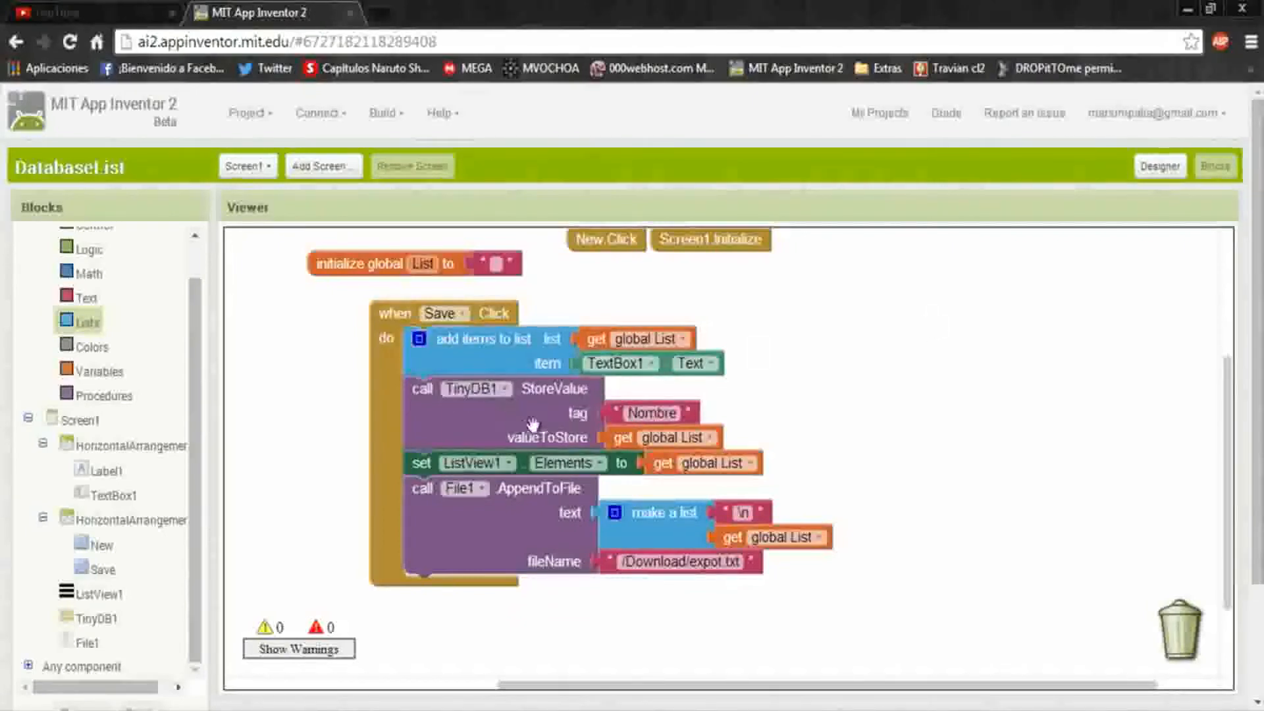
mouse_move(627, 469)
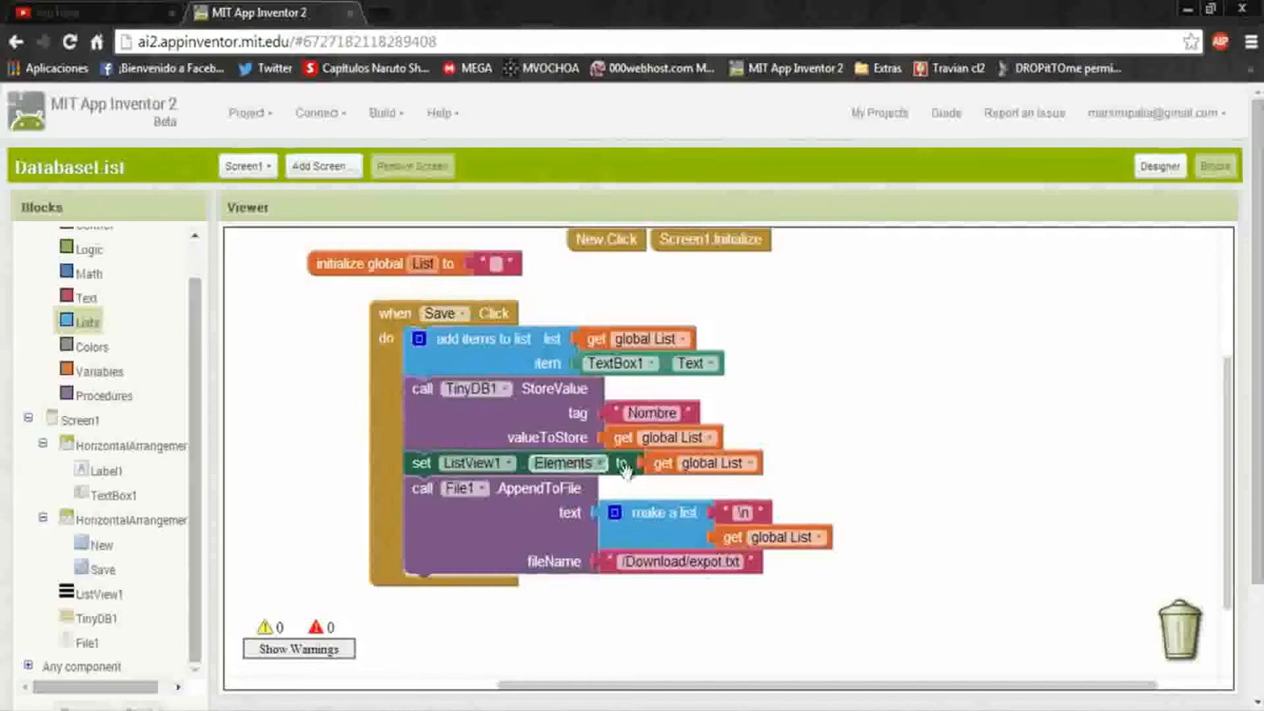
mouse_move(598, 599)
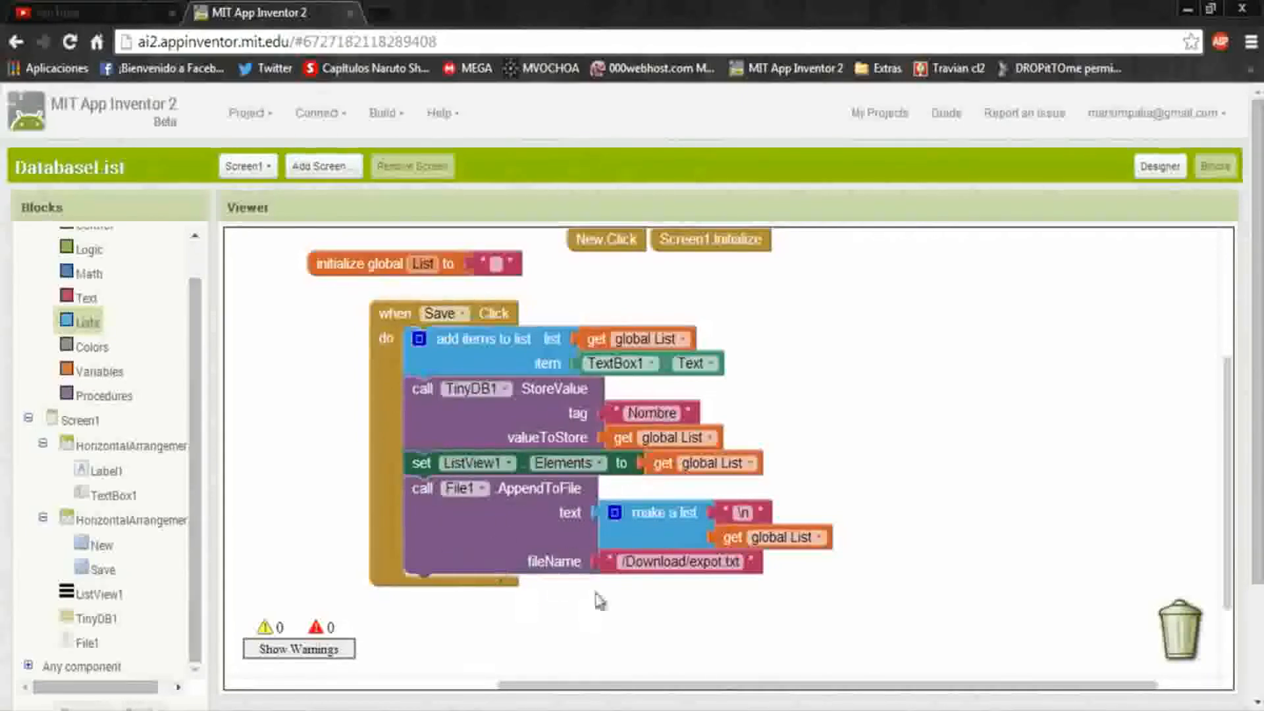
mouse_move(572, 353)
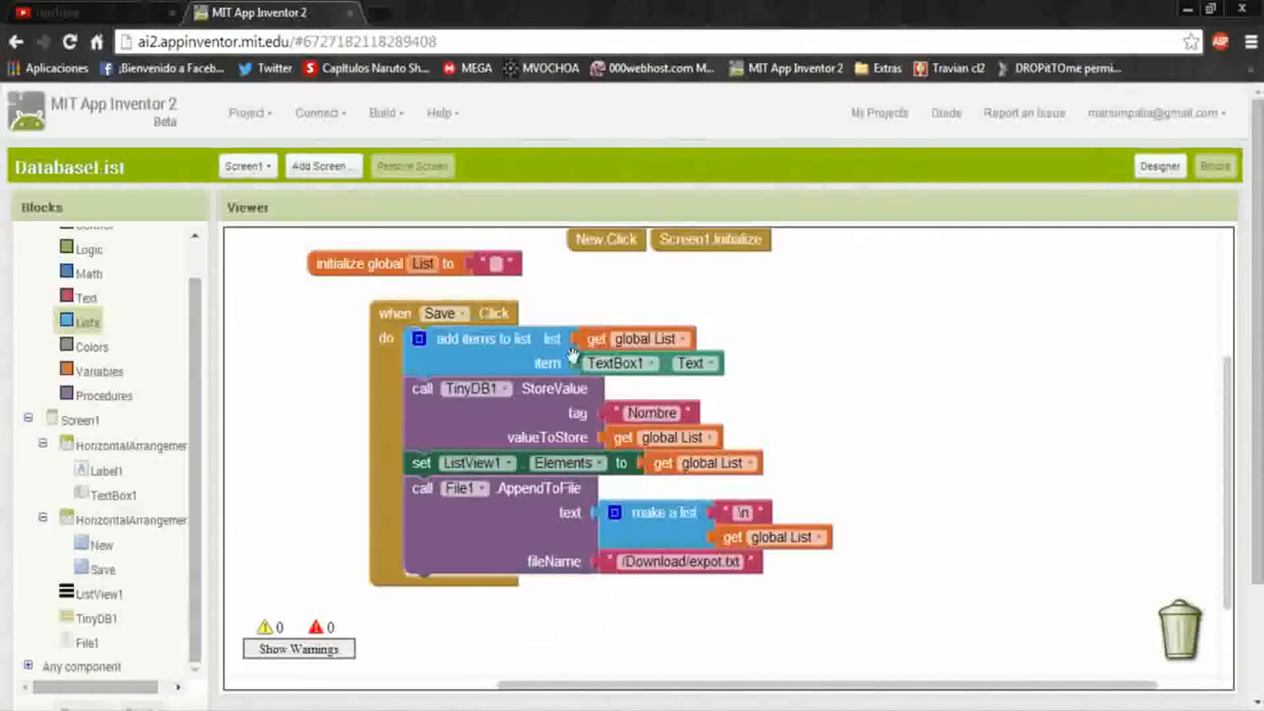
left_click(384, 112)
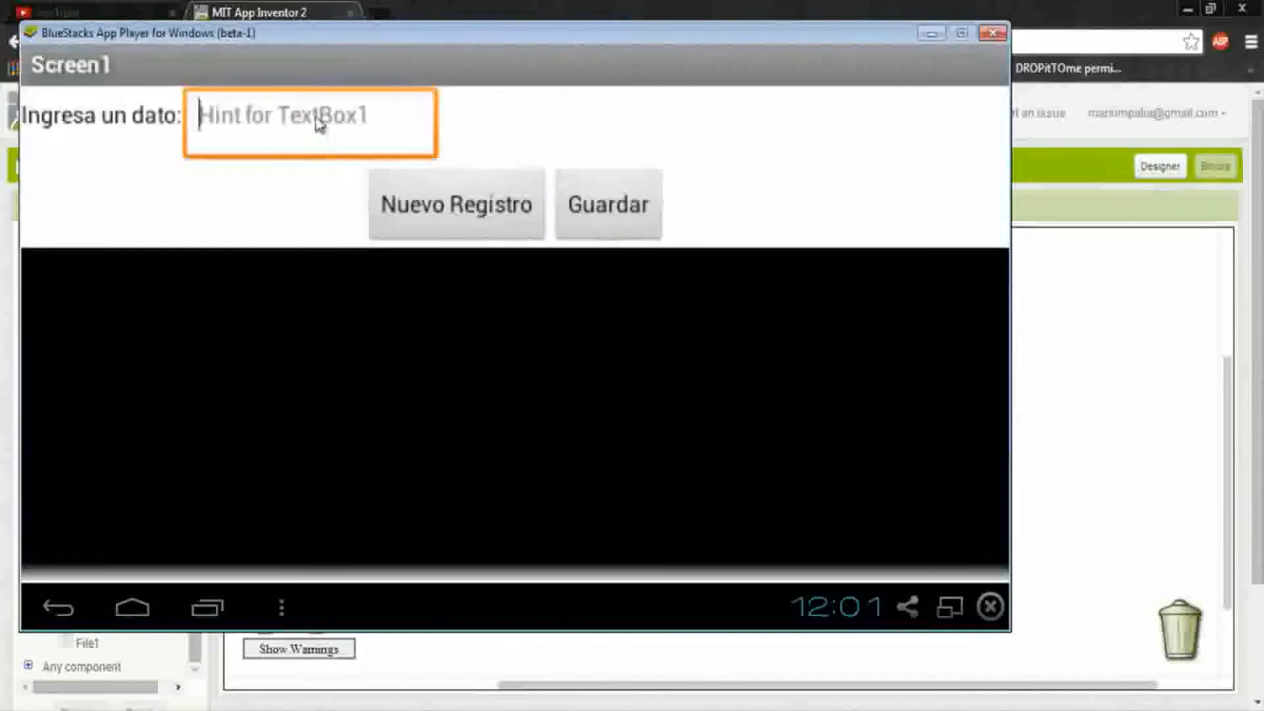
Step: Save Mvochoa, Carlos and Mario as three separate records in the DatabaseList app
type("M")
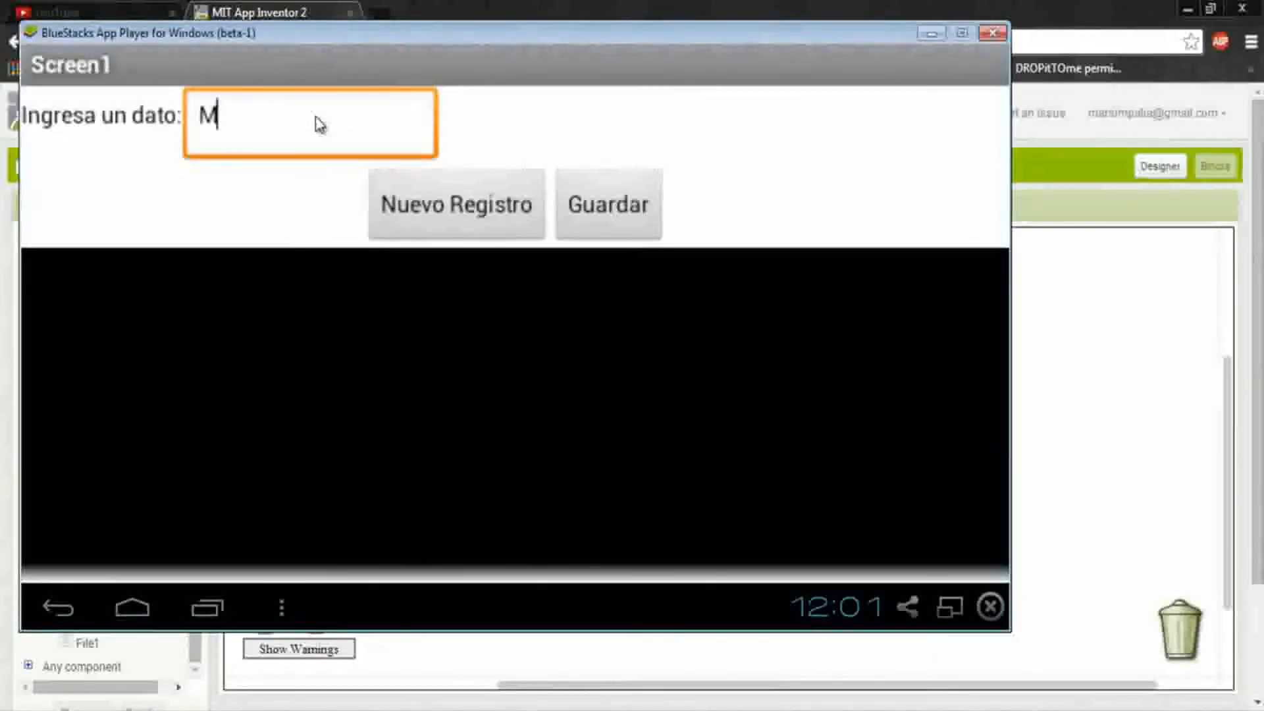
type("vochoa")
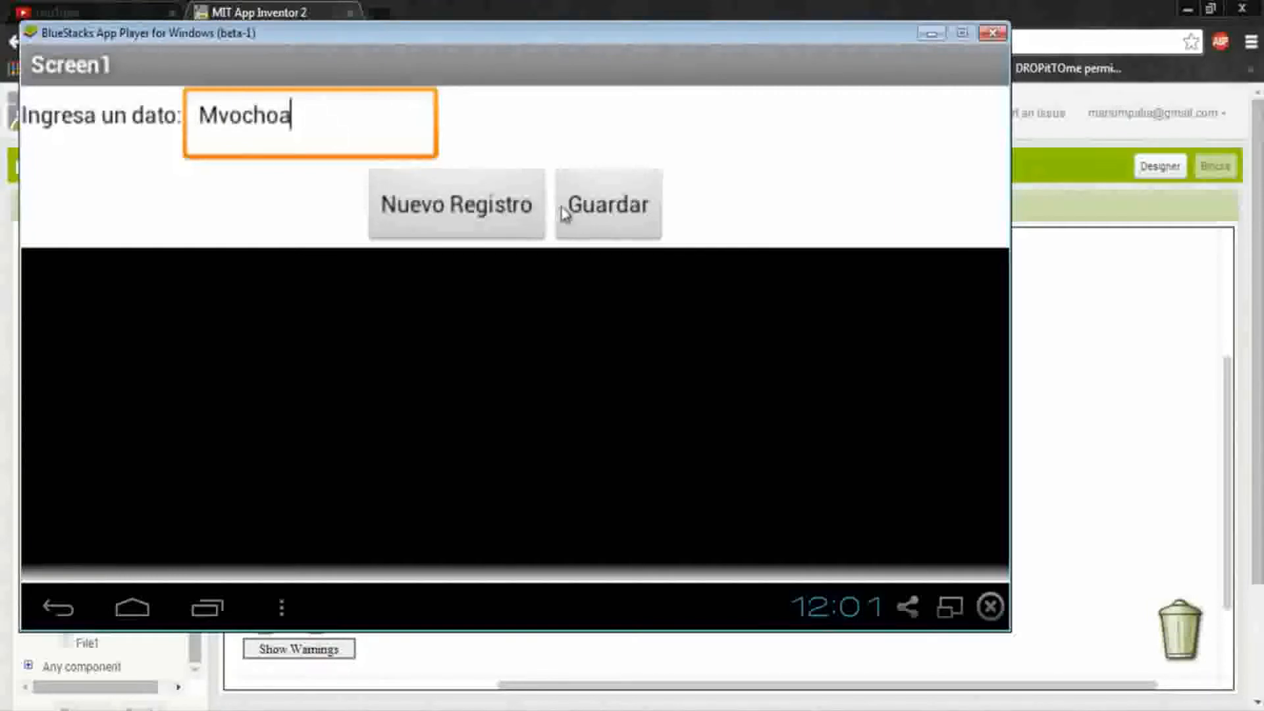
left_click(608, 203)
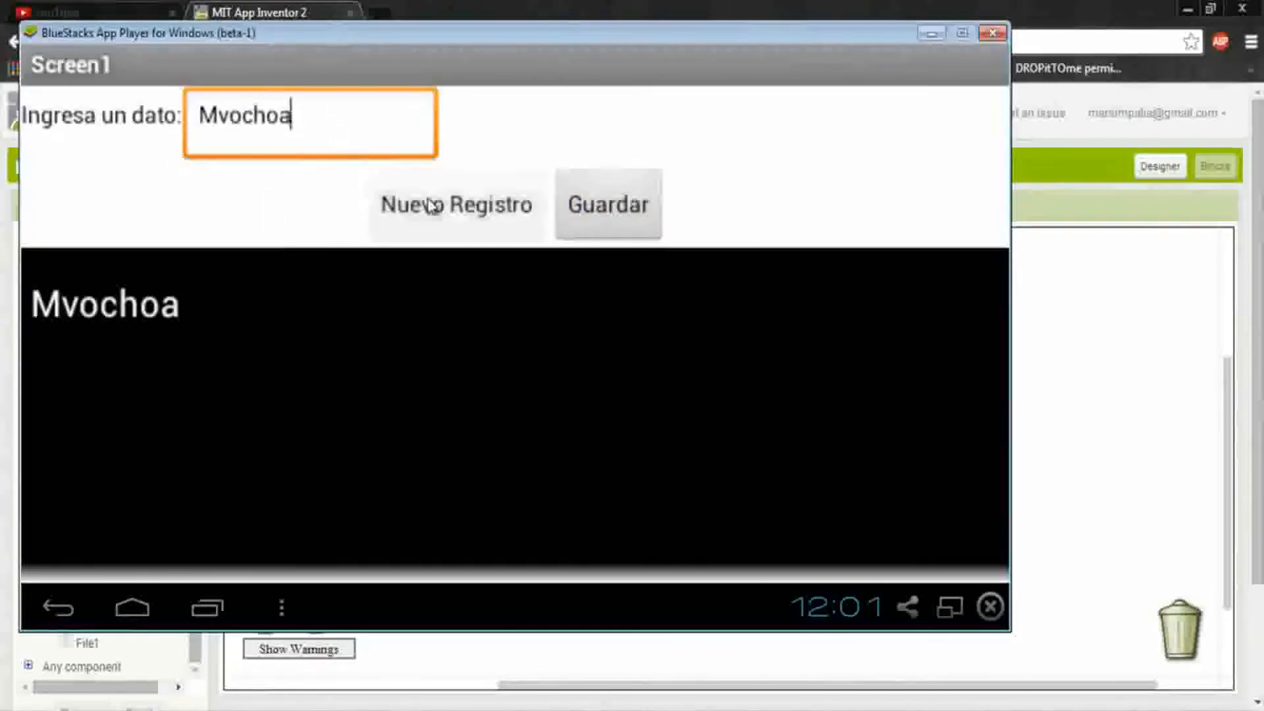
left_click(456, 203)
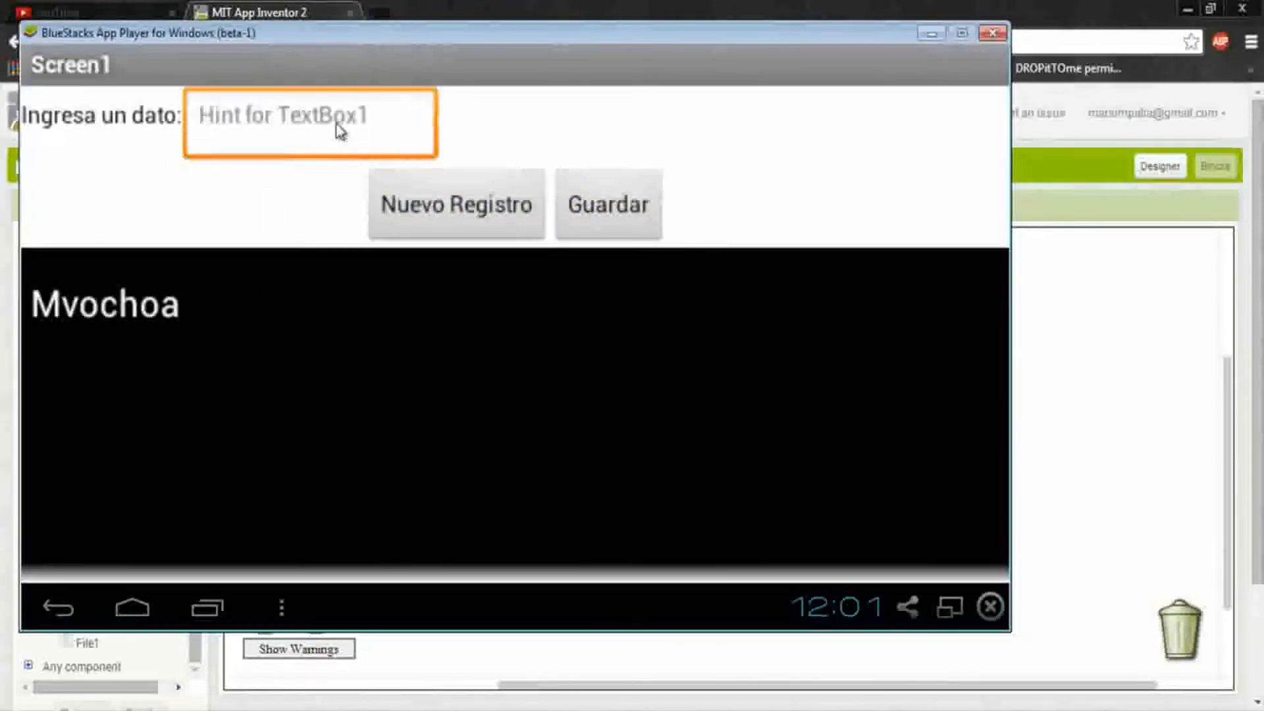
type("Carlos")
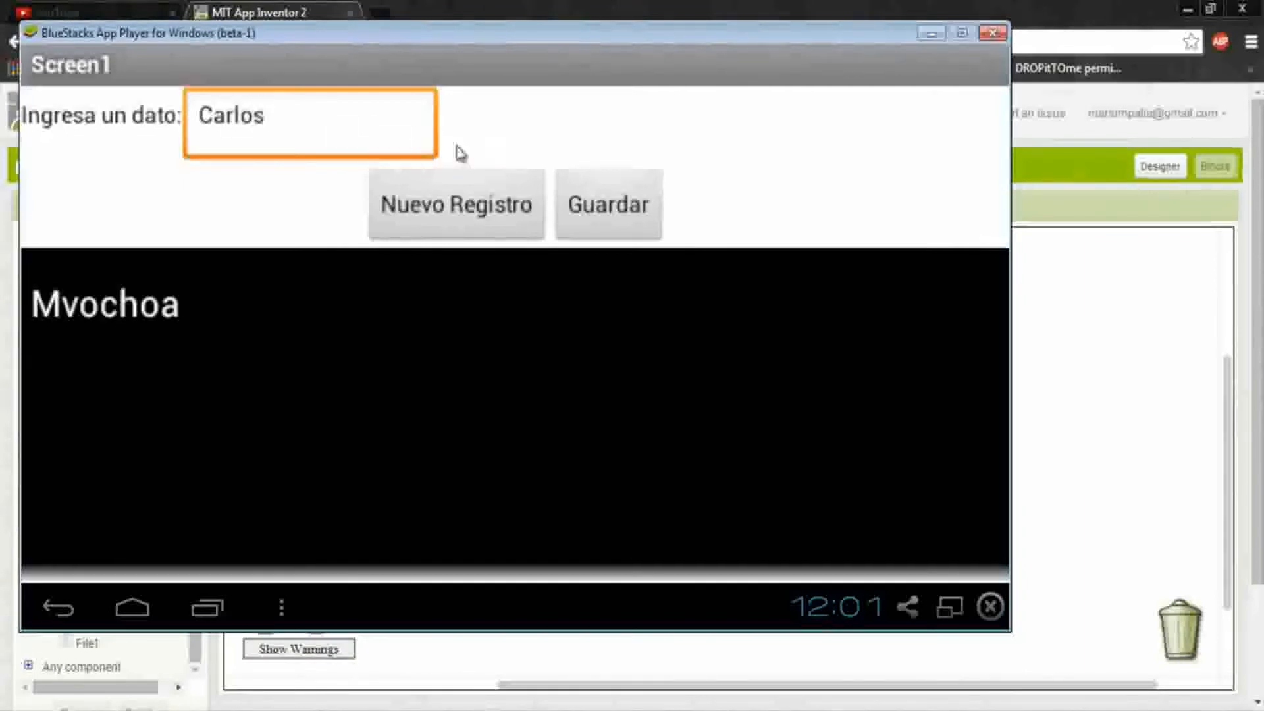
left_click(455, 204)
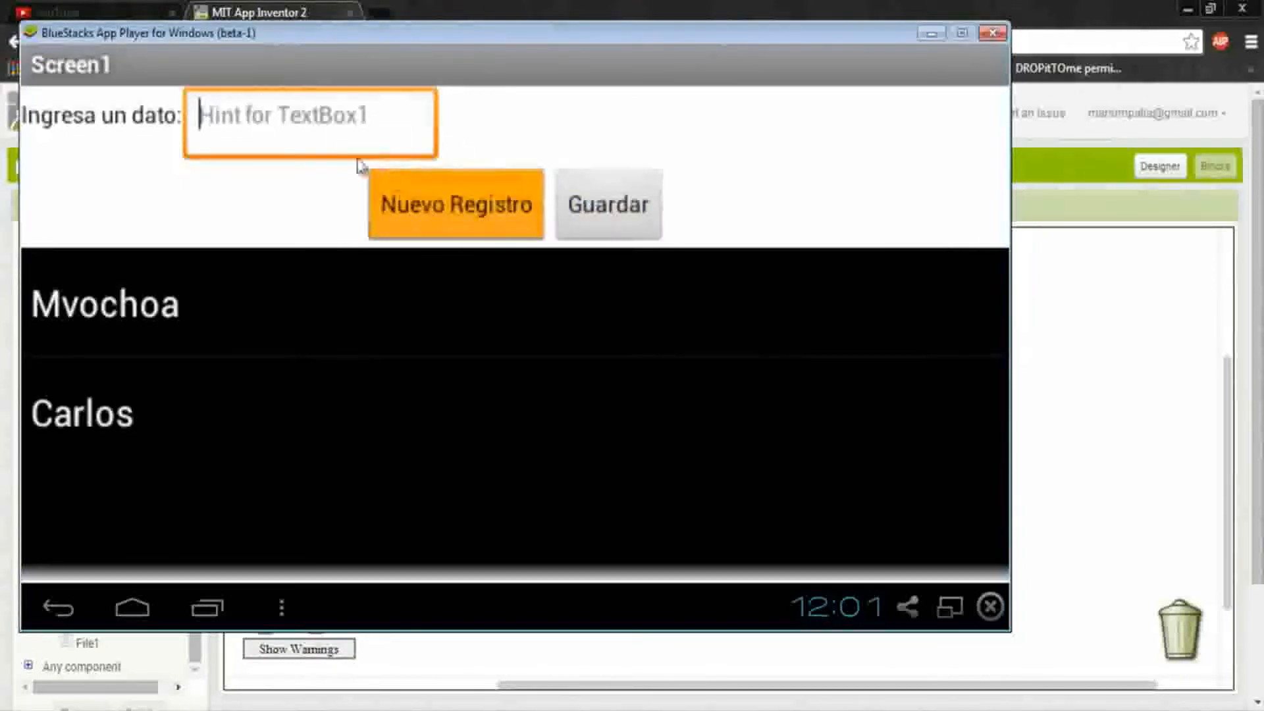
type("Mario")
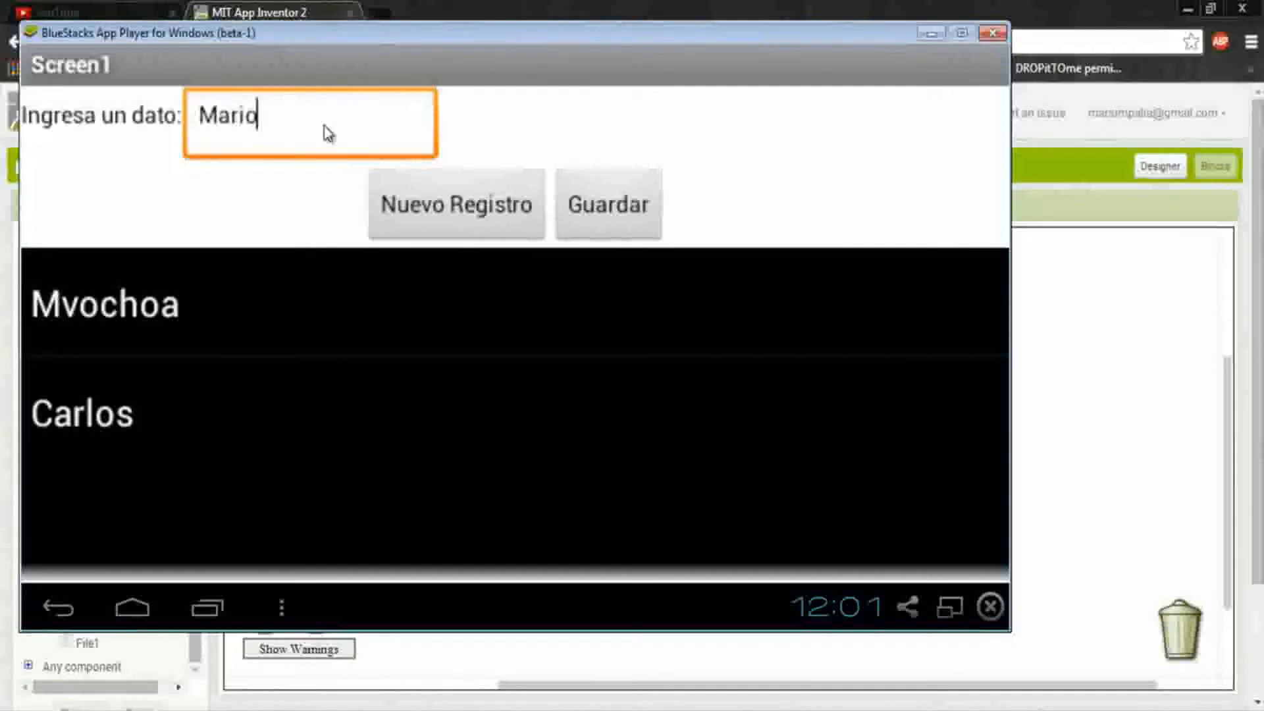
left_click(608, 203)
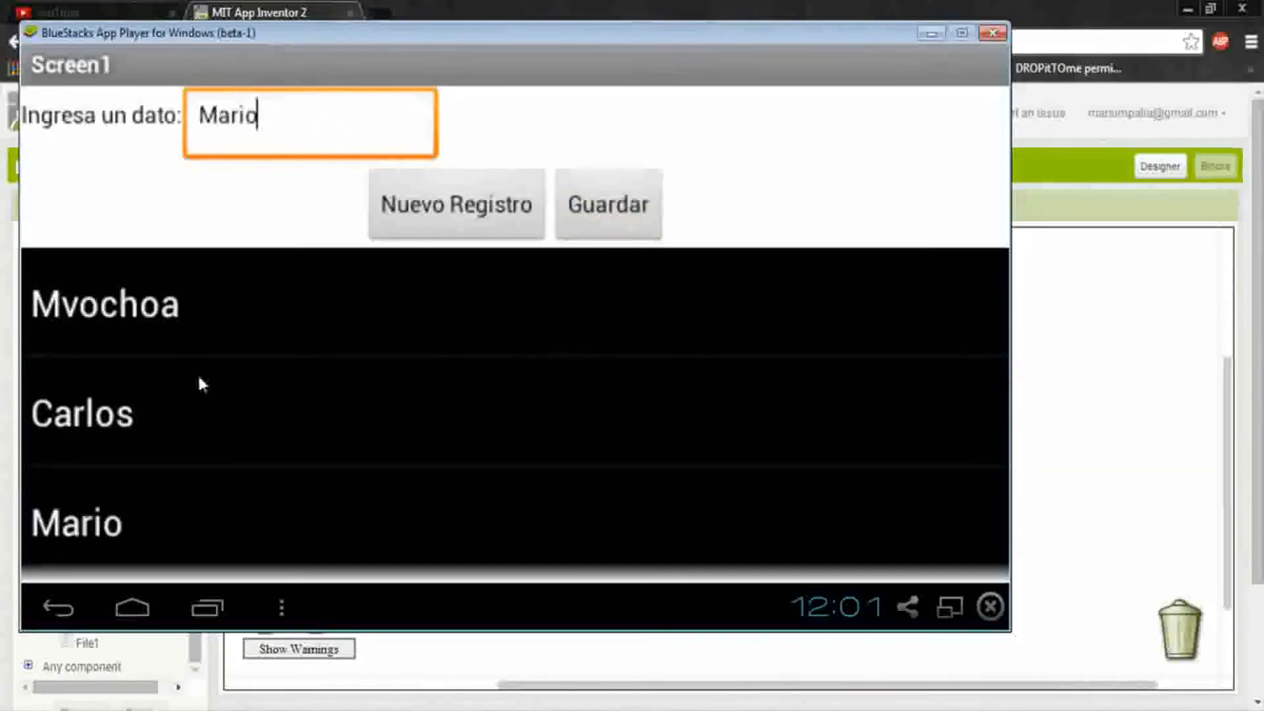
mouse_move(228, 629)
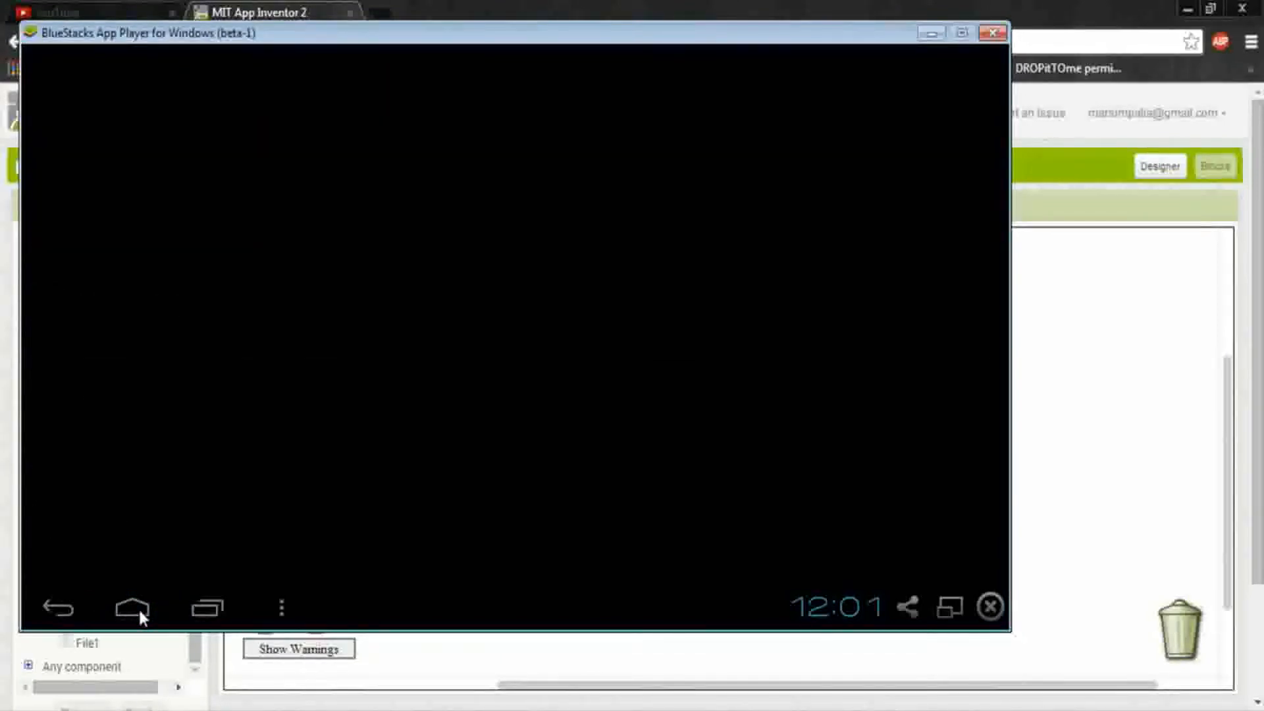
Step: Open Download/expot.txt in ES Note Editor to view the appended lists
left_click(131, 607)
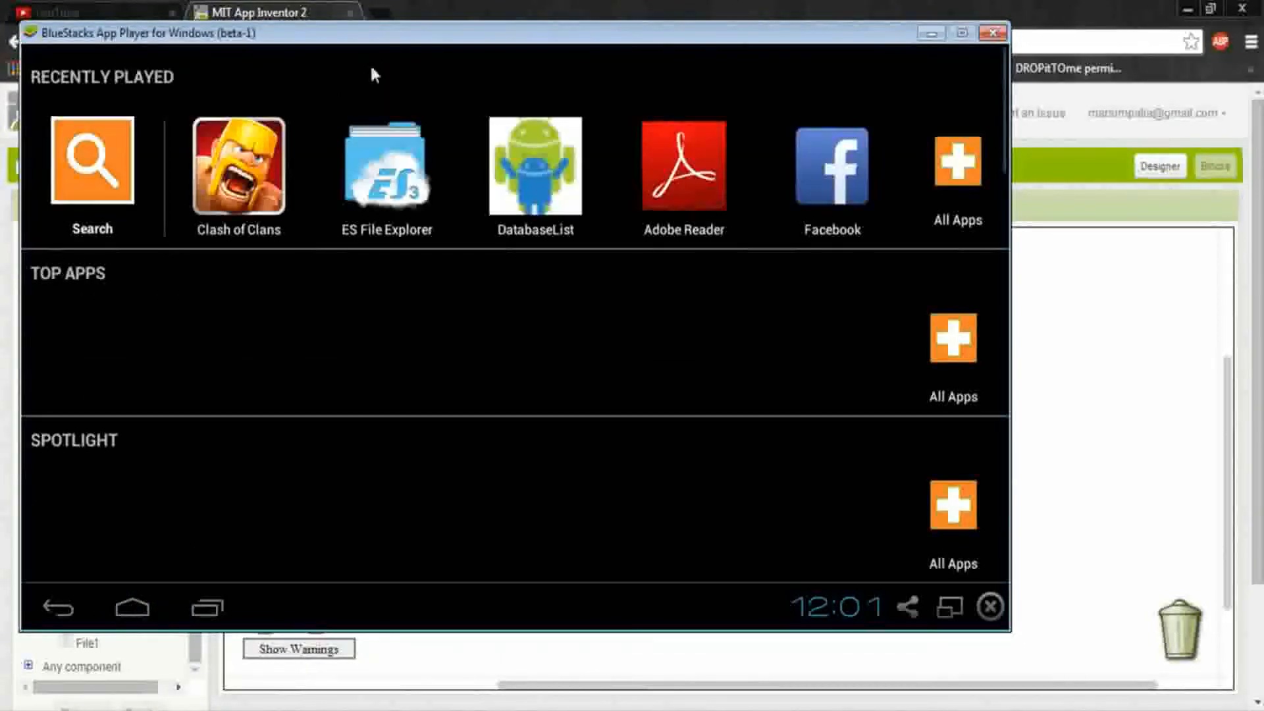
left_click(386, 165)
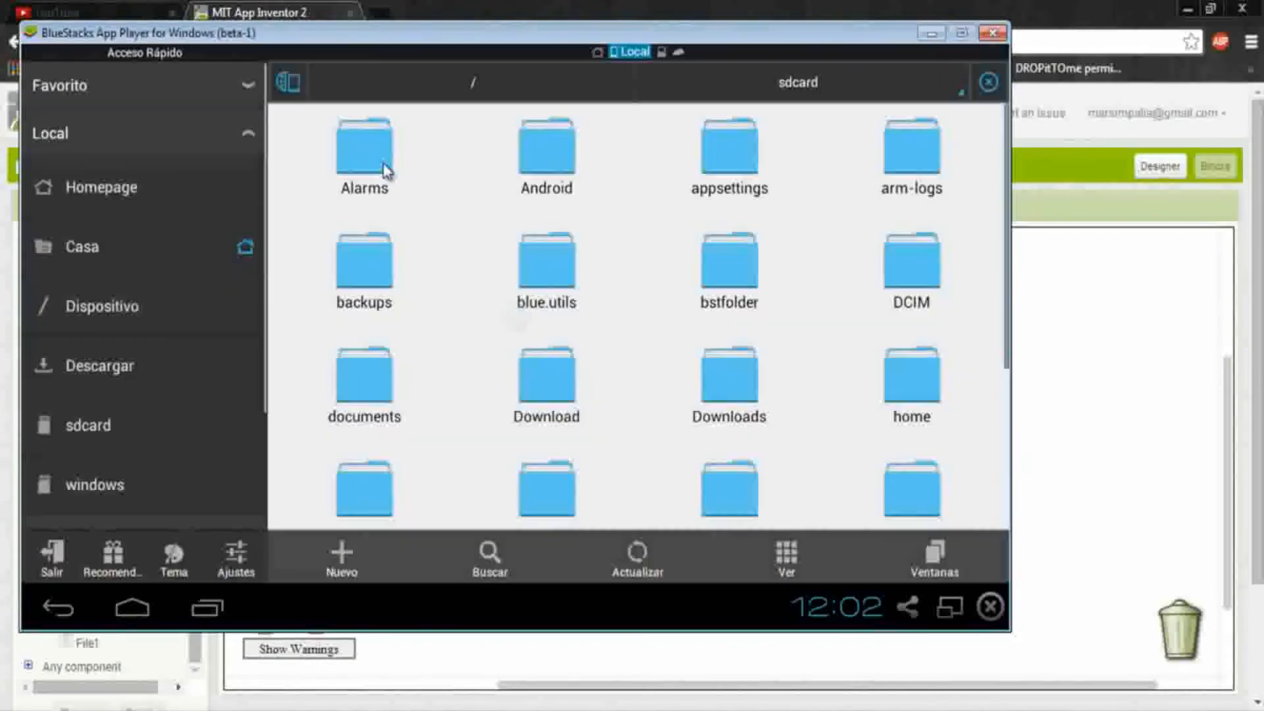
mouse_move(556, 389)
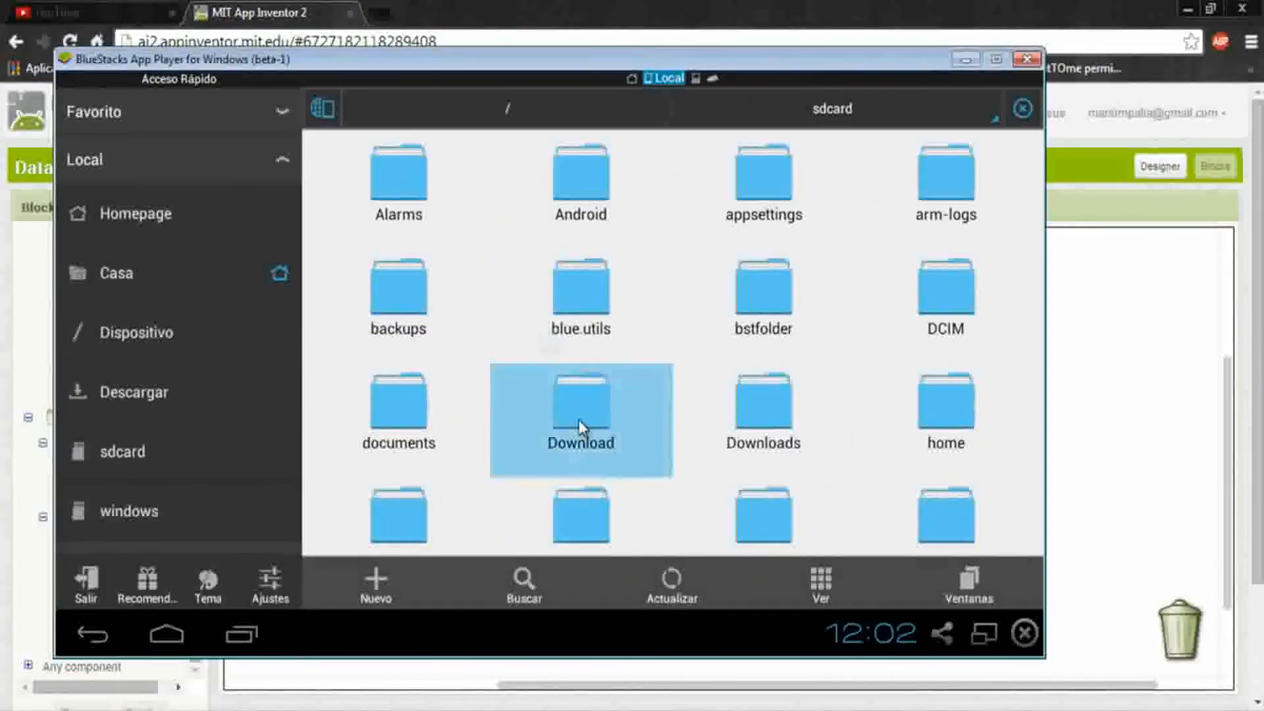
double_click(580, 410)
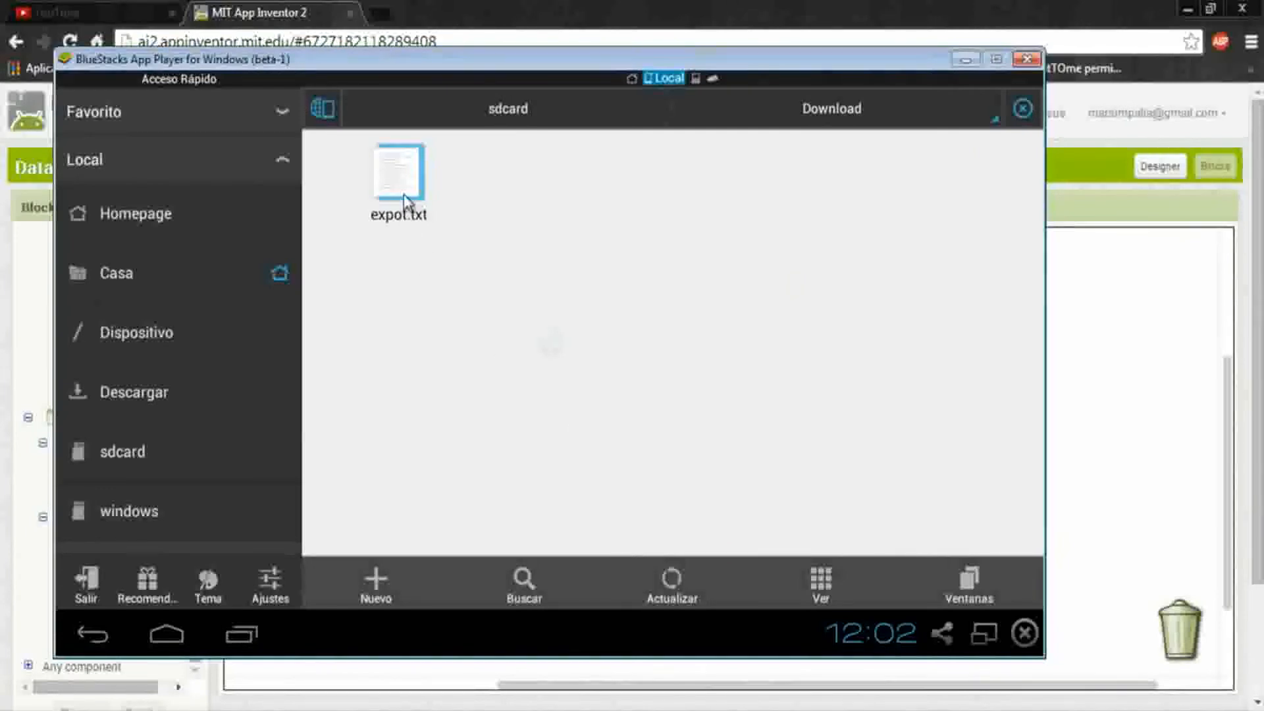
mouse_move(443, 8)
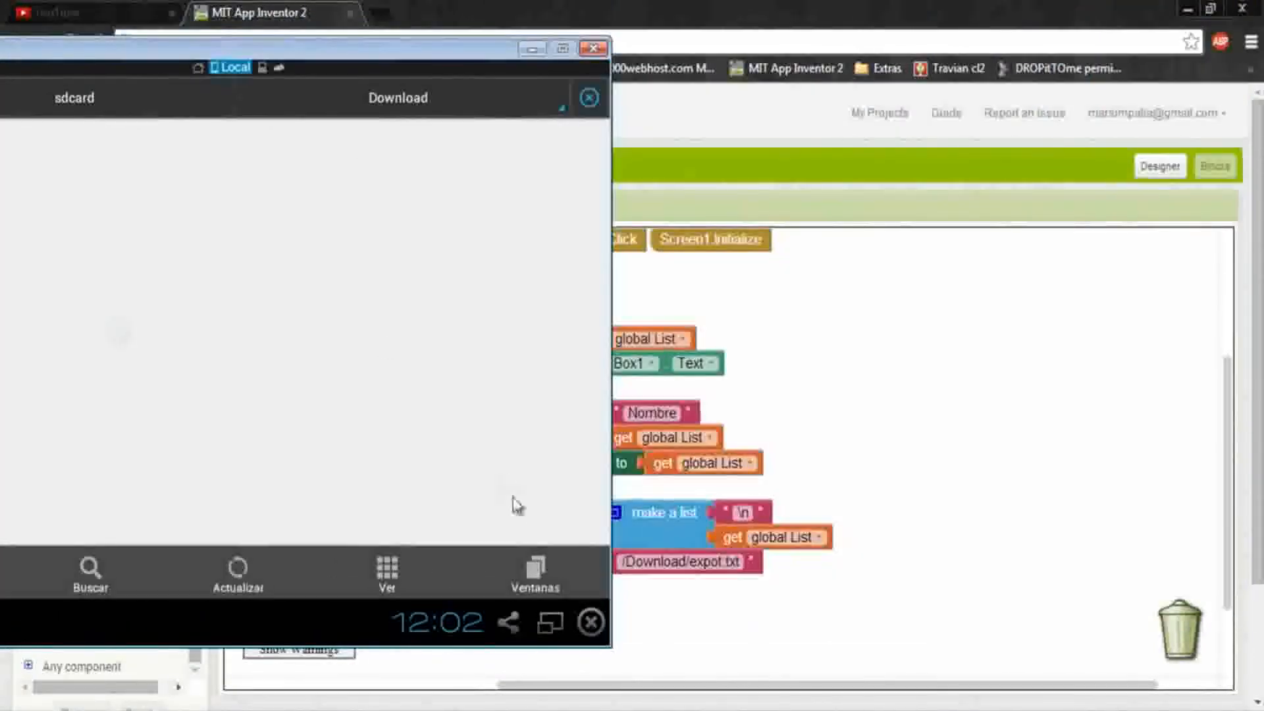
mouse_move(310, 68)
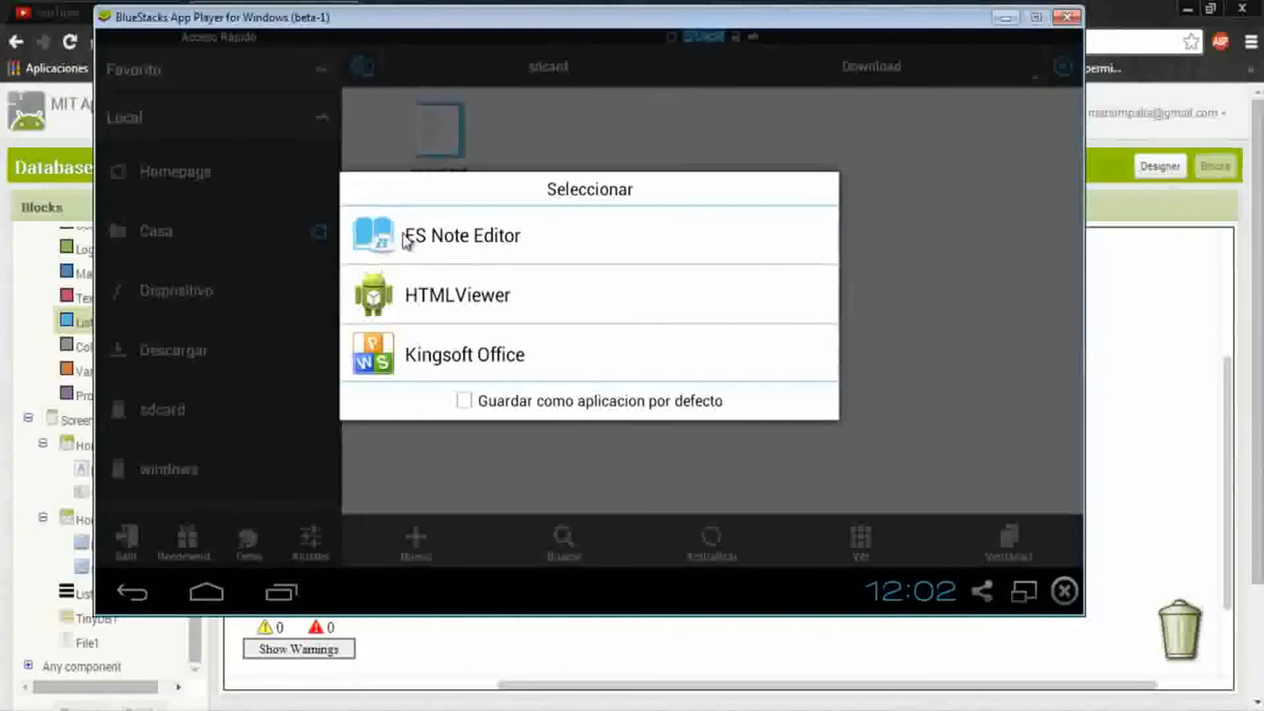
left_click(462, 234)
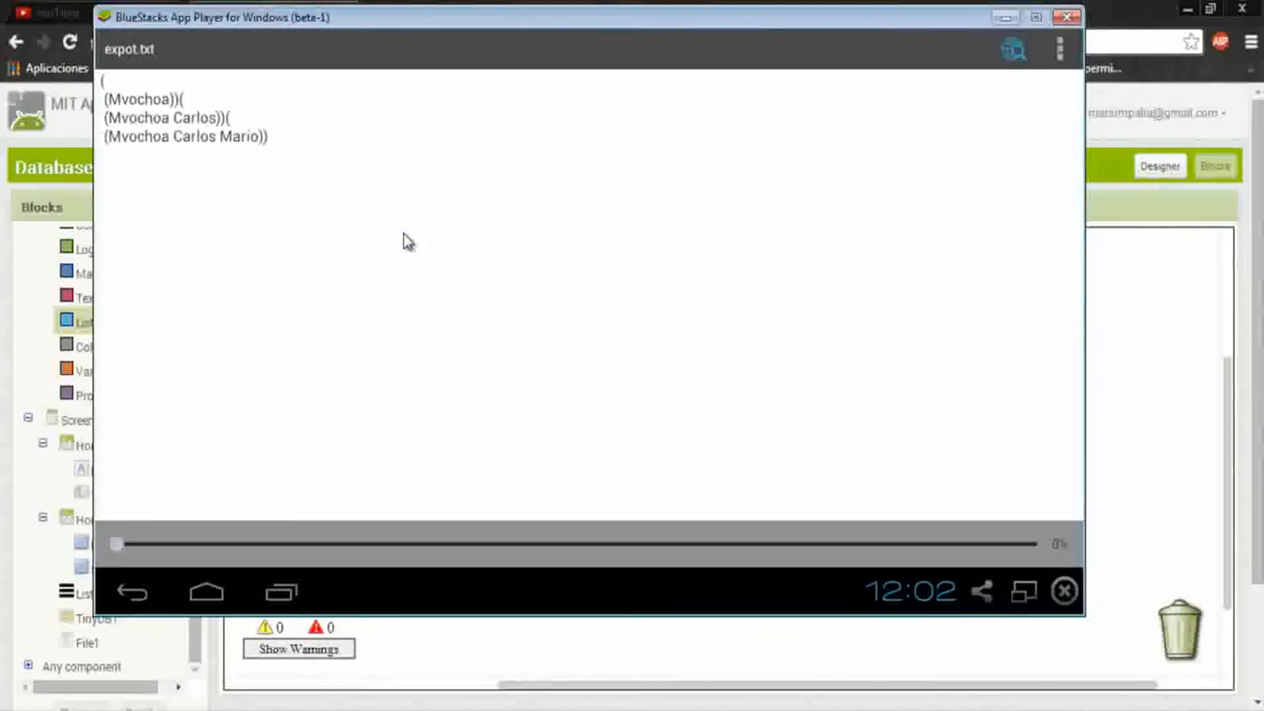
mouse_move(201, 179)
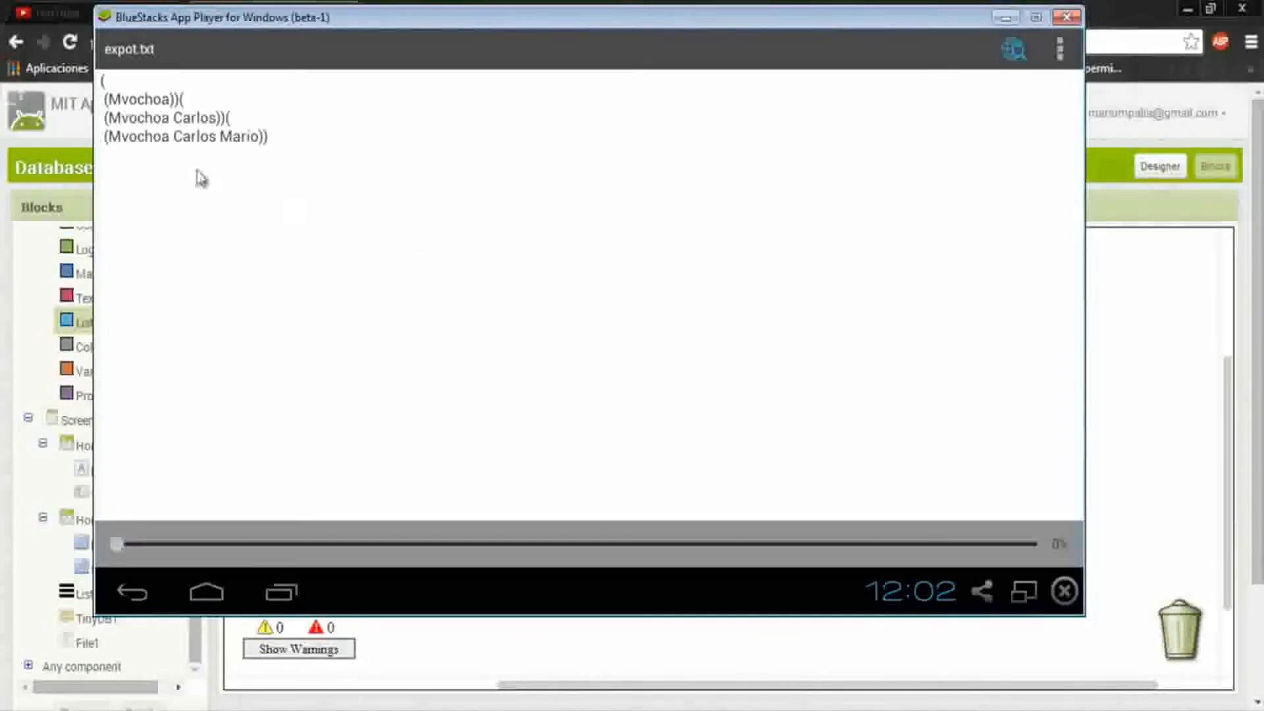
mouse_move(165, 144)
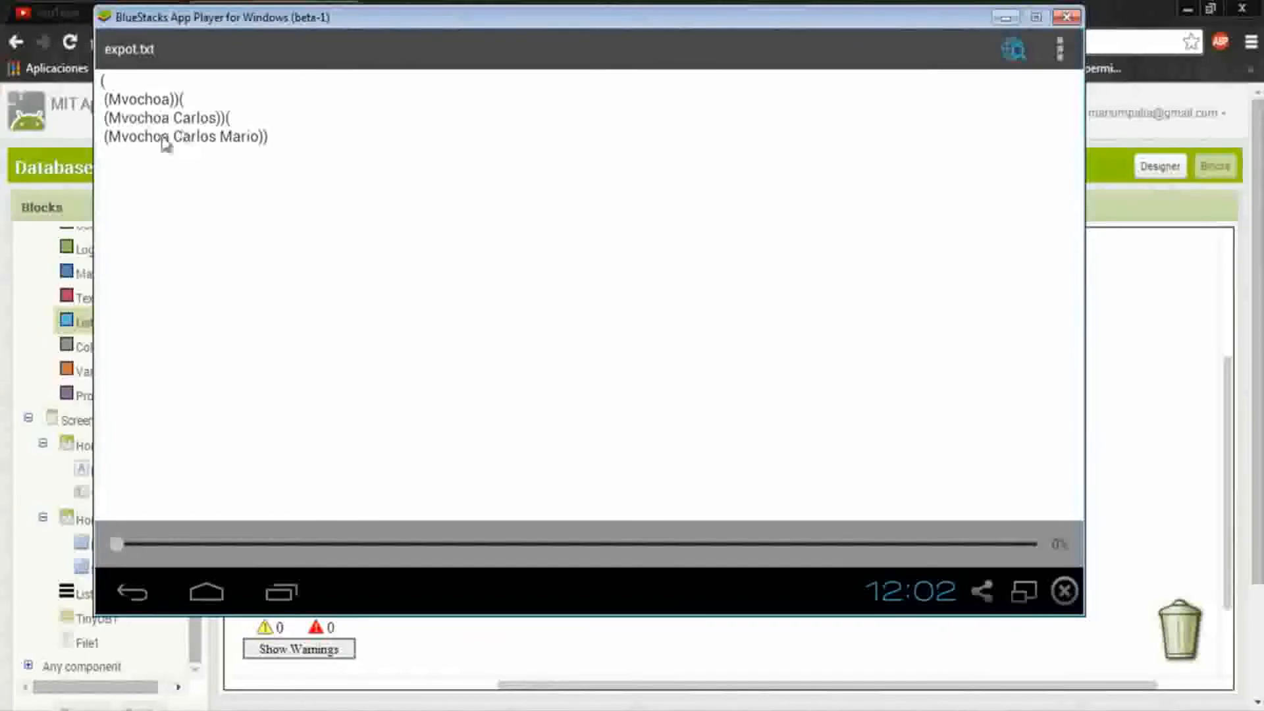
mouse_move(233, 143)
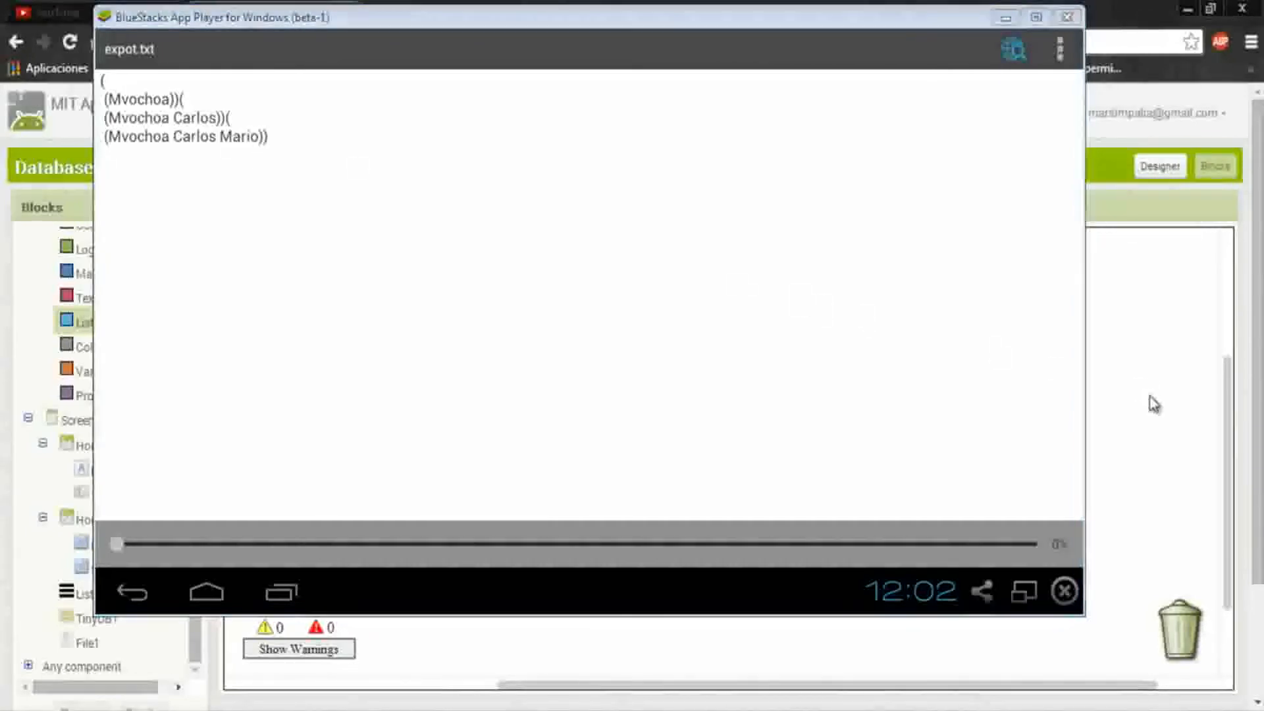
left_click(1066, 16)
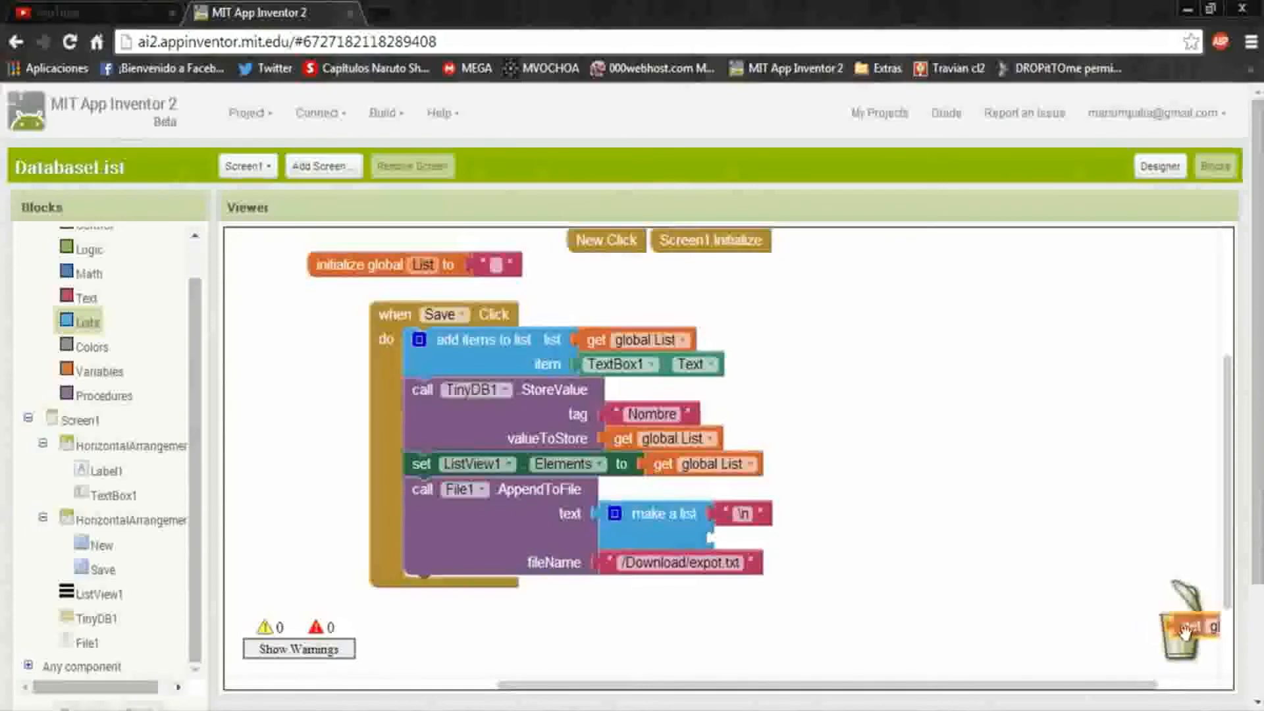
Step: Duplicate the TextBox1.Text block and plug it after '\n' in make a list
right_click(619, 364)
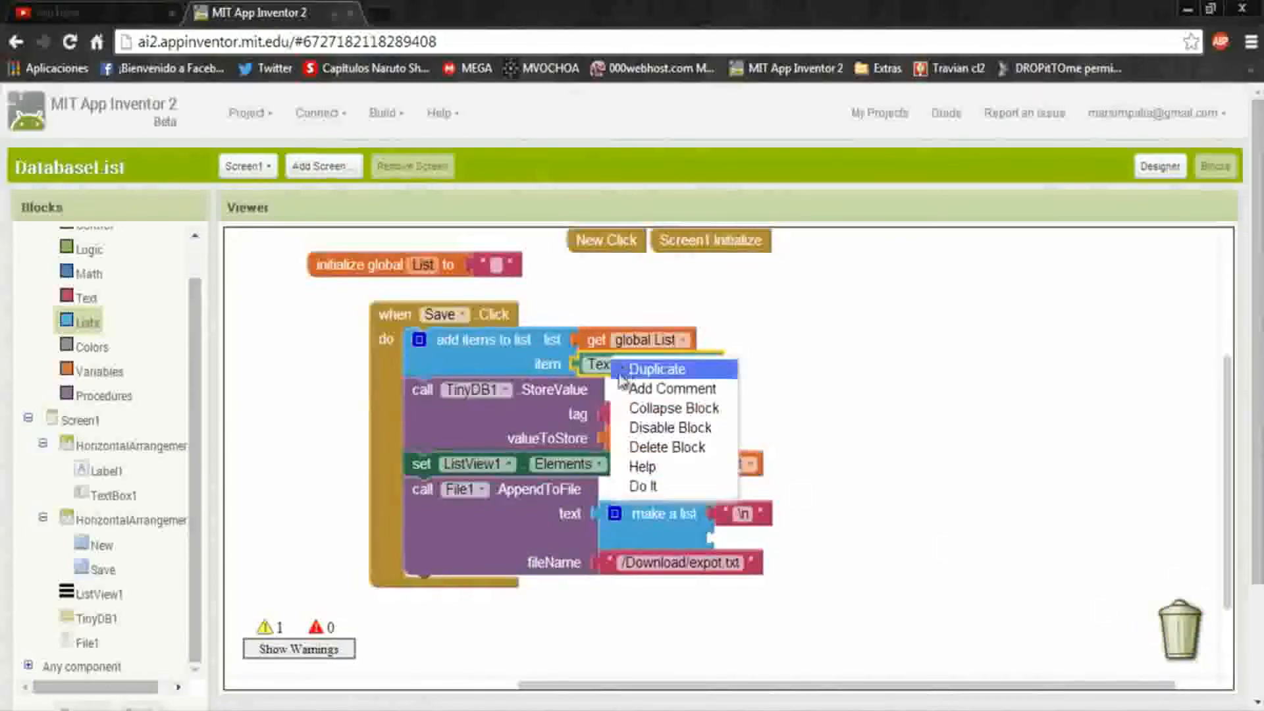
left_click(657, 369)
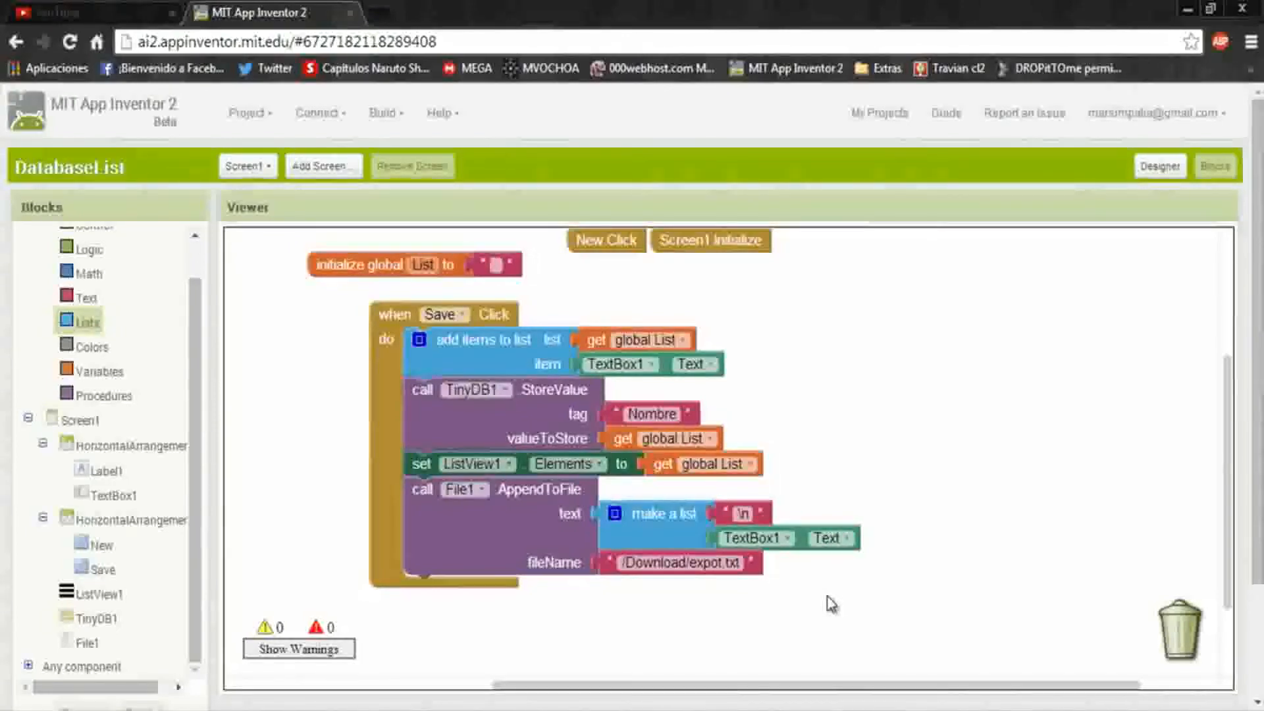
mouse_move(804, 586)
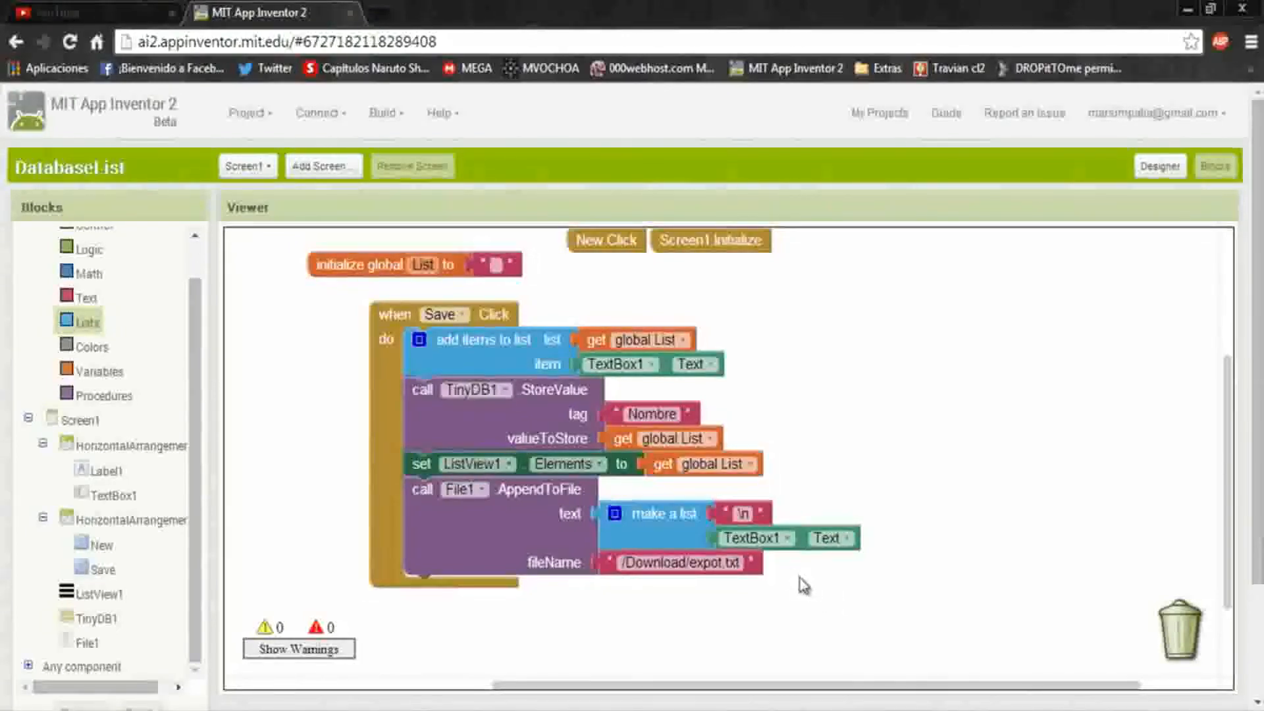
mouse_move(624, 510)
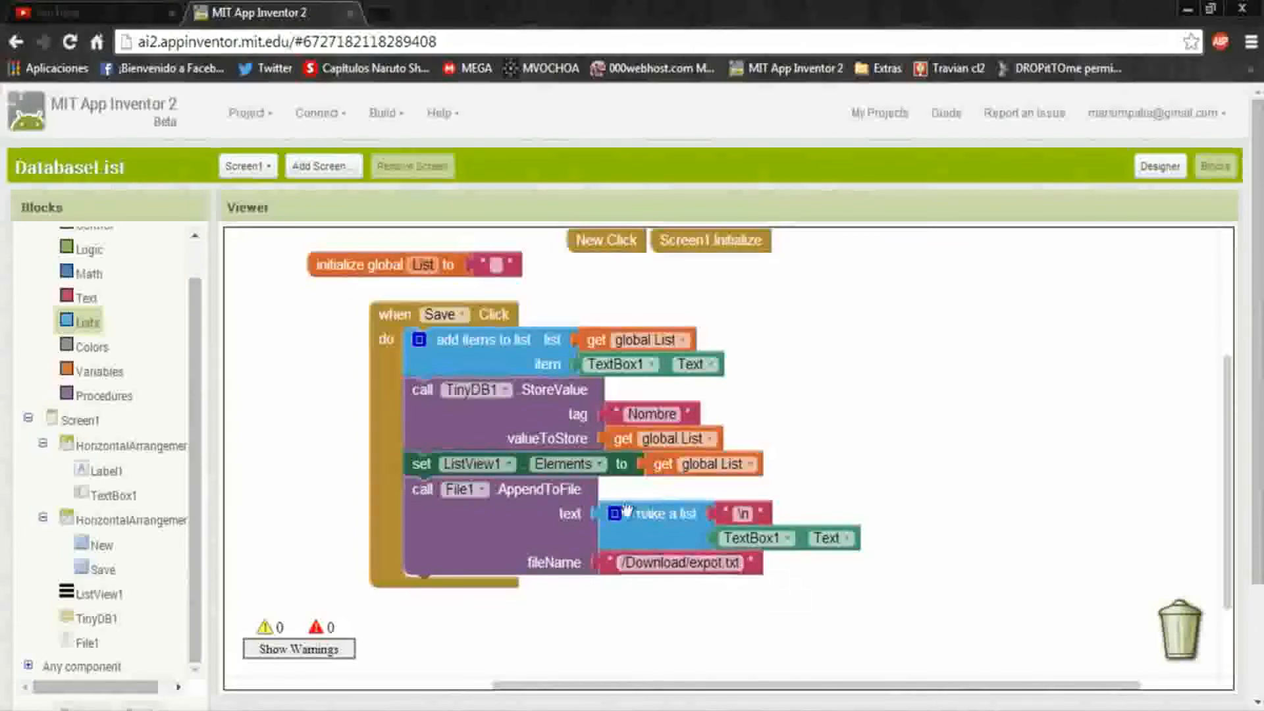
mouse_move(782, 596)
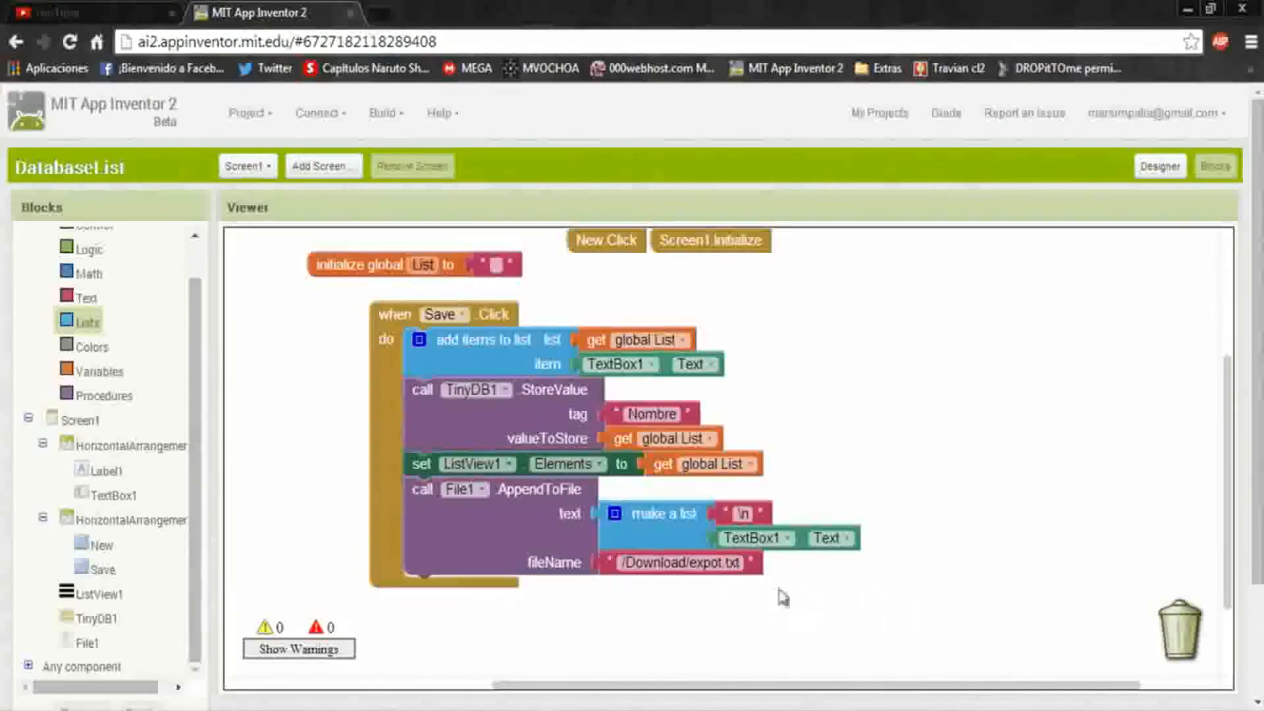
mouse_move(772, 621)
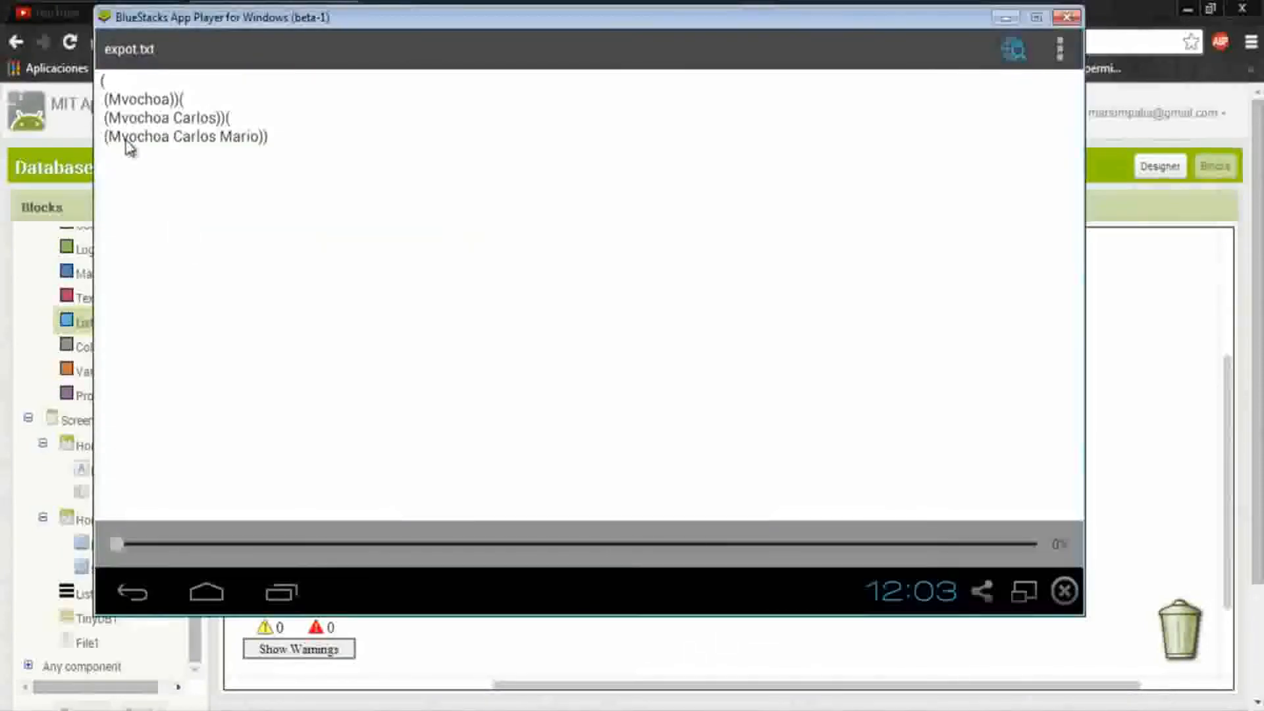
mouse_move(298, 149)
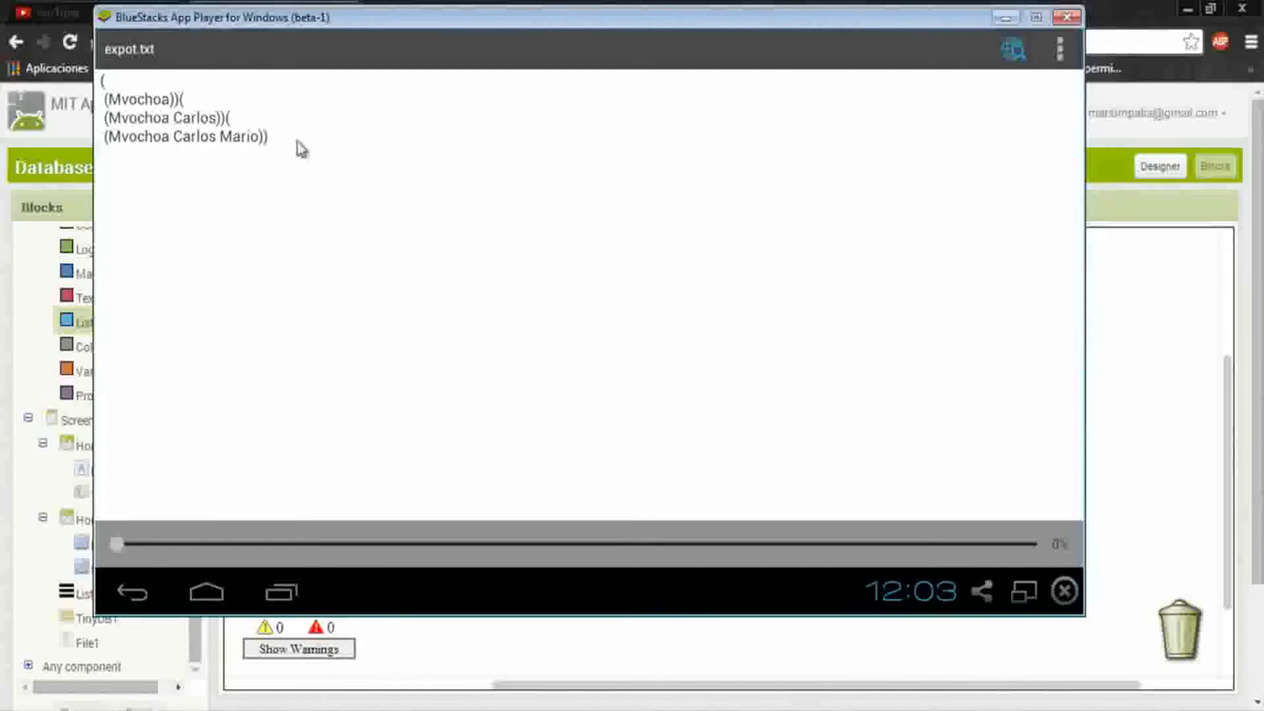
mouse_move(275, 141)
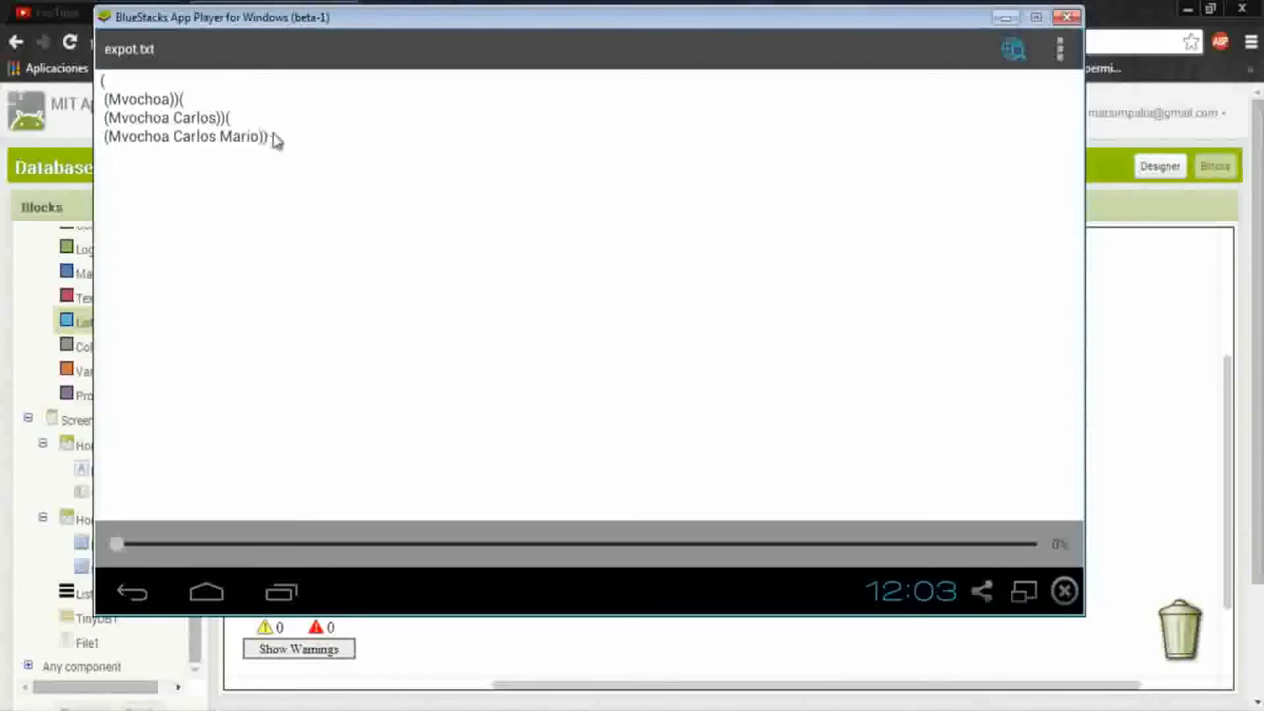
mouse_move(218, 101)
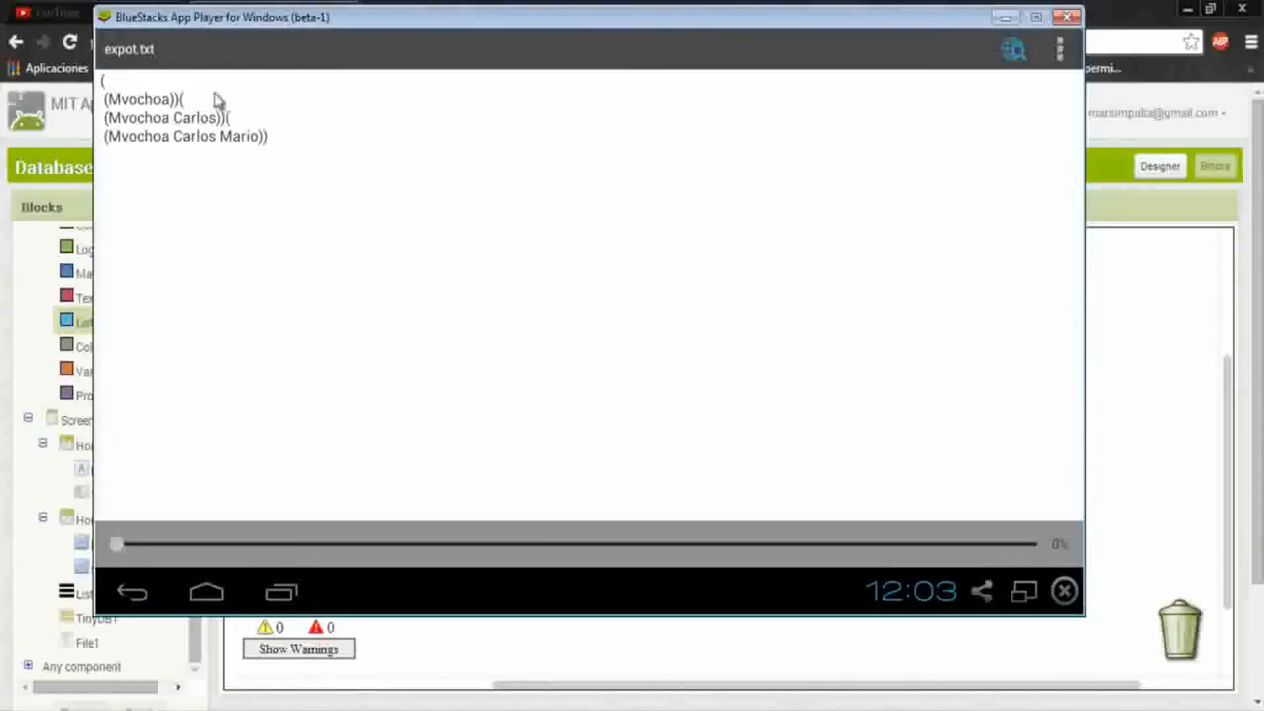
mouse_move(276, 200)
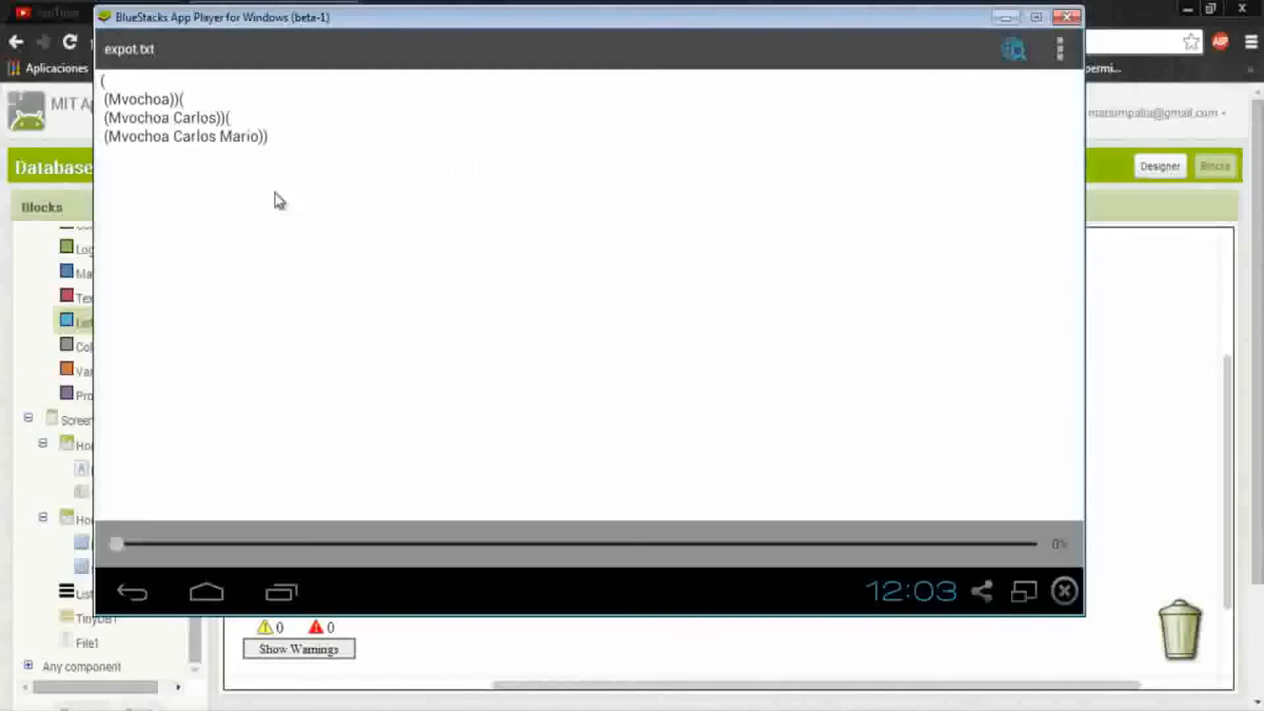
mouse_move(320, 183)
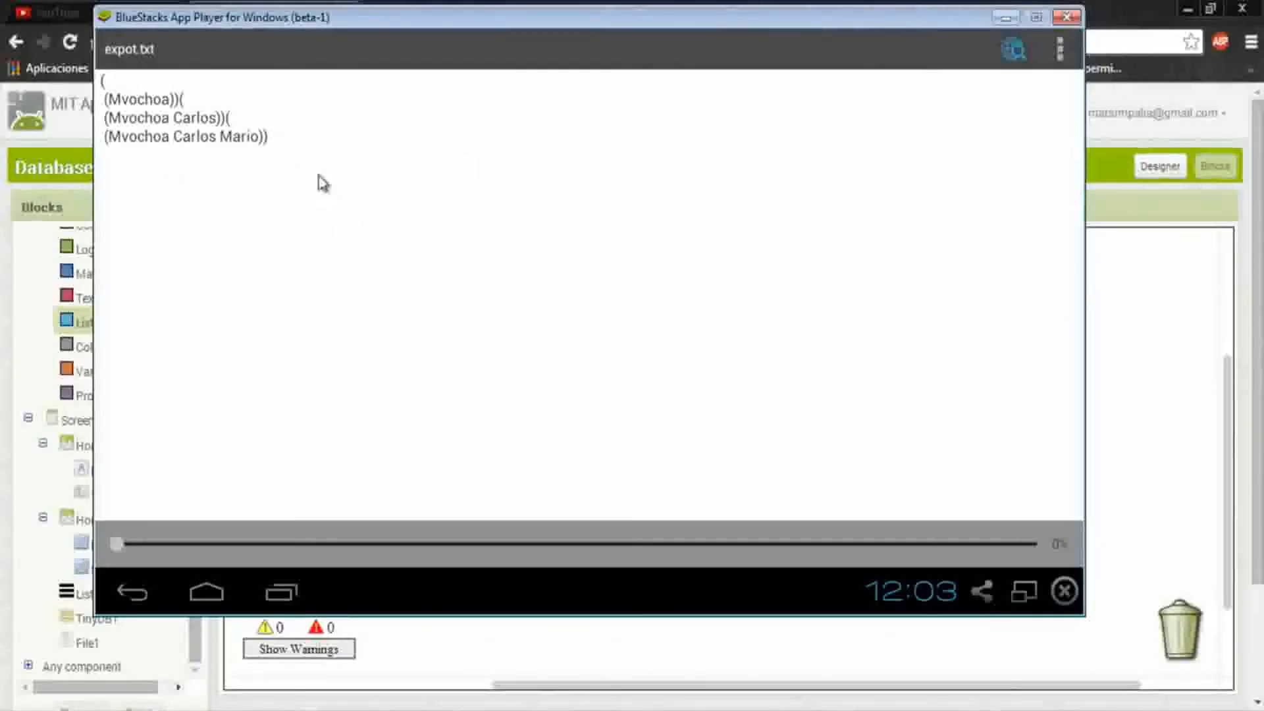
mouse_move(1023, 38)
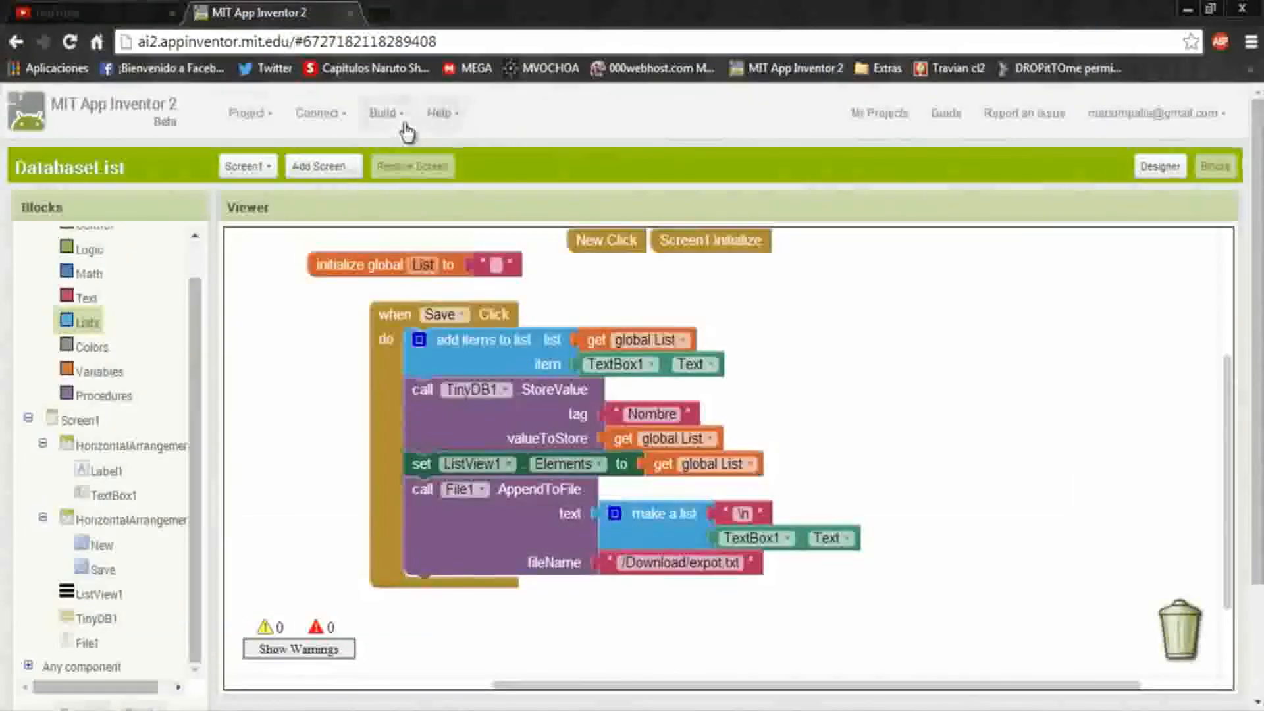
mouse_move(739, 356)
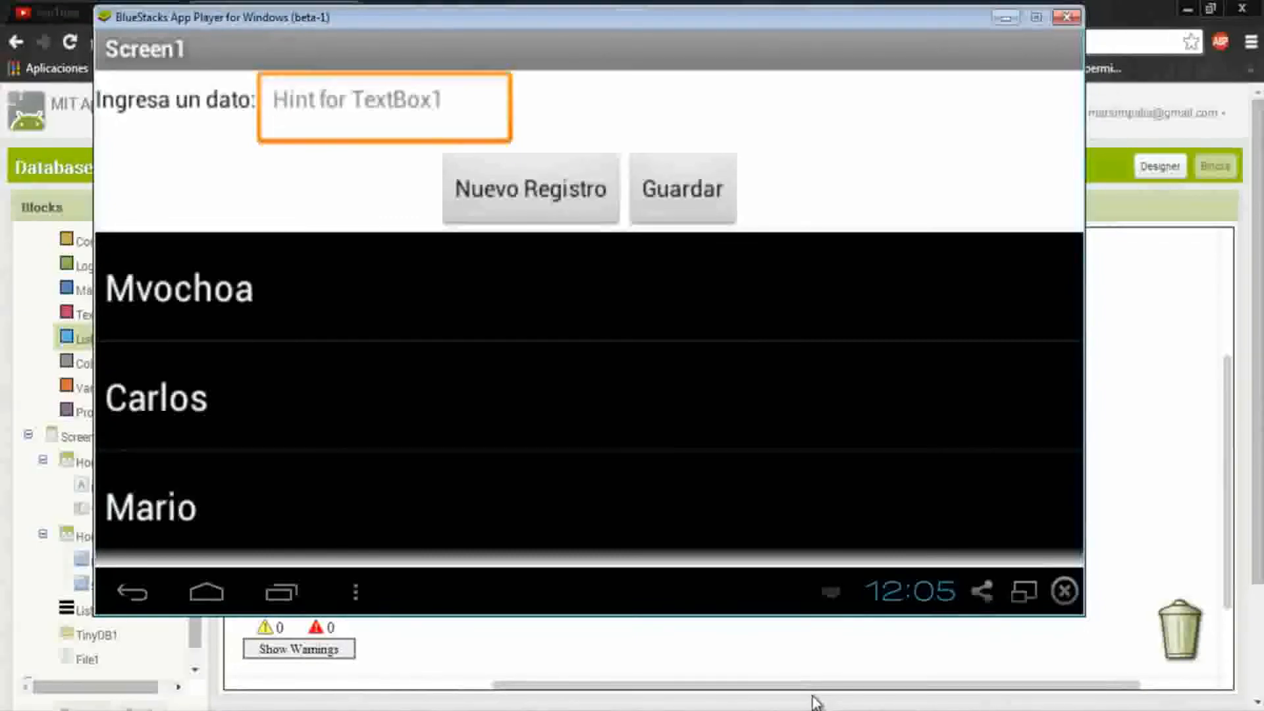
Step: Enter and save 'App Inventor', then type 'Trabajo' into the app's text box
type("Apk")
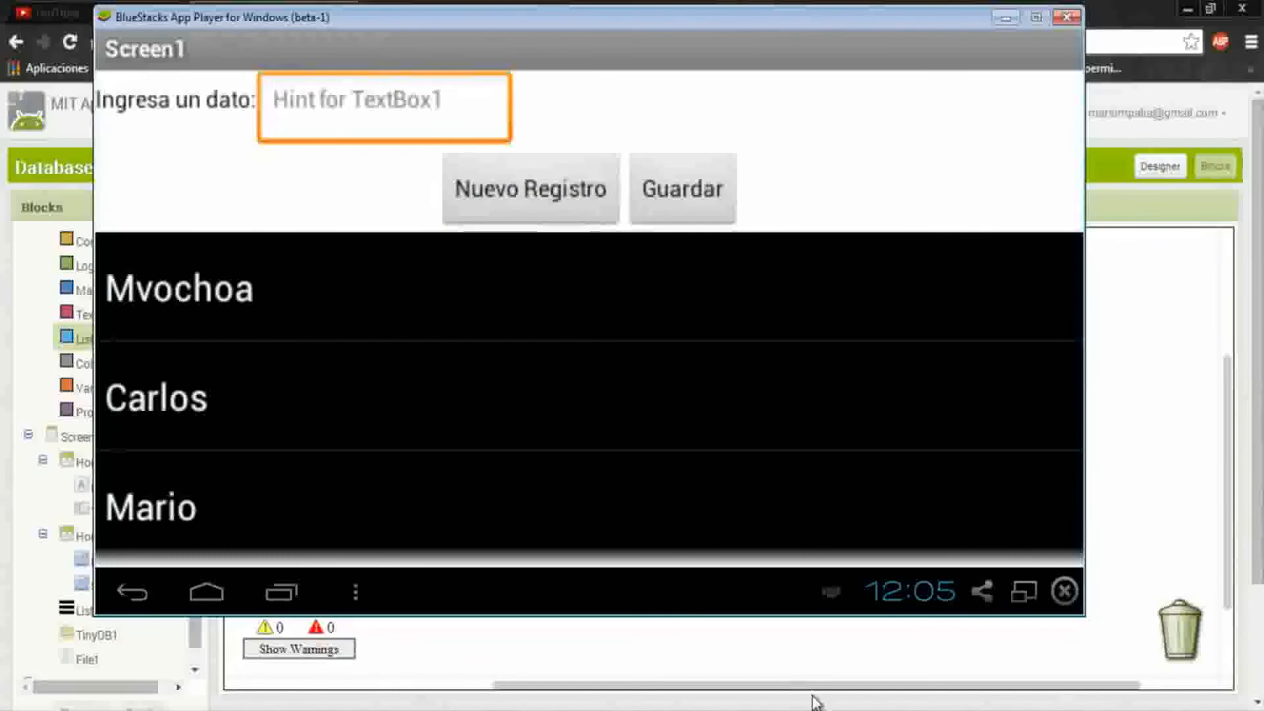
type("App Inventro")
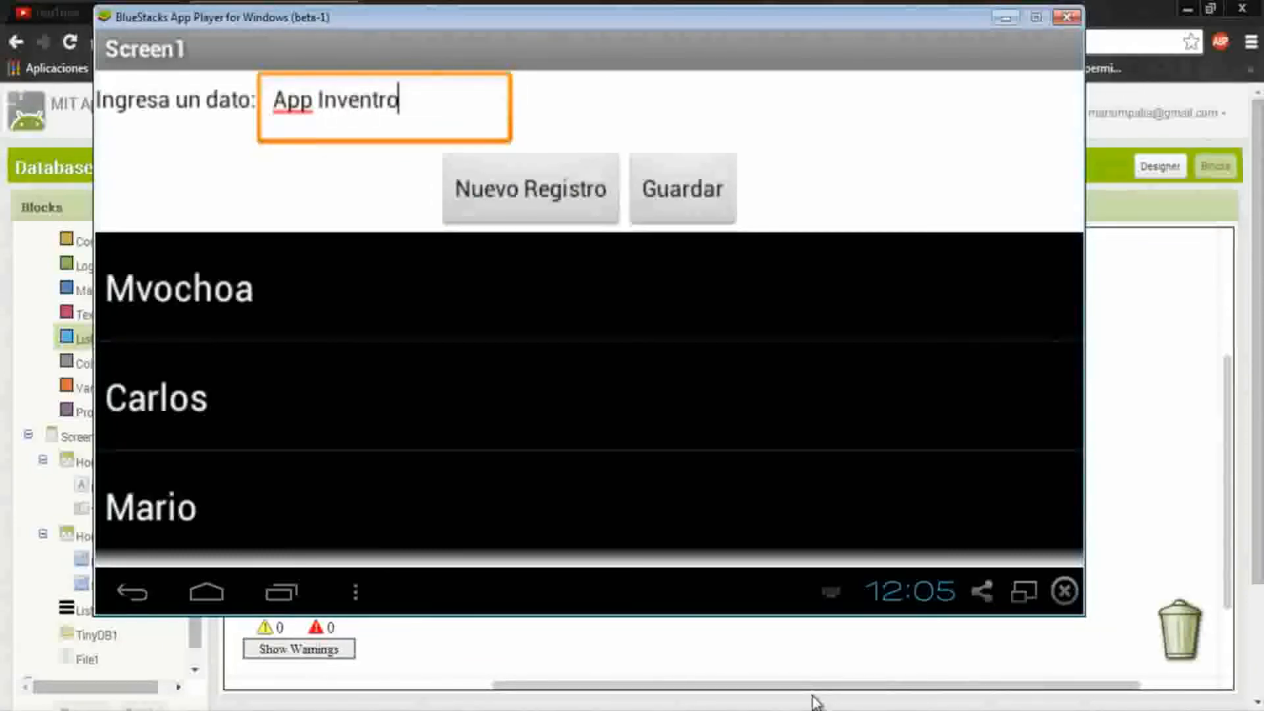
key("BackSpace")
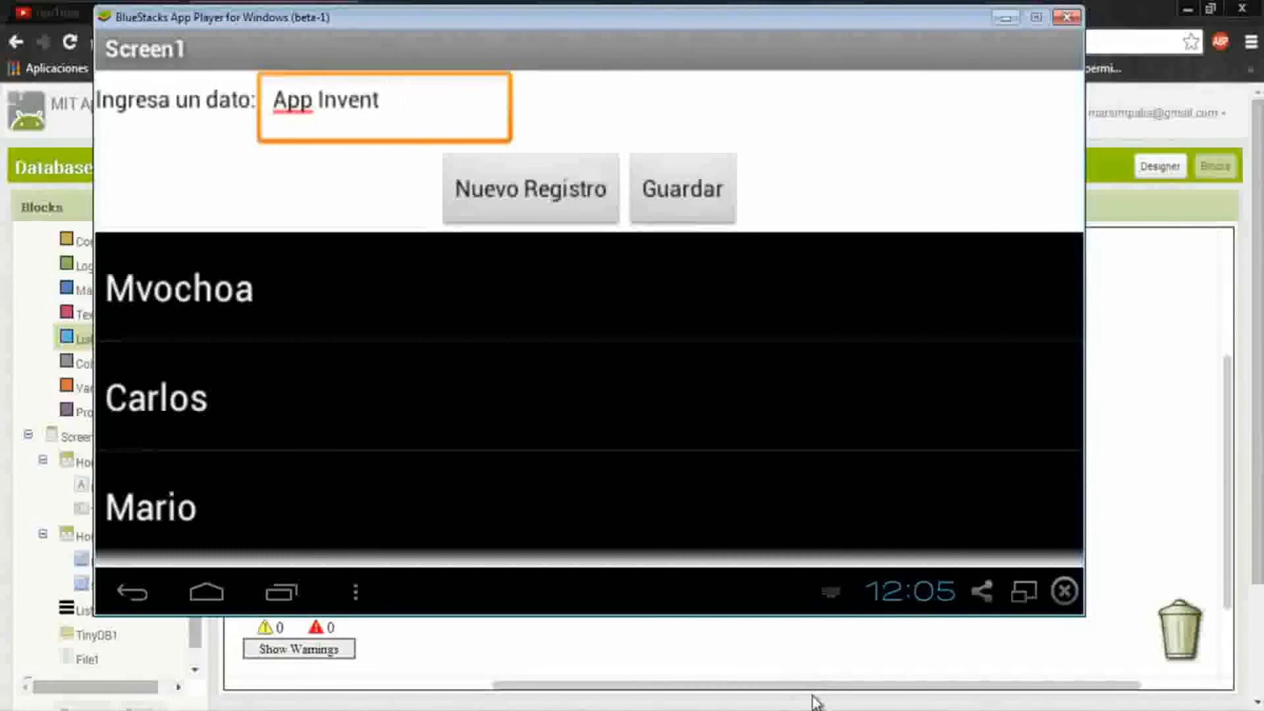
type("or")
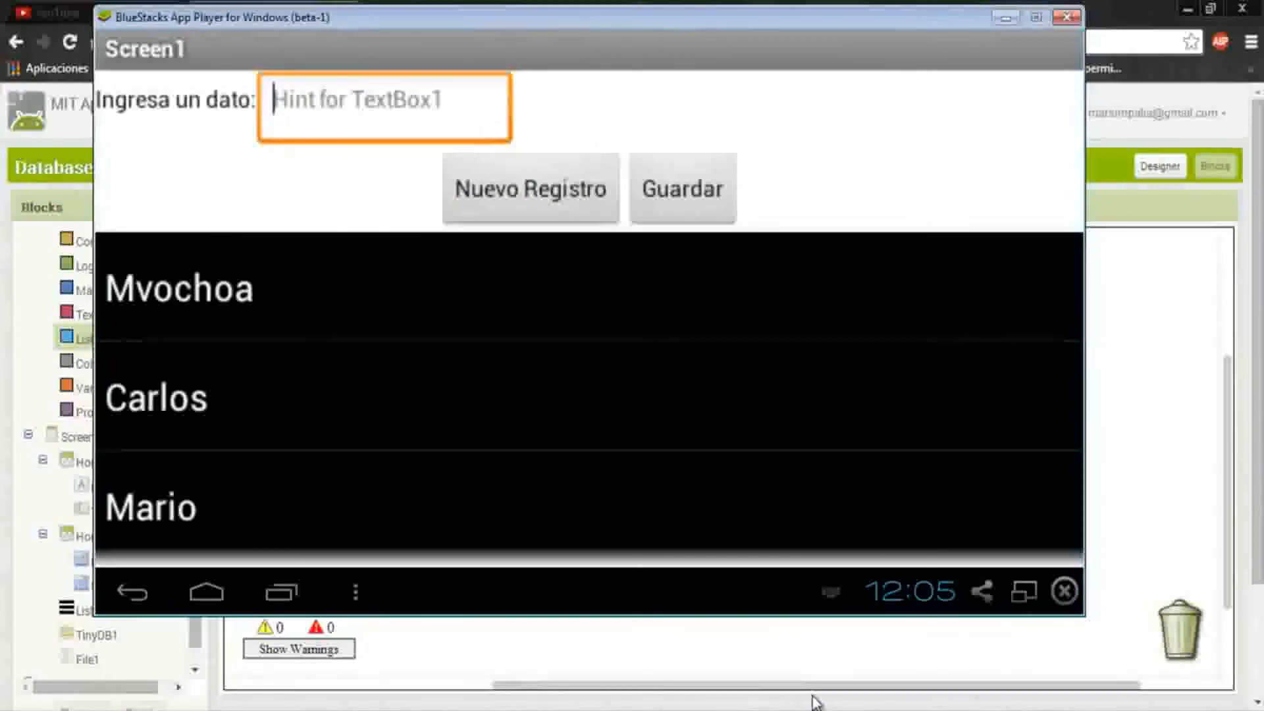
type("Trabajo")
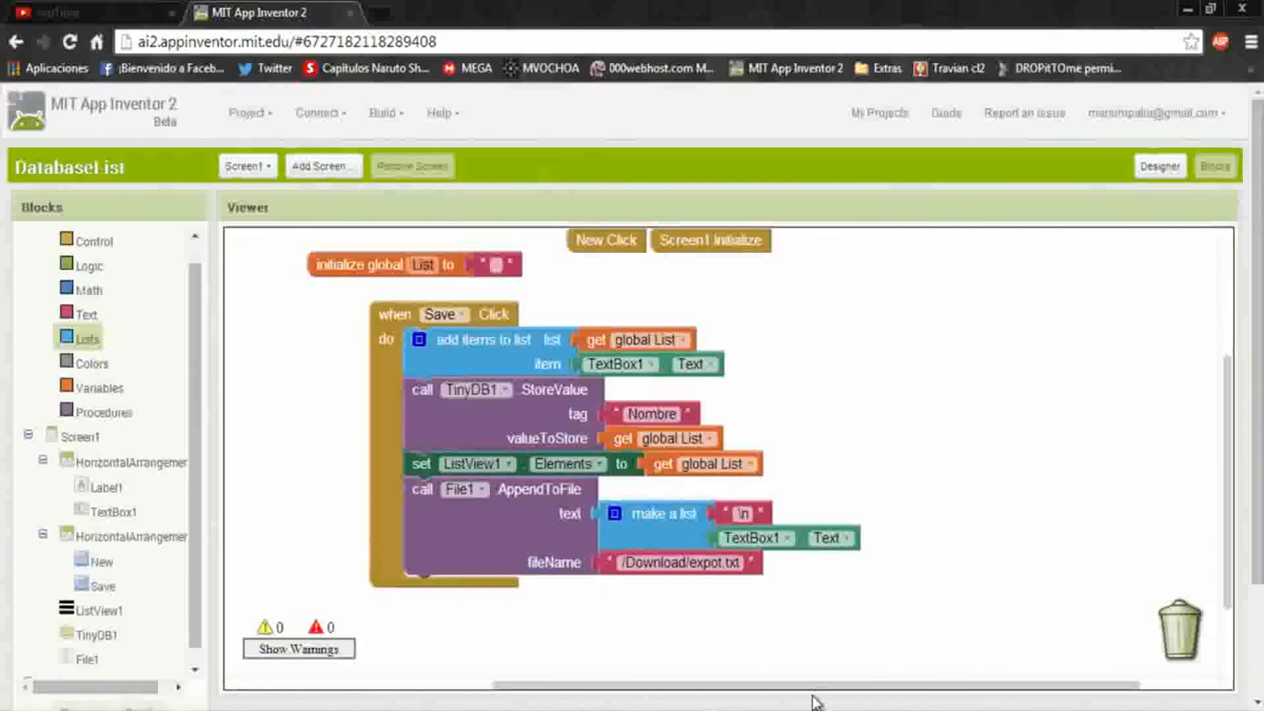
Step: Start editing the '/Download/expot.txt' file name text block in AppendToFile
left_click(89, 658)
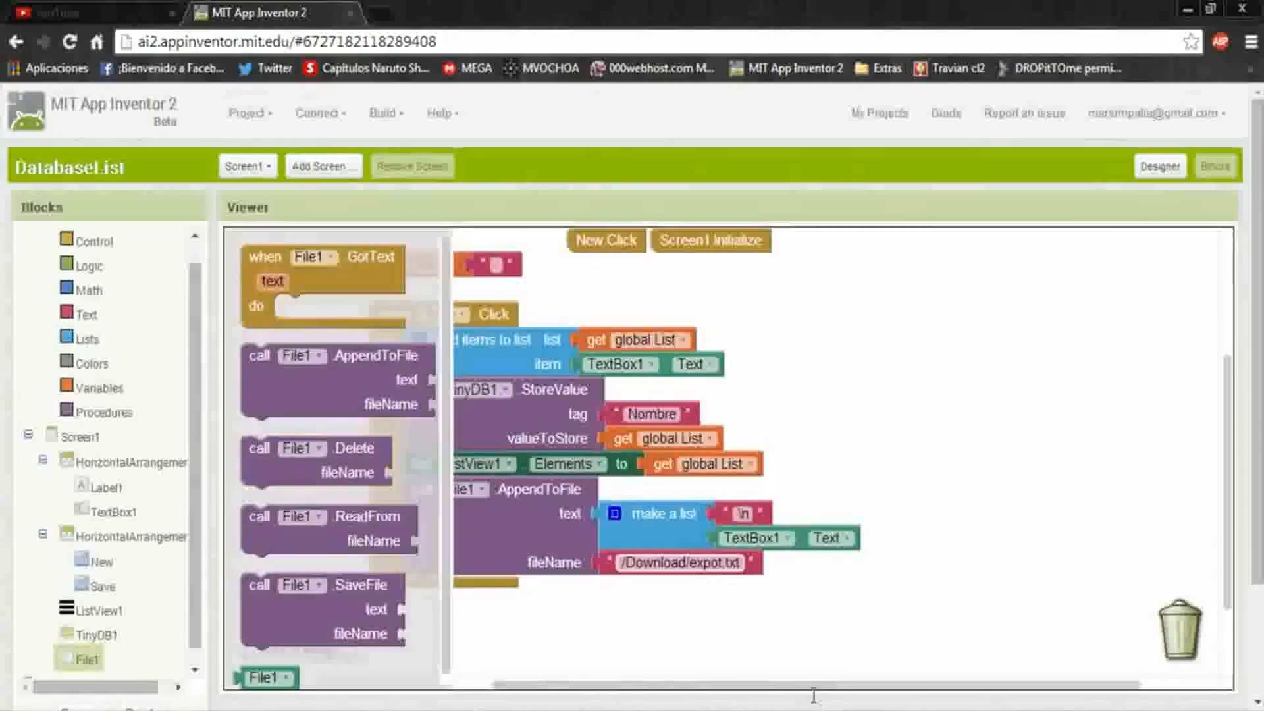
left_click(322, 459)
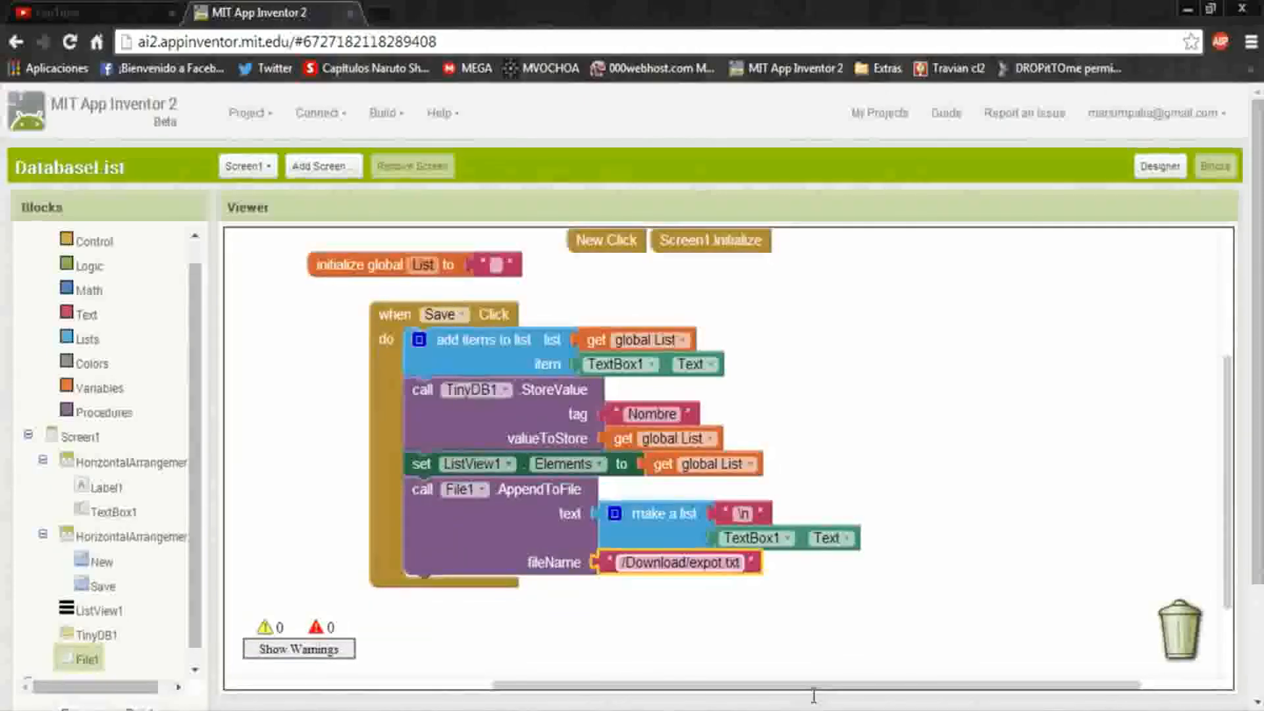
left_click(675, 561)
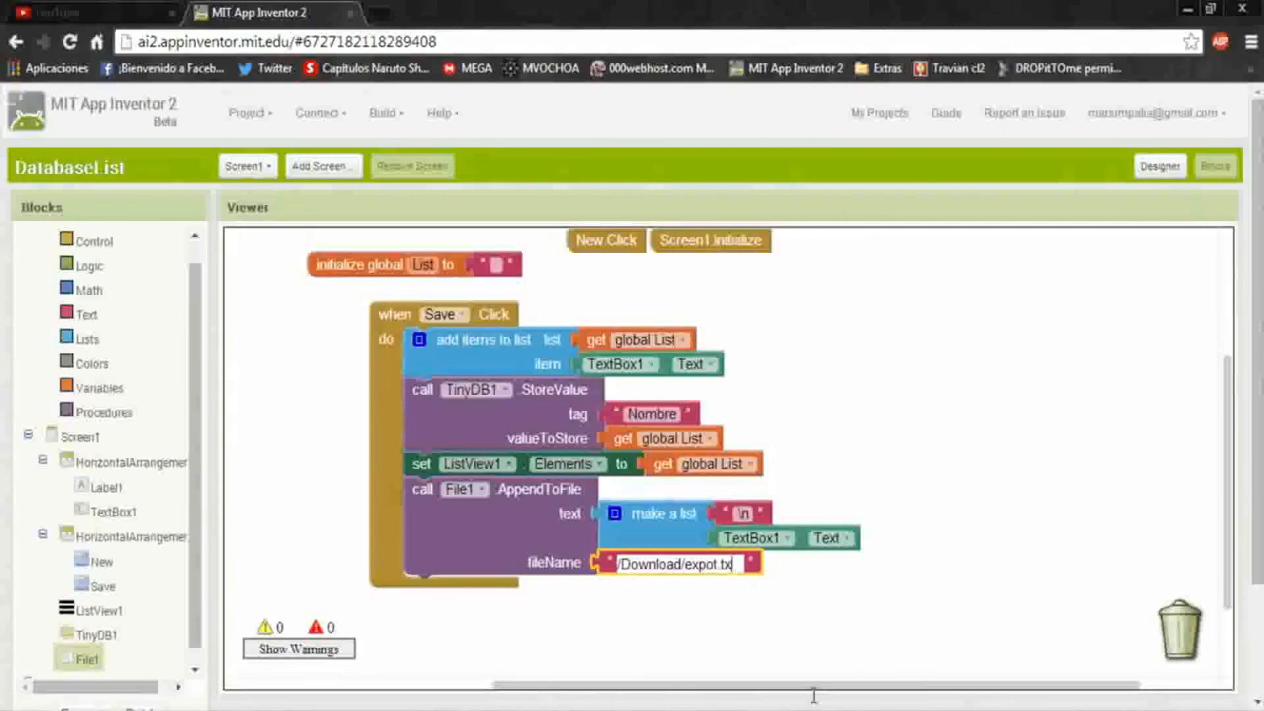